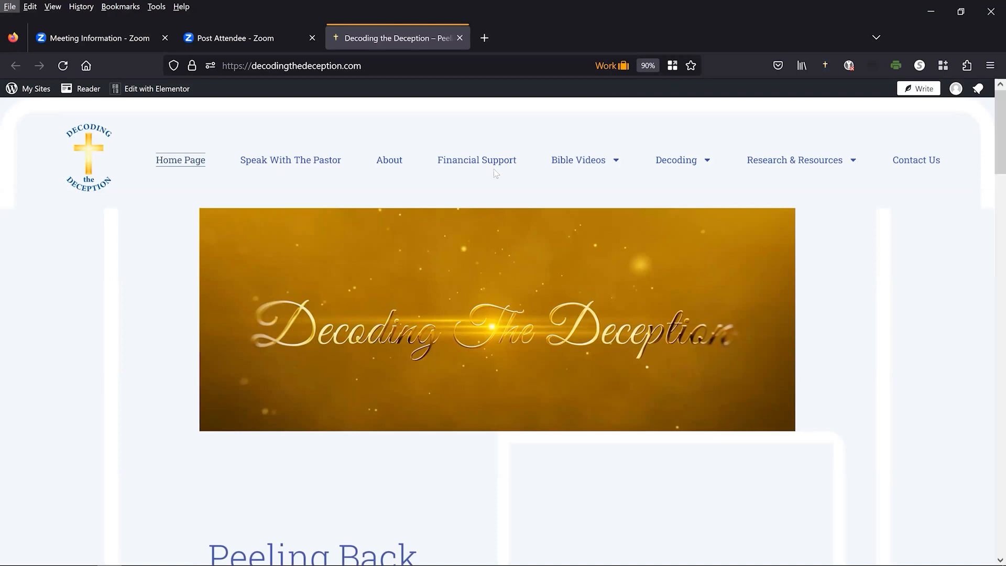
{"action": "mouse_move", "coordinate": [777, 171]}
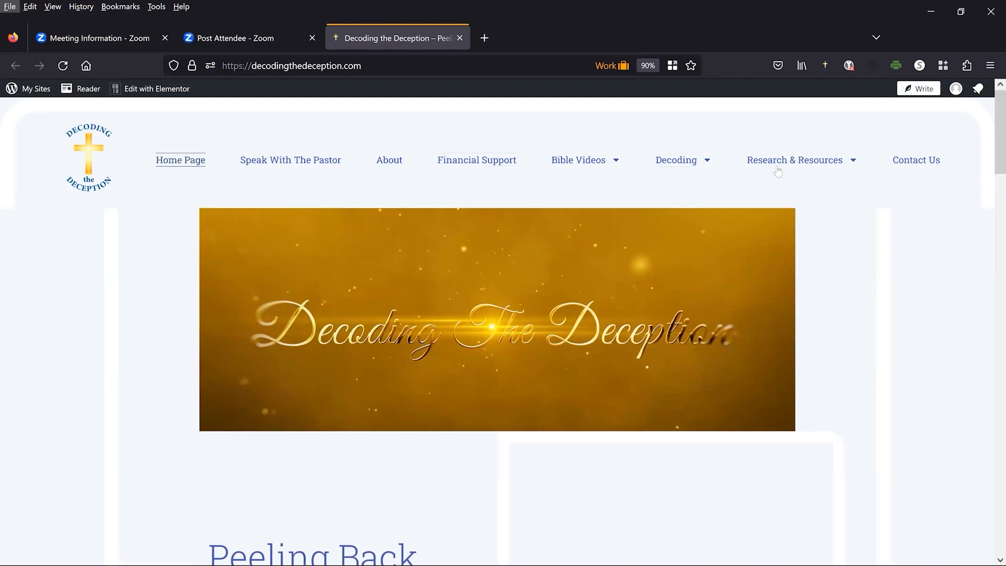
{"action": "mouse_move", "coordinate": [578, 159]}
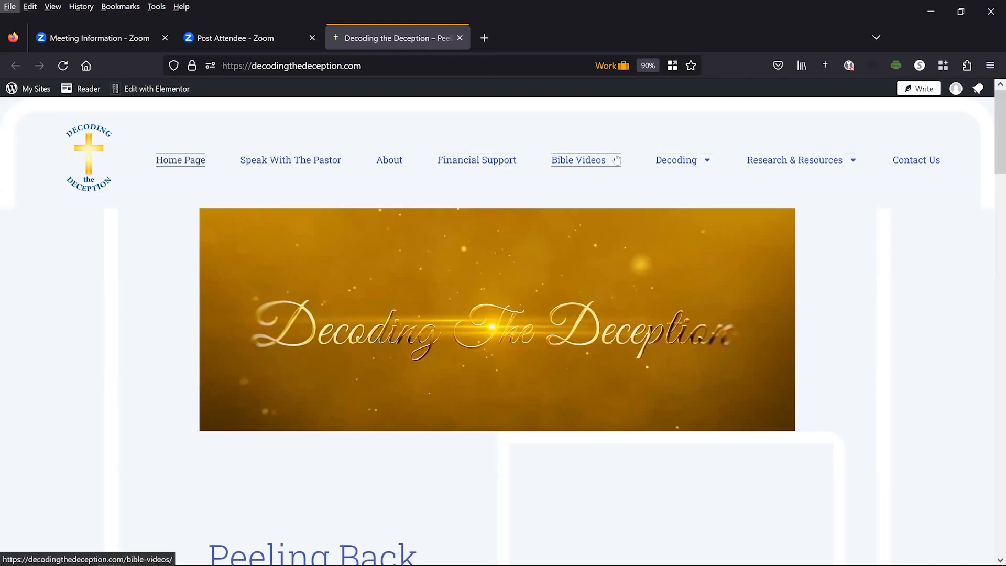
Bring Logos Bible Study to the front showing Genesis 28 in the NKJV beside FSB notes
{"action": "left_click", "coordinate": [578, 159]}
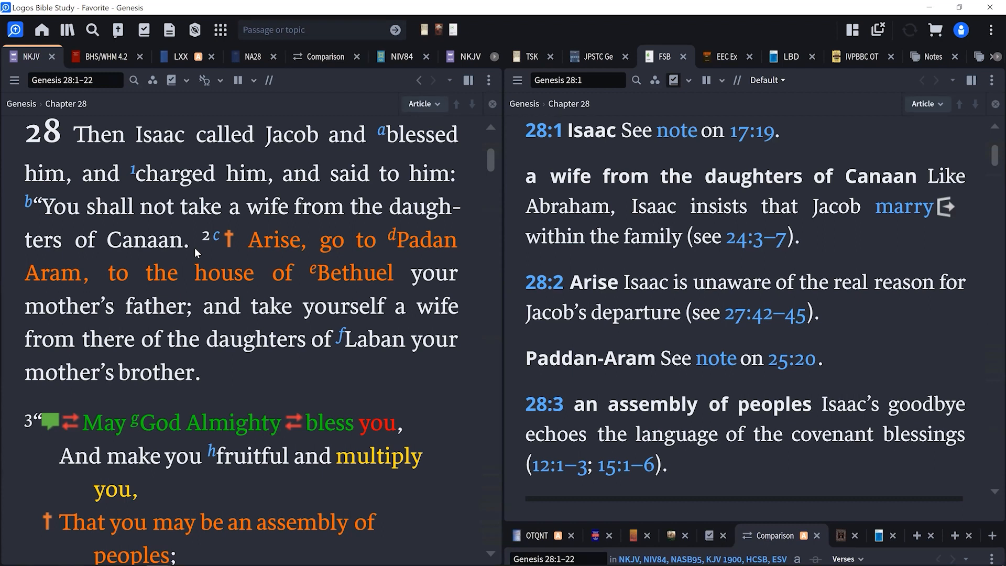
{"action": "mouse_move", "coordinate": [158, 207]}
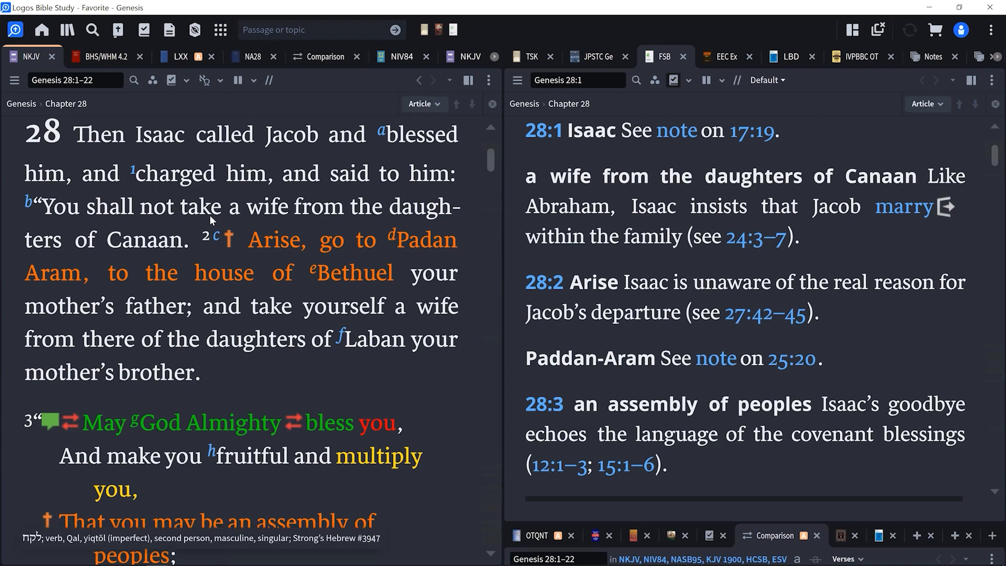
{"action": "mouse_move", "coordinate": [187, 197]}
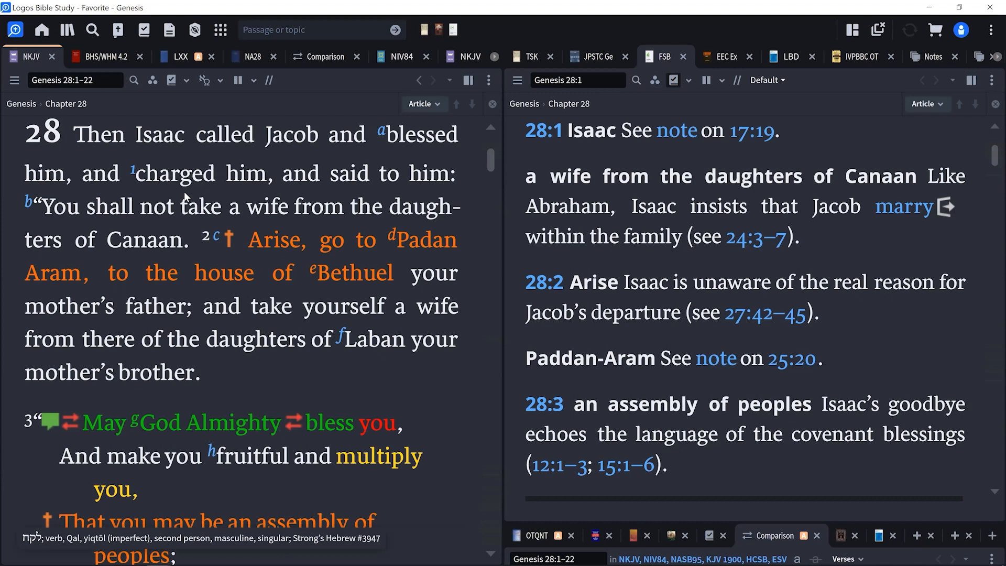
{"action": "mouse_move", "coordinate": [187, 206]}
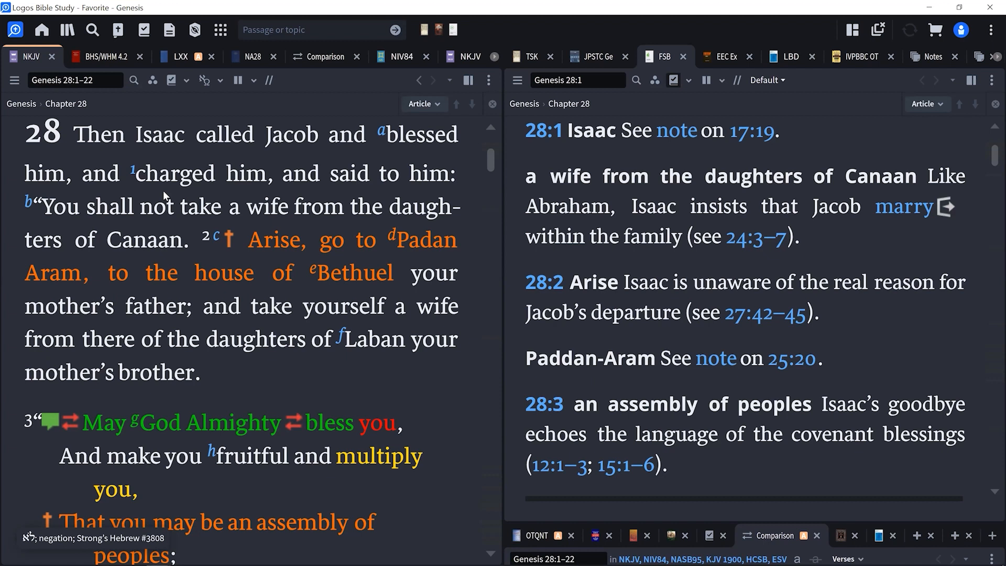
{"action": "mouse_move", "coordinate": [202, 210]}
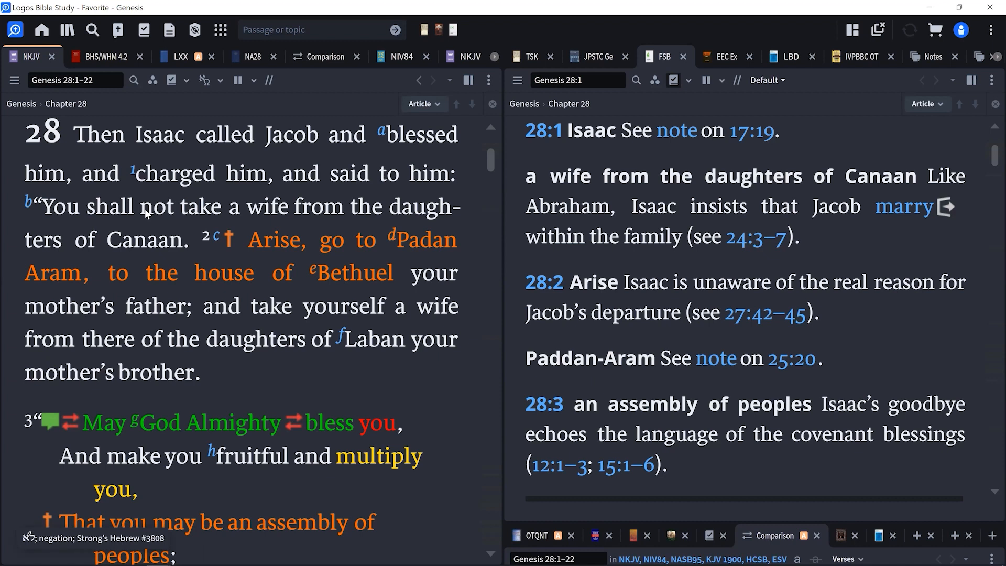
{"action": "mouse_move", "coordinate": [151, 208]}
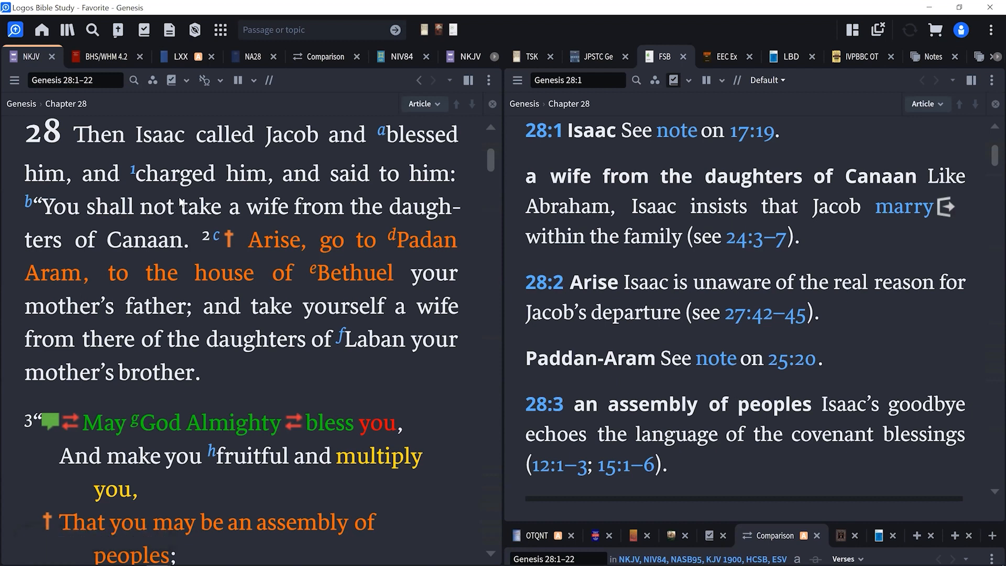
{"action": "mouse_move", "coordinate": [182, 207]}
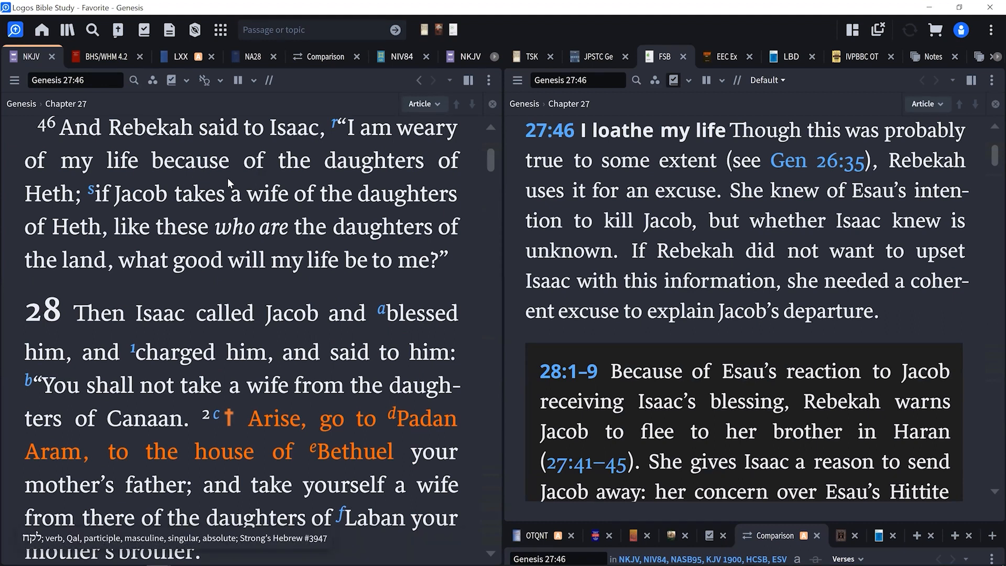
{"action": "mouse_move", "coordinate": [81, 204]}
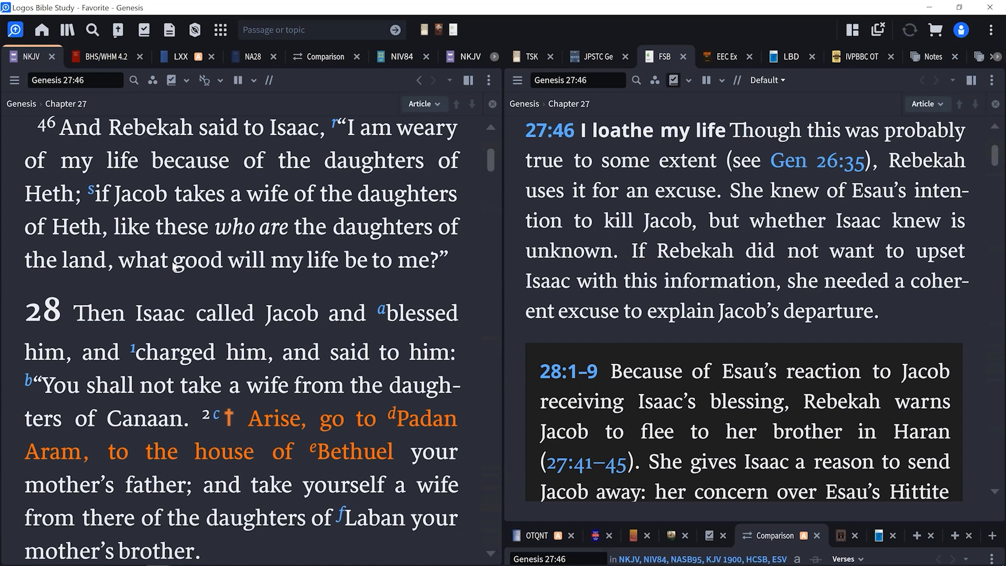
{"action": "scroll", "scroll_direction": "down", "scroll_amount": 3}
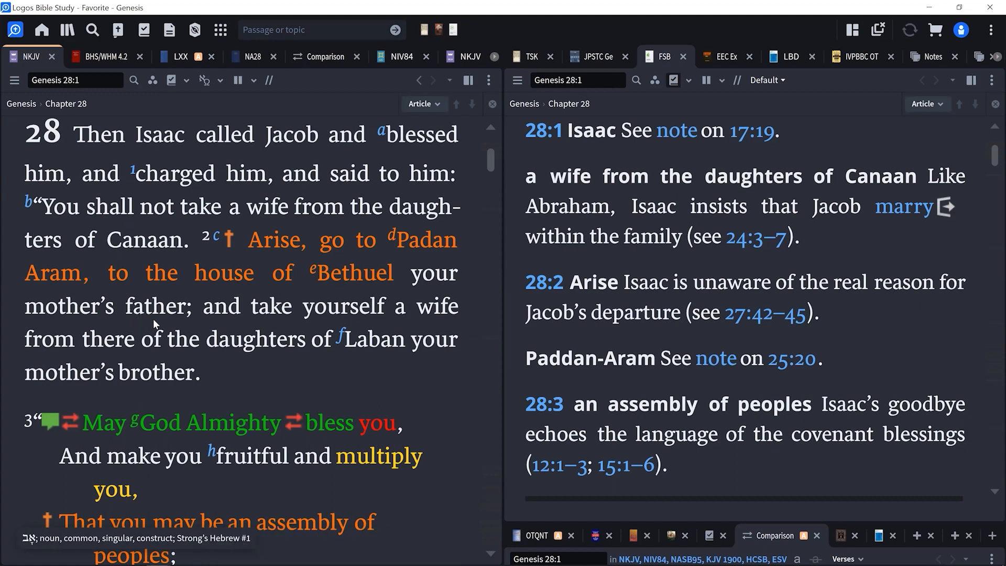
{"action": "mouse_move", "coordinate": [178, 365]}
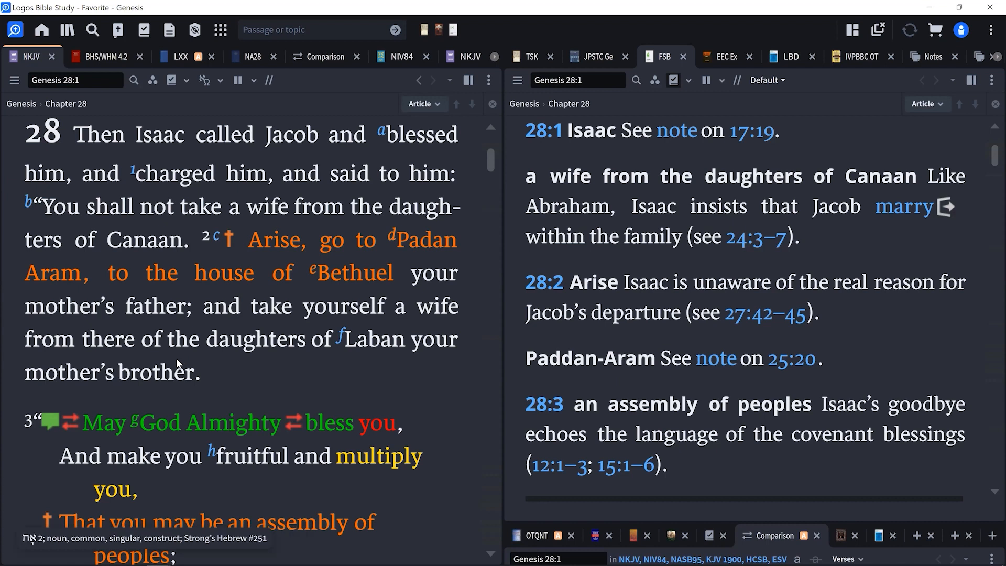
{"action": "mouse_move", "coordinate": [195, 384]}
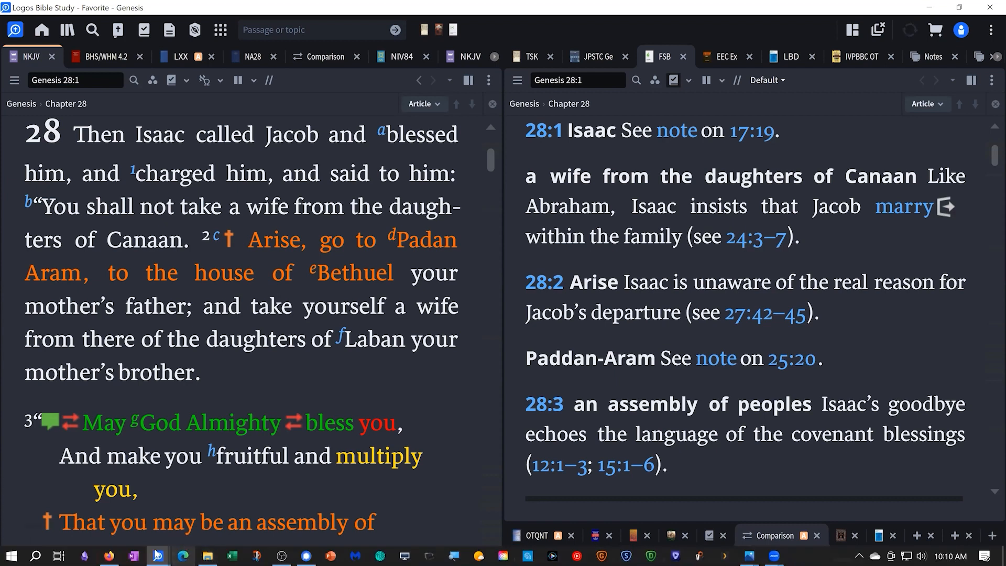
{"action": "mouse_move", "coordinate": [156, 555]}
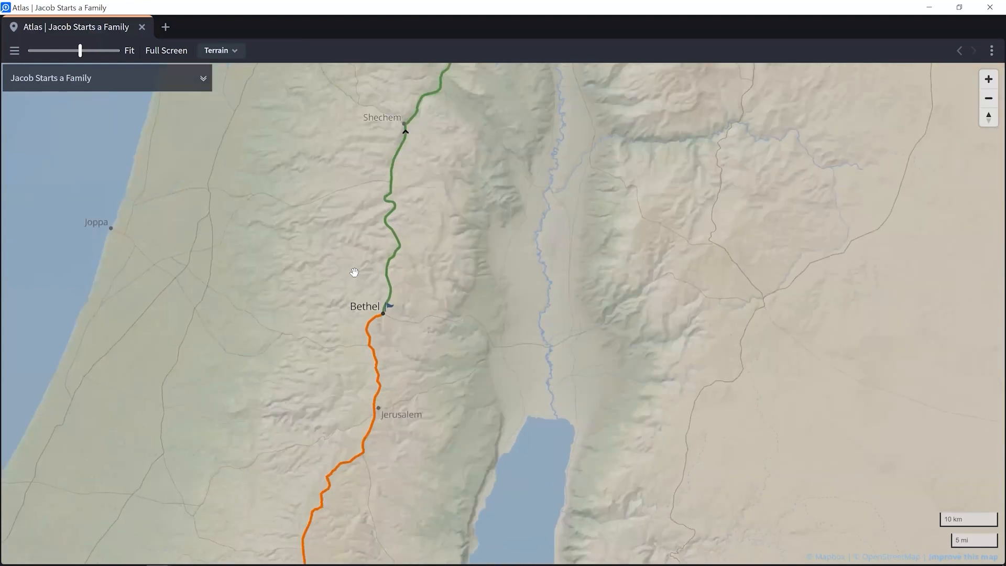
Zoom the Jacob Starts a Family atlas map out to show the route from Beer-sheba to Haran
{"action": "scroll", "scroll_direction": "down", "scroll_amount": 3}
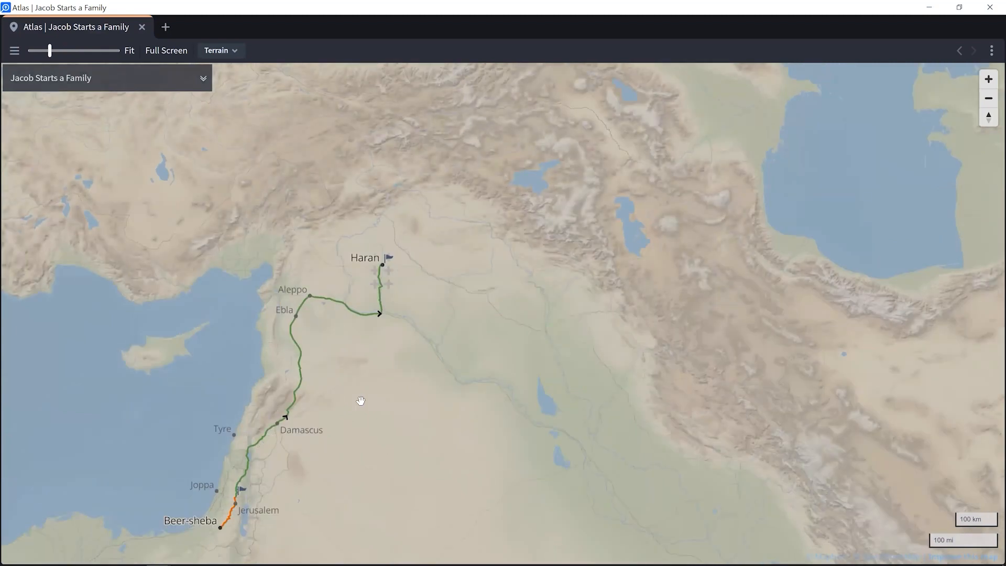
{"action": "mouse_move", "coordinate": [891, 58]}
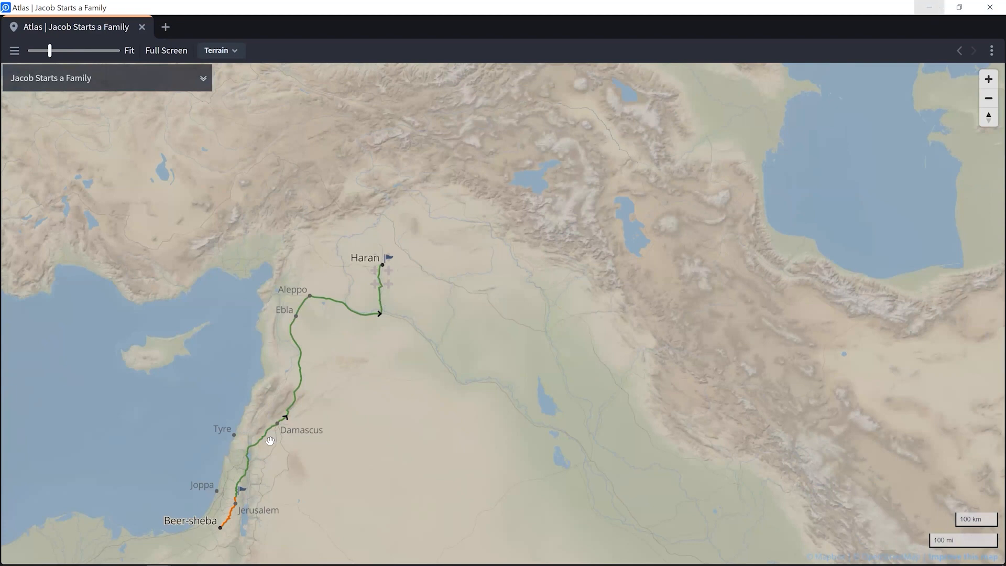
{"action": "mouse_move", "coordinate": [234, 461]}
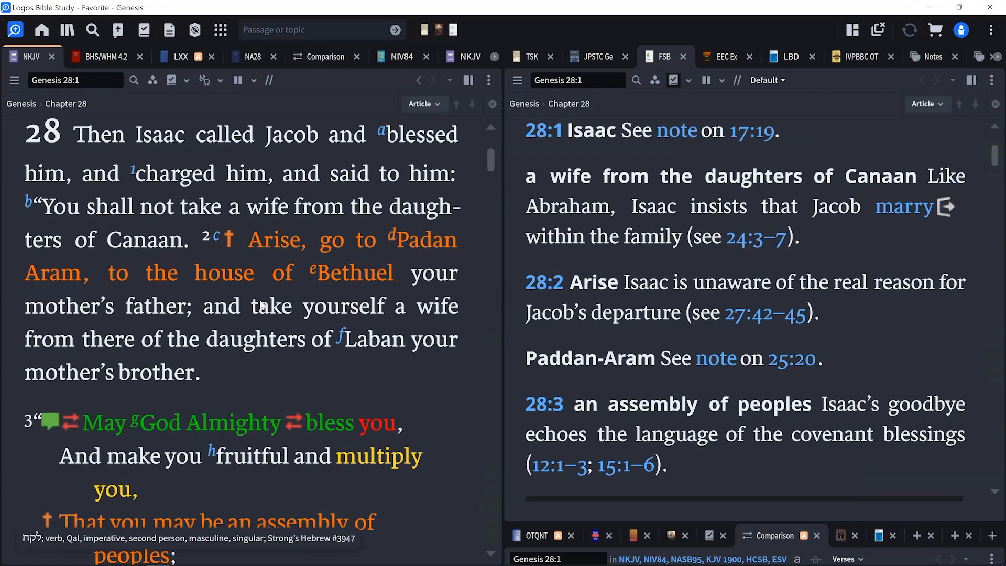
Scroll the NKJV text through Isaac's blessing to Genesis 28:3 with the FSB note following
{"action": "scroll", "scroll_direction": "down", "scroll_amount": 3}
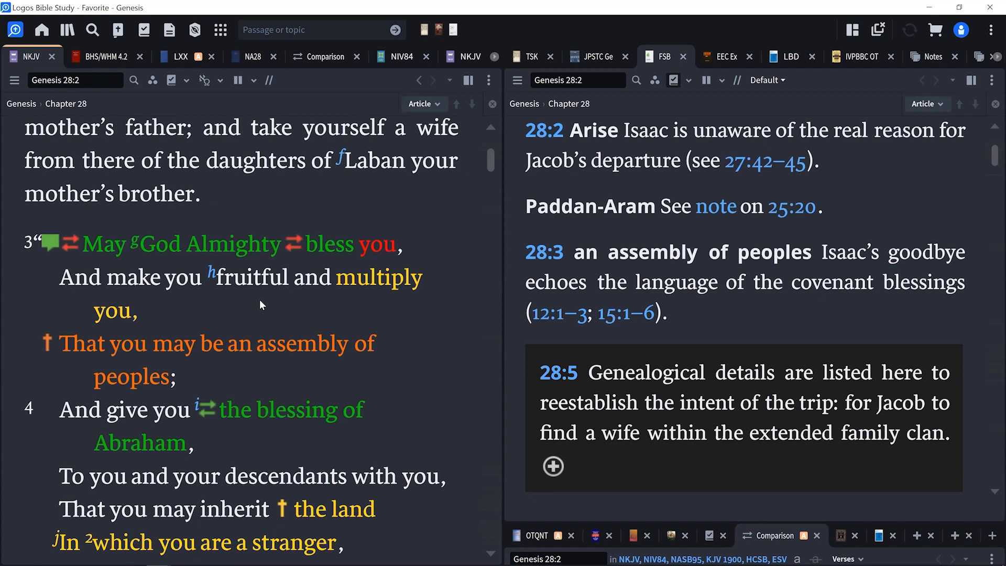
{"action": "mouse_move", "coordinate": [203, 208]}
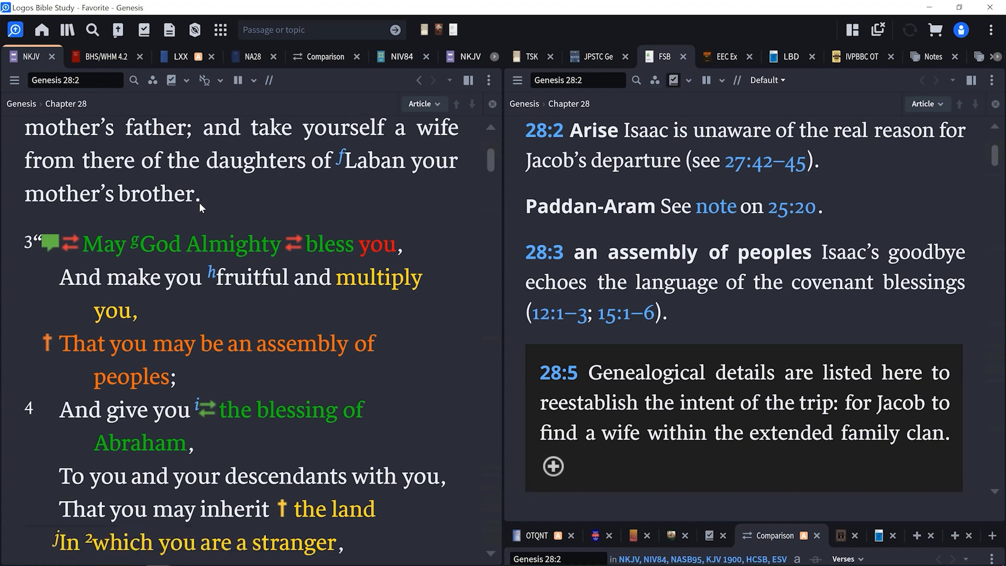
{"action": "mouse_move", "coordinate": [229, 203]}
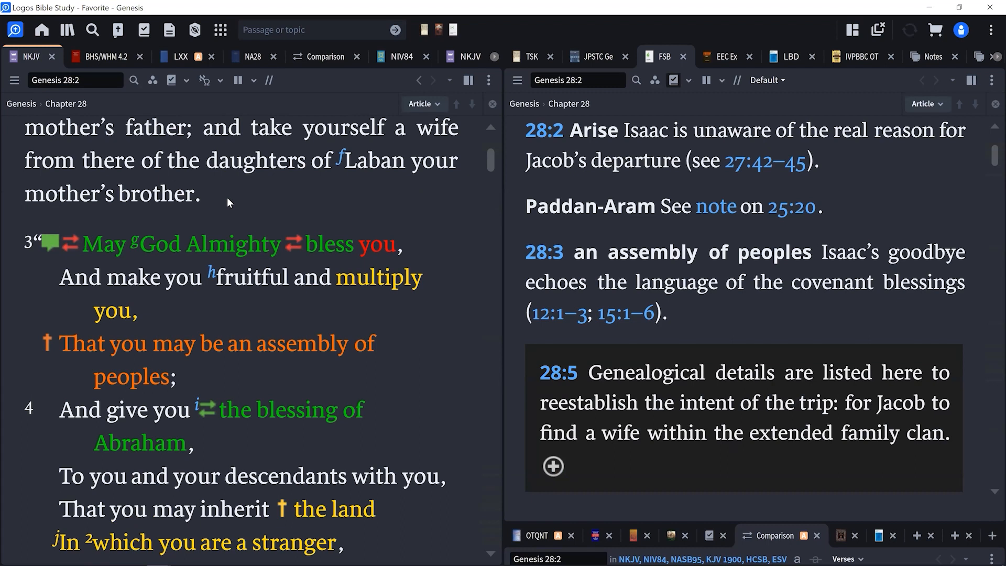
{"action": "mouse_move", "coordinate": [256, 208]}
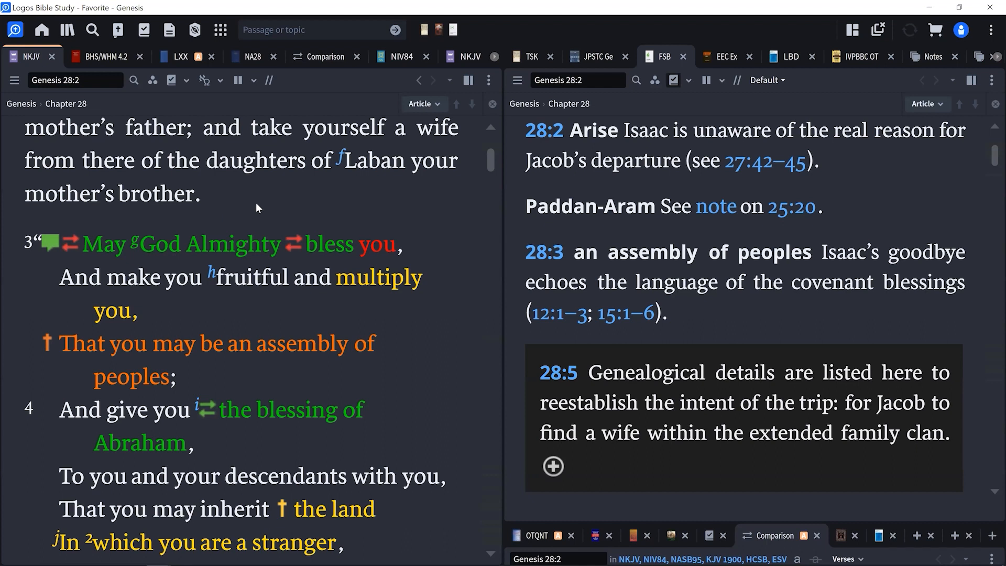
{"action": "mouse_move", "coordinate": [249, 202]}
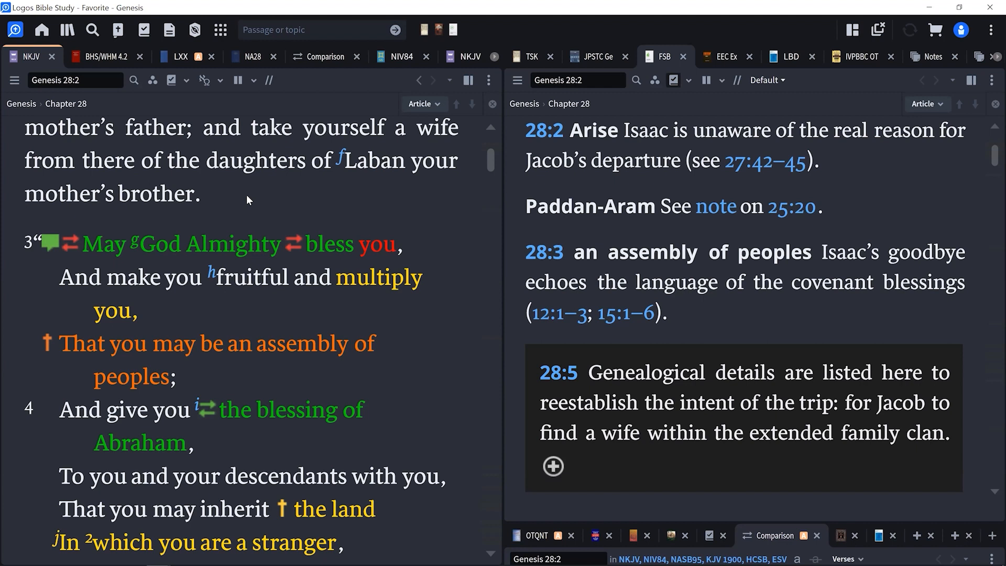
{"action": "mouse_move", "coordinate": [269, 186]}
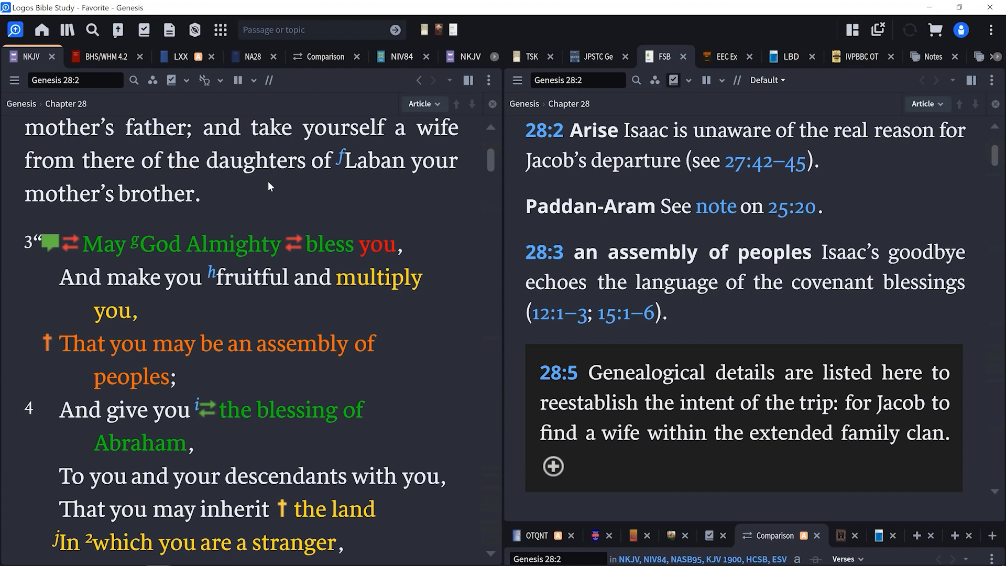
{"action": "mouse_move", "coordinate": [250, 187]}
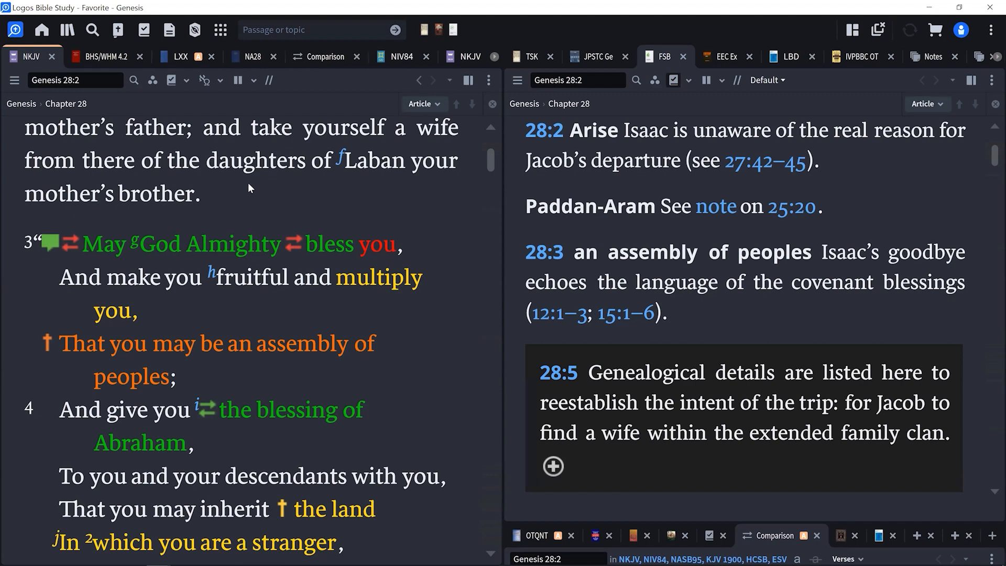
{"action": "mouse_move", "coordinate": [221, 186]}
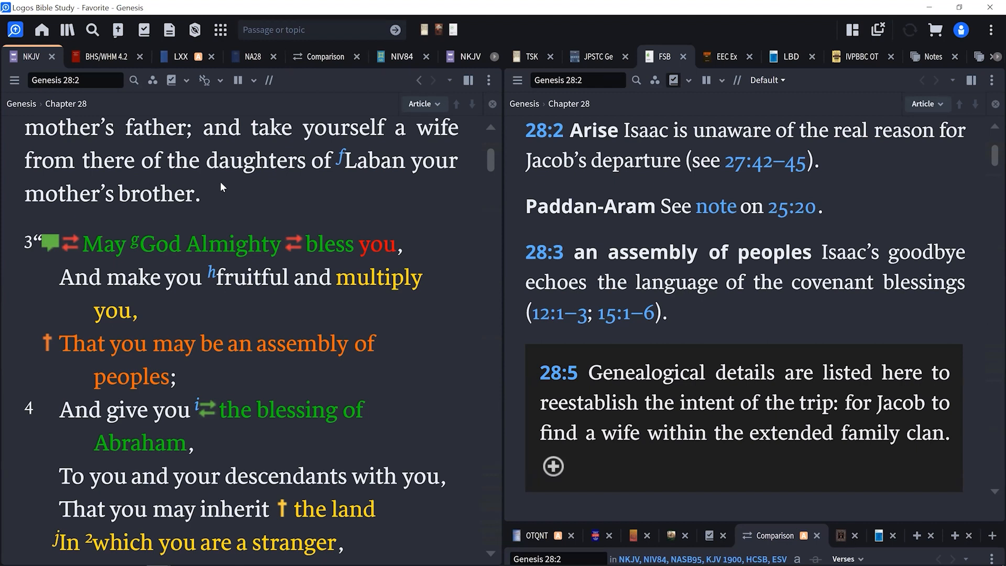
{"action": "mouse_move", "coordinate": [250, 196]}
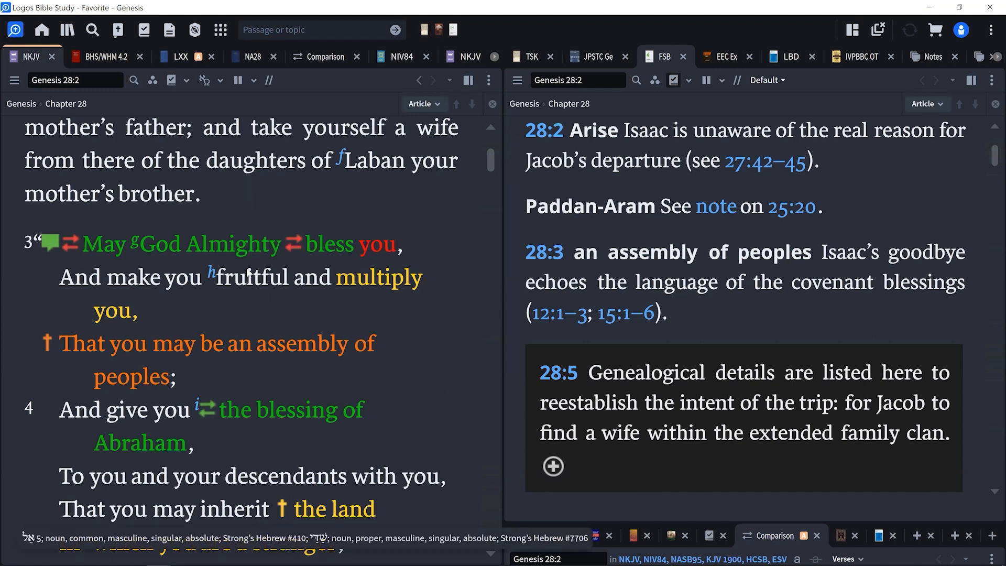
{"action": "scroll", "scroll_direction": "down", "scroll_amount": 3}
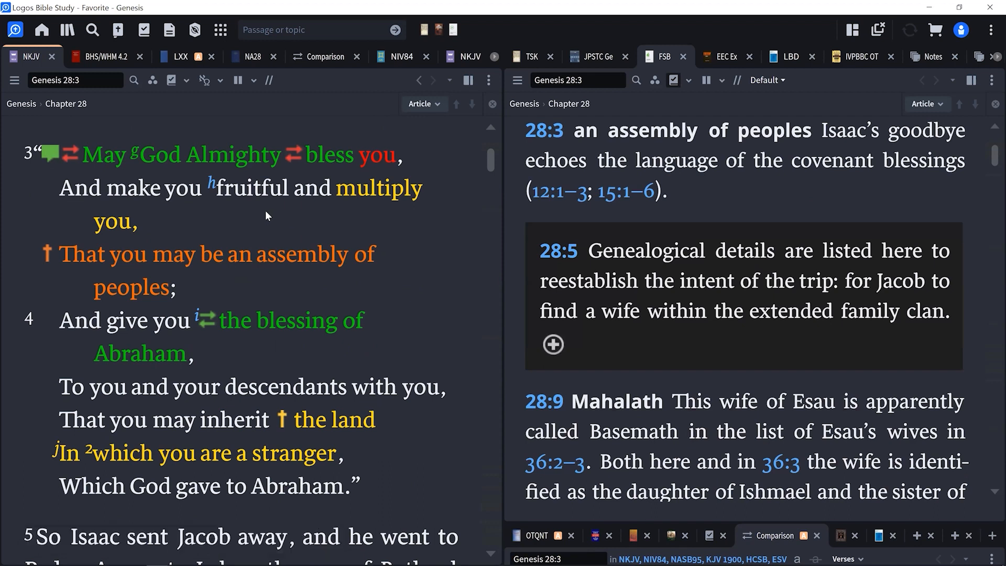
{"action": "mouse_move", "coordinate": [228, 218]}
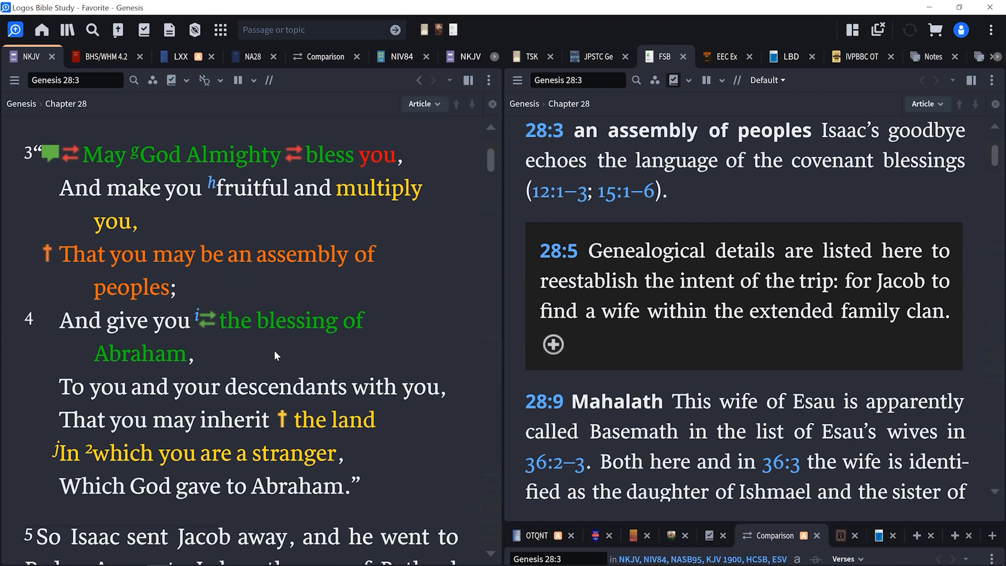
{"action": "scroll", "scroll_direction": "down", "scroll_amount": 3}
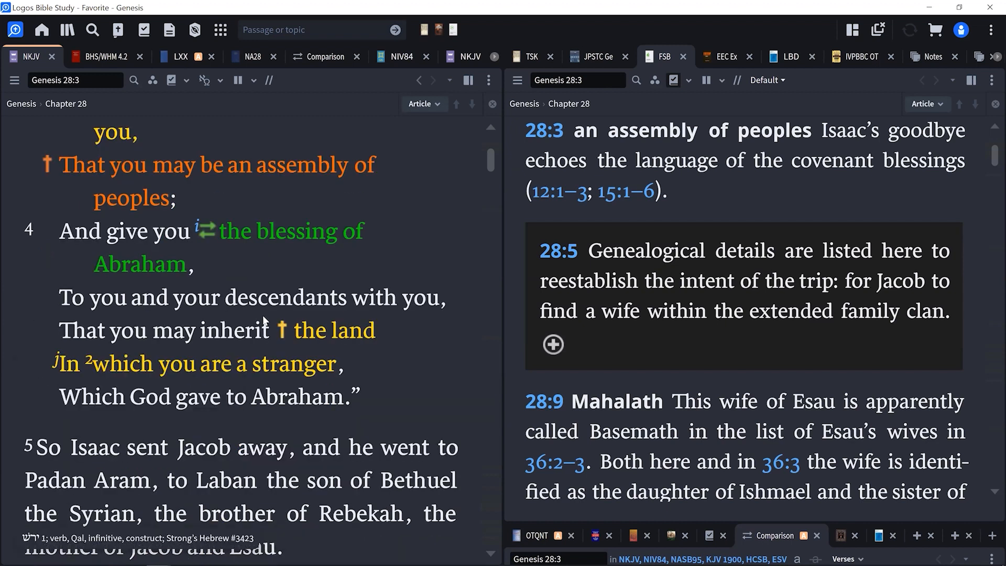
{"action": "mouse_move", "coordinate": [219, 347]}
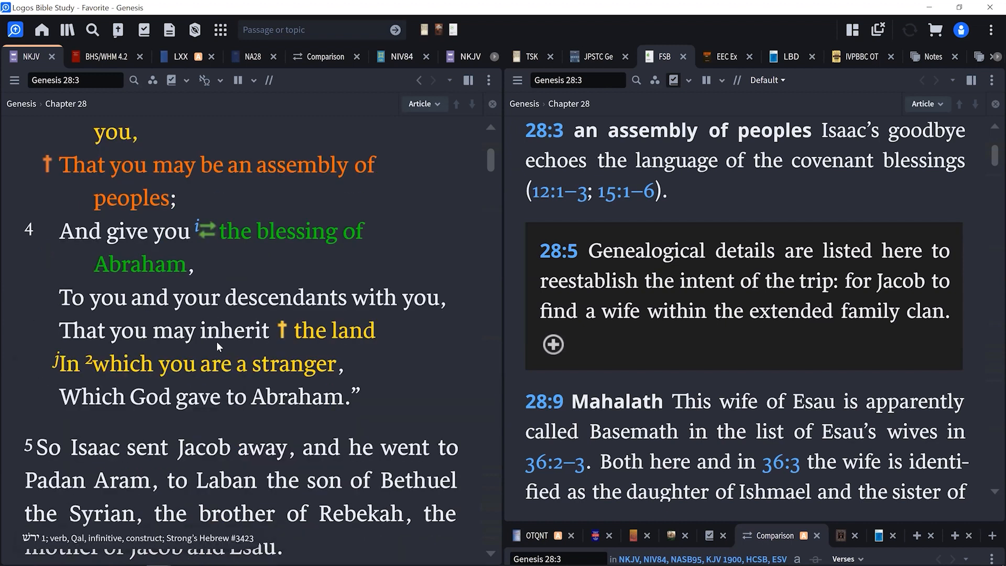
{"action": "mouse_move", "coordinate": [230, 390]}
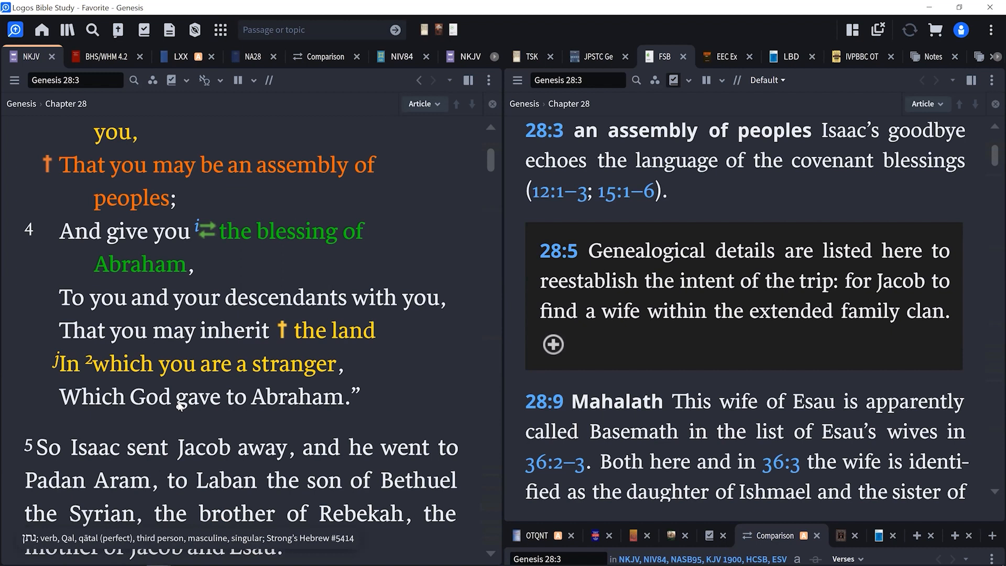
{"action": "scroll", "scroll_direction": "down", "scroll_amount": 3}
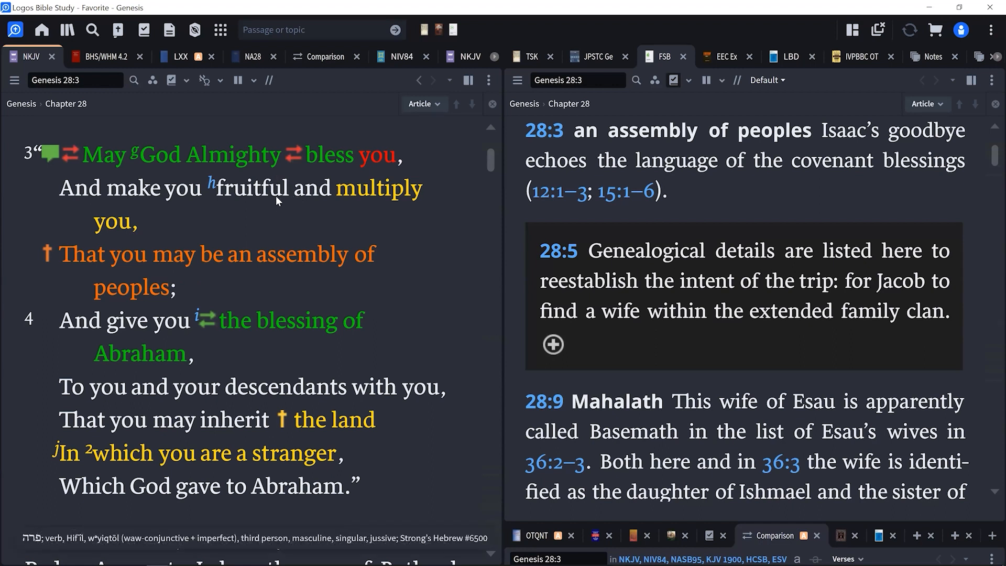
{"action": "mouse_move", "coordinate": [231, 194]}
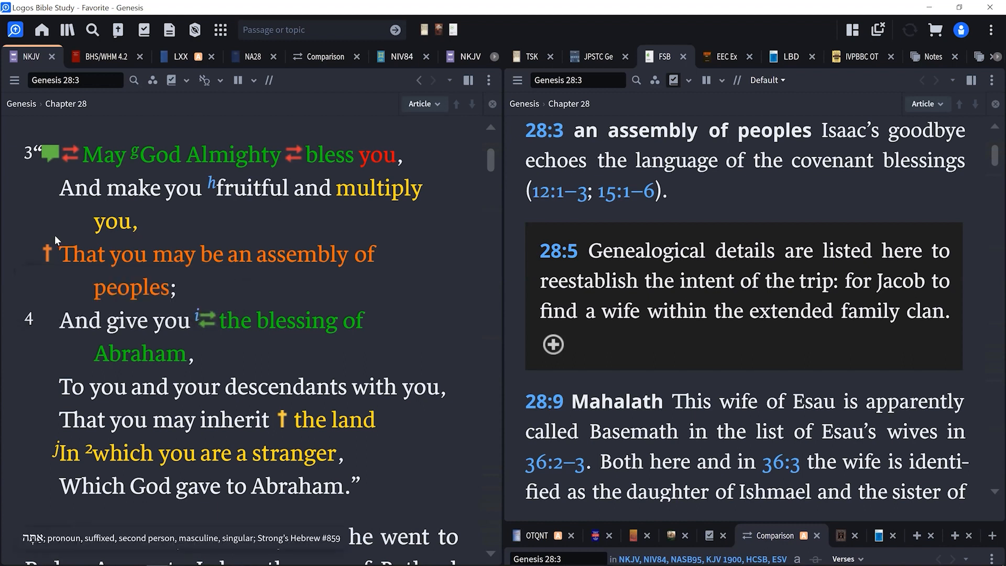
Show the personal note on Genesis 28:3 citing JPS on the future league of Israel's tribes
{"action": "left_click", "coordinate": [932, 57]}
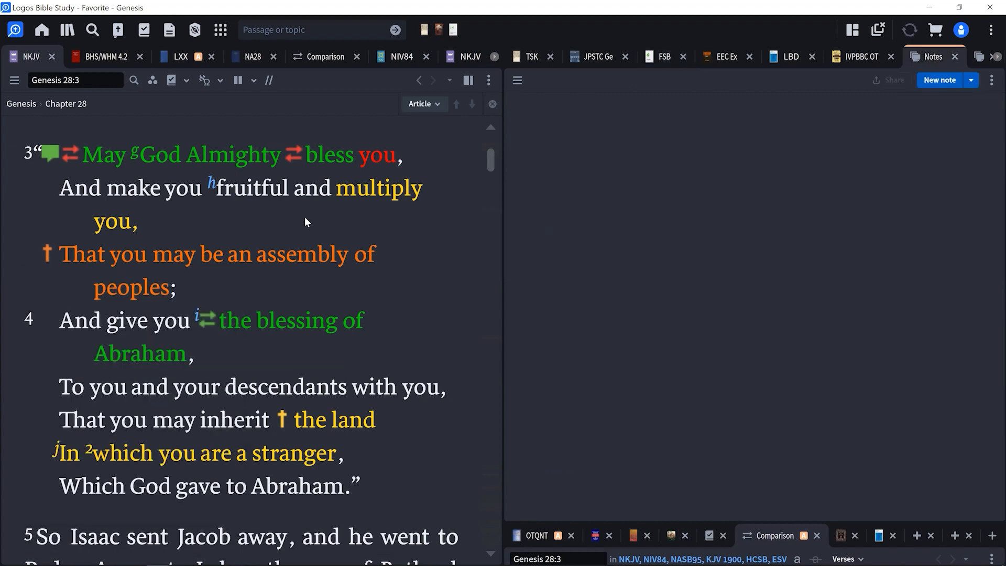
{"action": "left_click", "coordinate": [929, 57]}
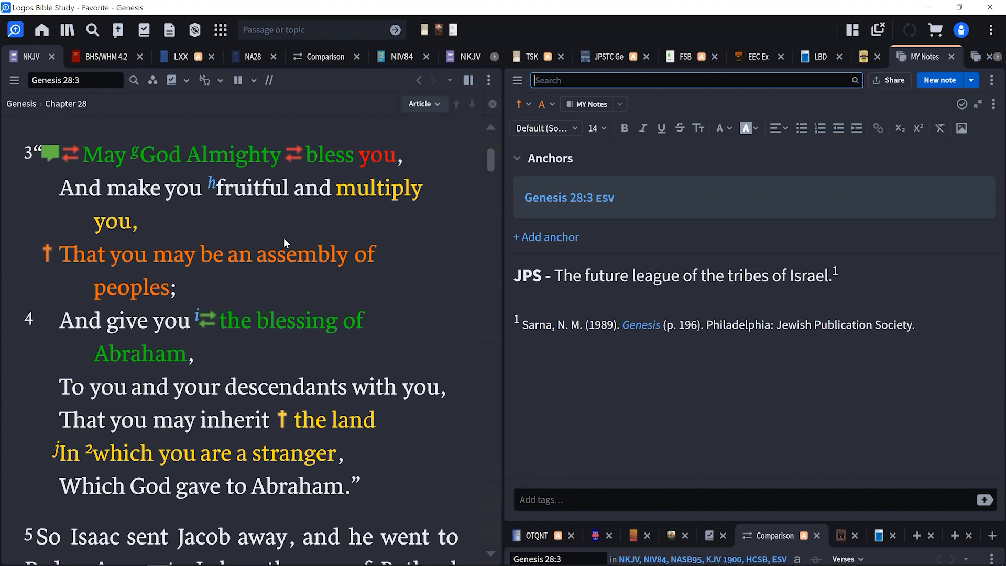
{"action": "mouse_move", "coordinate": [243, 299]}
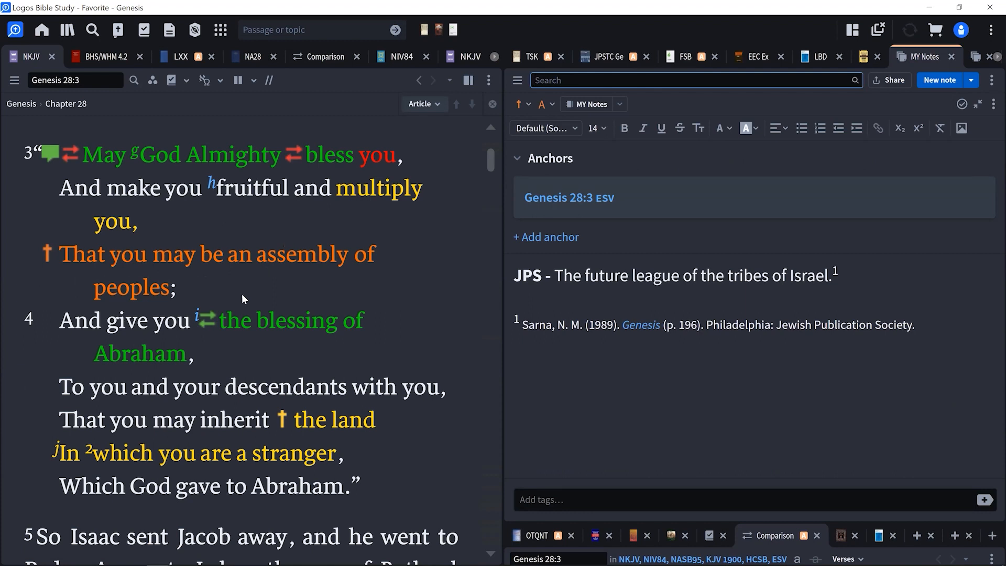
{"action": "mouse_move", "coordinate": [224, 276]}
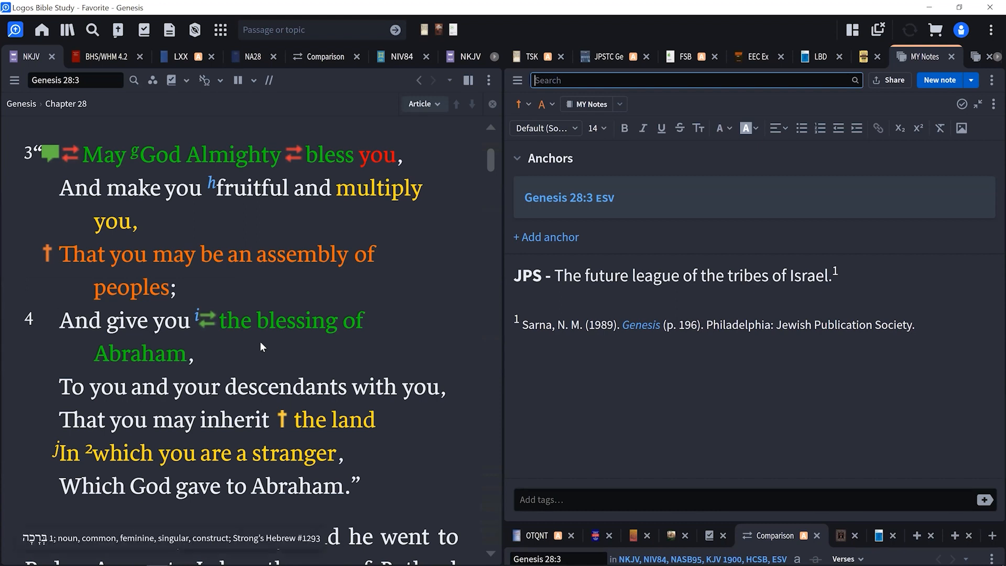
{"action": "scroll", "scroll_direction": "down", "scroll_amount": 3}
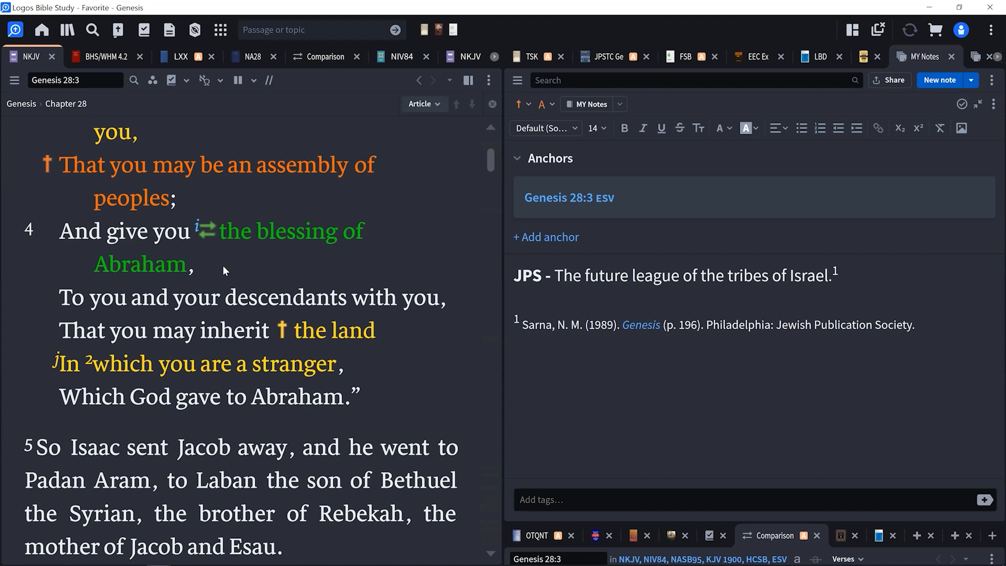
{"action": "mouse_move", "coordinate": [210, 239]}
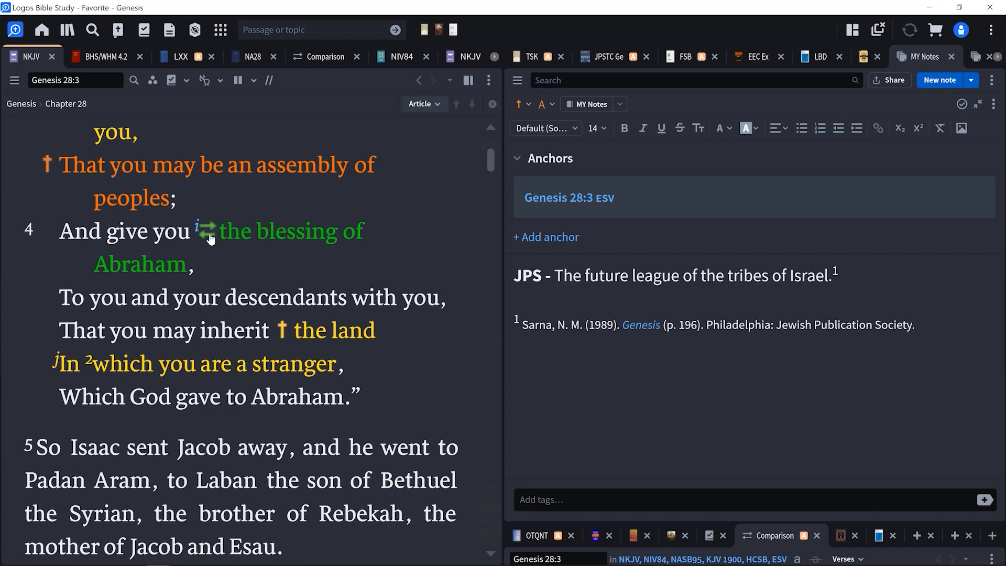
{"action": "mouse_move", "coordinate": [206, 230]}
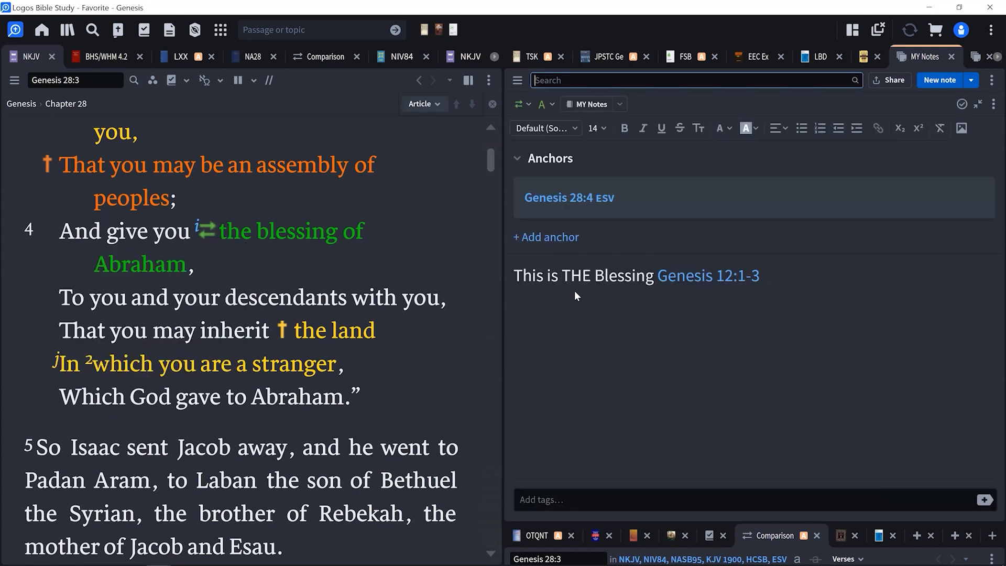
{"action": "mouse_move", "coordinate": [707, 276]}
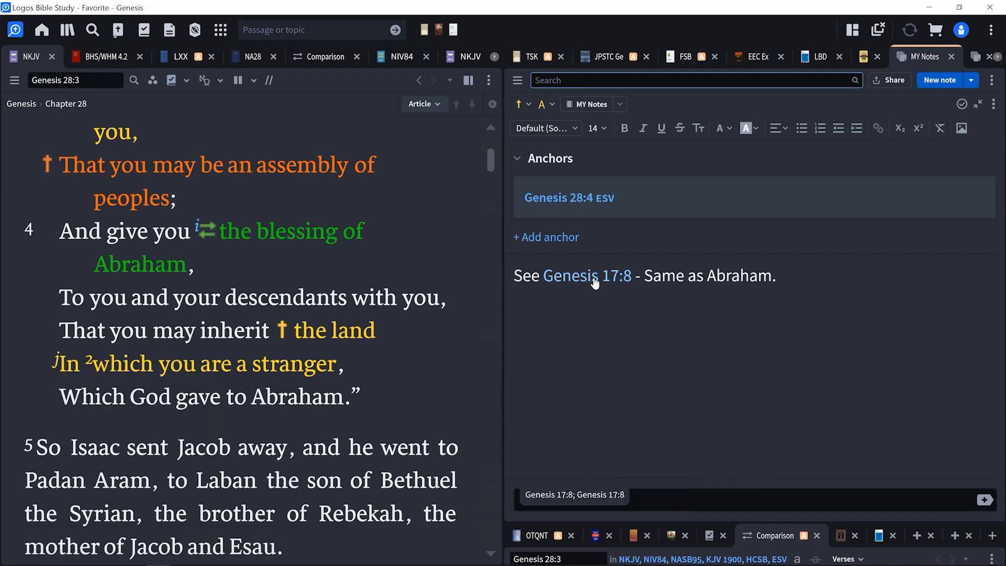
{"action": "mouse_move", "coordinate": [587, 275]}
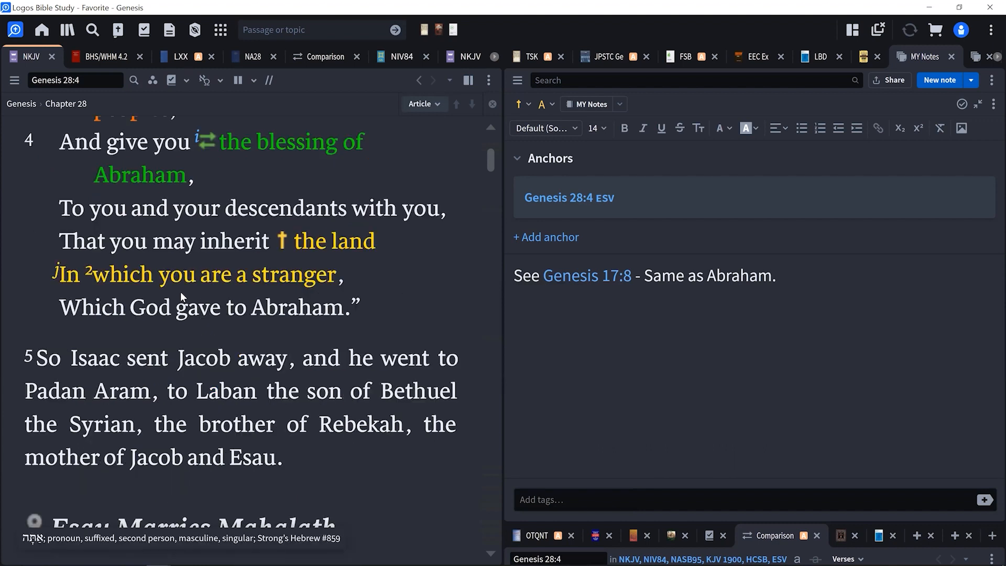
Scroll Genesis 28 down to verses 6–9 under the 'Esau Marries Mahalath' heading
{"action": "scroll", "scroll_direction": "down", "scroll_amount": 3}
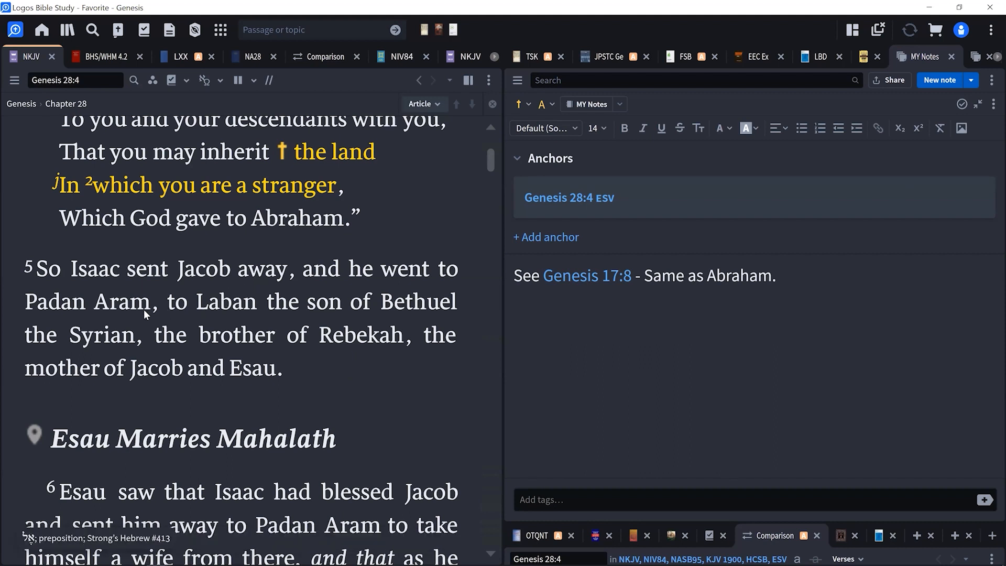
{"action": "mouse_move", "coordinate": [171, 352]}
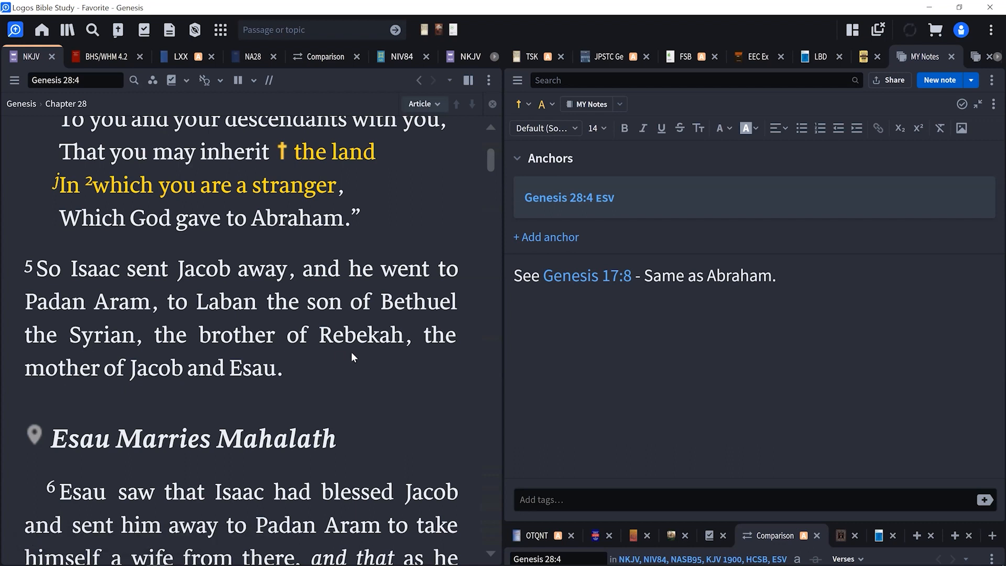
{"action": "mouse_move", "coordinate": [173, 371]}
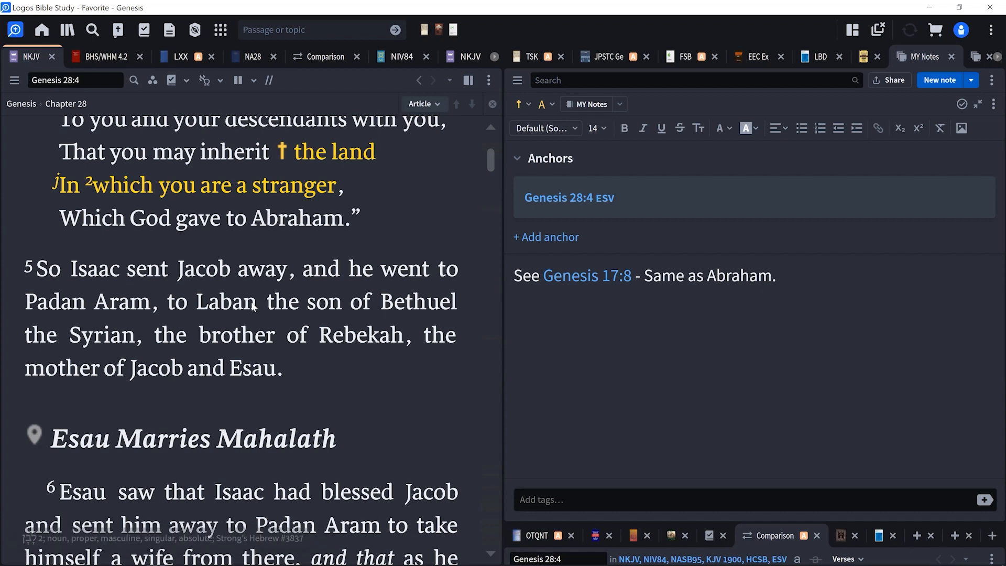
{"action": "mouse_move", "coordinate": [370, 345]}
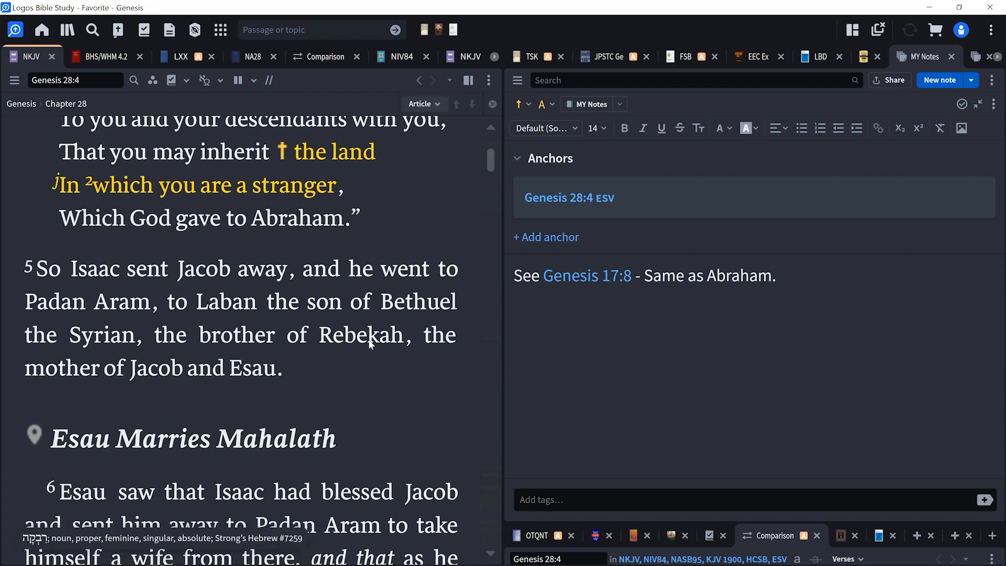
{"action": "mouse_move", "coordinate": [233, 311]}
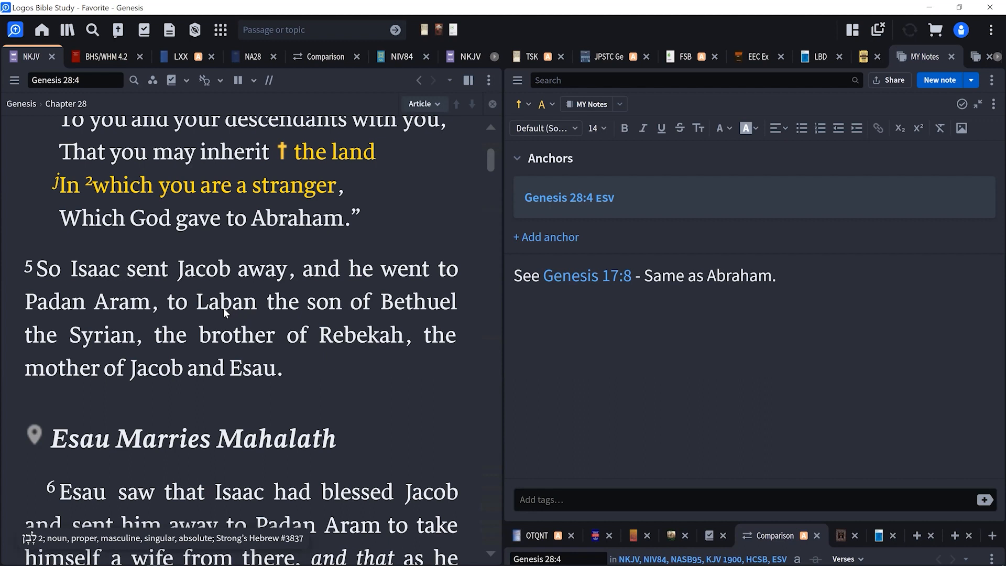
{"action": "mouse_move", "coordinate": [221, 336]}
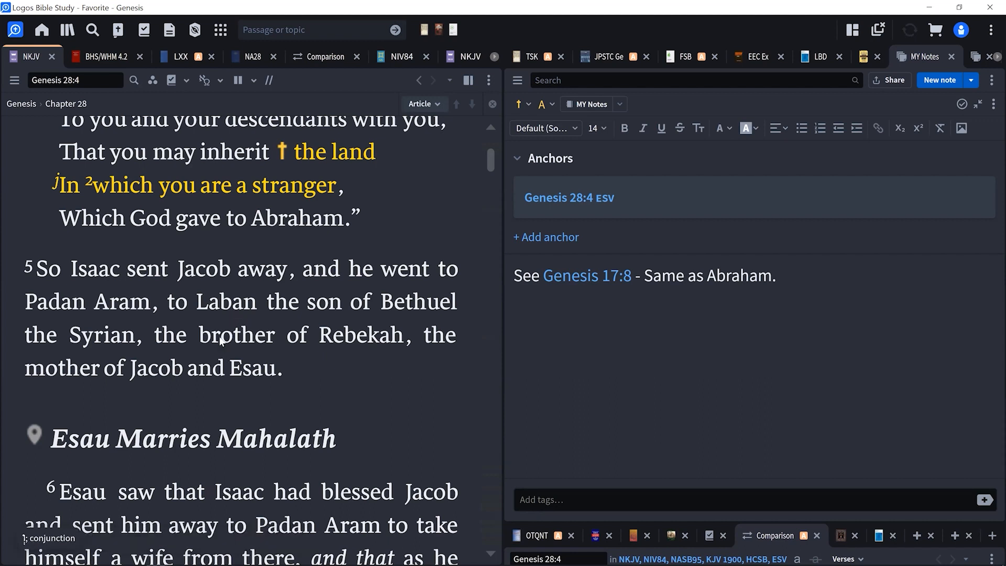
{"action": "scroll", "scroll_direction": "down", "scroll_amount": 3}
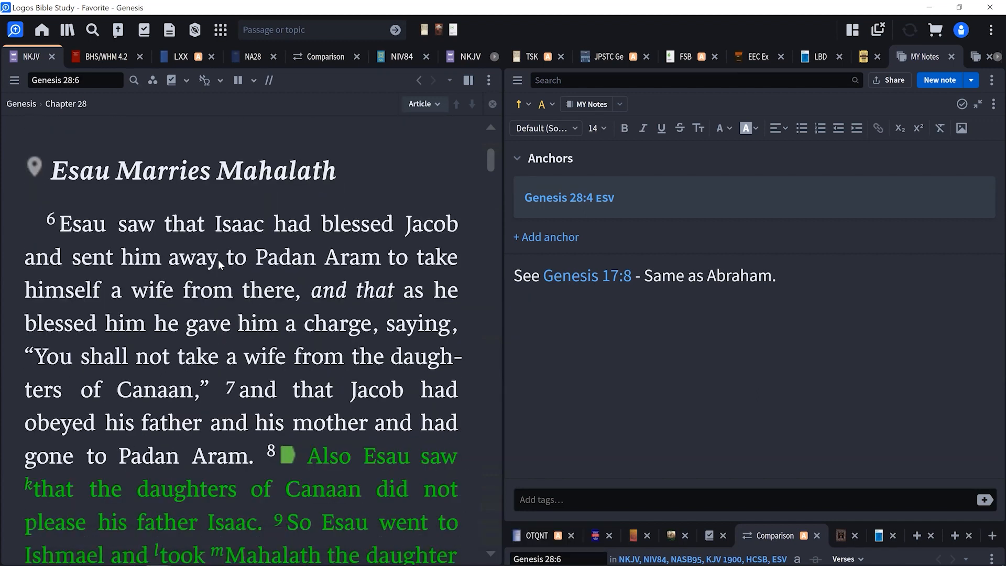
{"action": "mouse_move", "coordinate": [220, 200]}
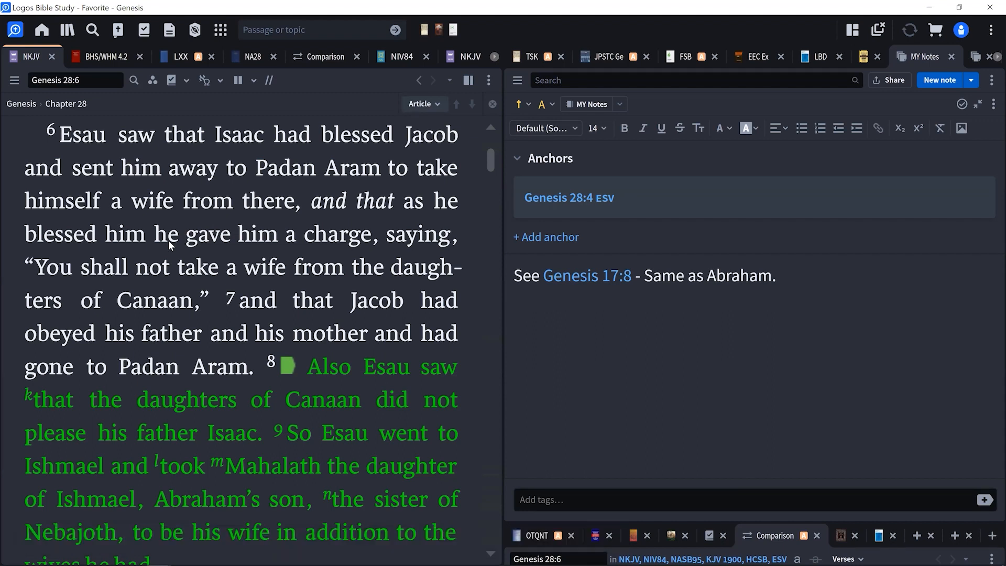
{"action": "mouse_move", "coordinate": [169, 284]}
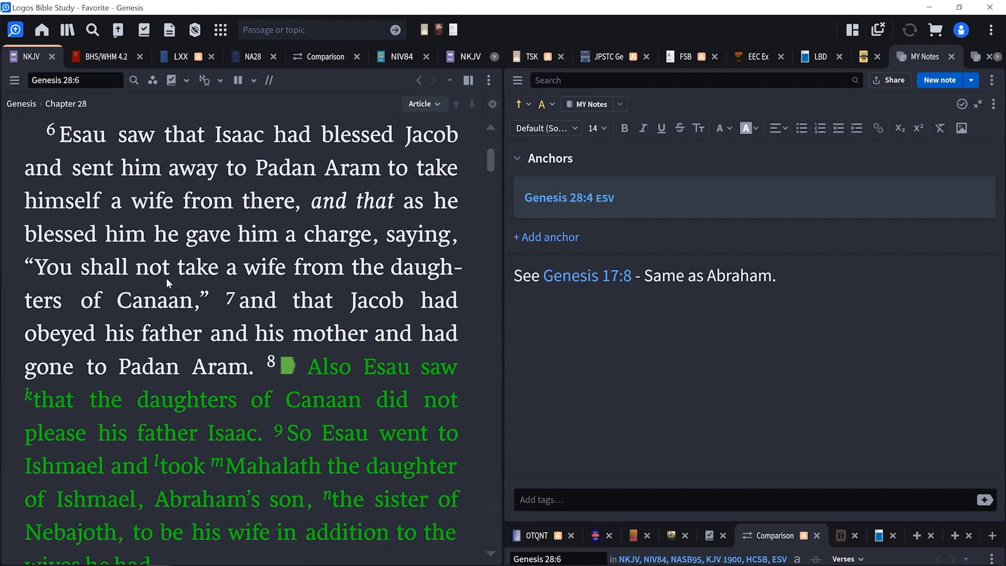
{"action": "mouse_move", "coordinate": [171, 300]}
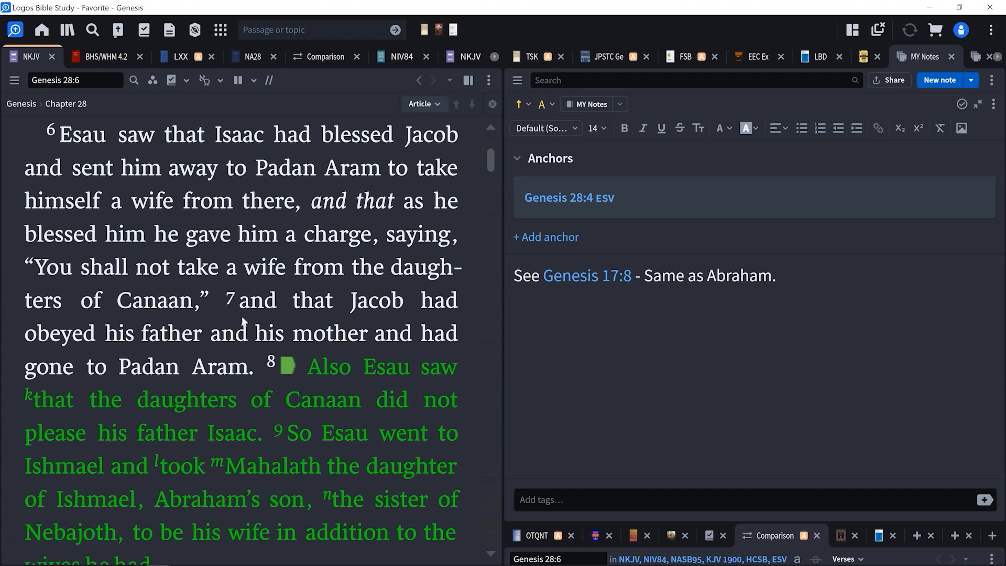
{"action": "mouse_move", "coordinate": [198, 352]}
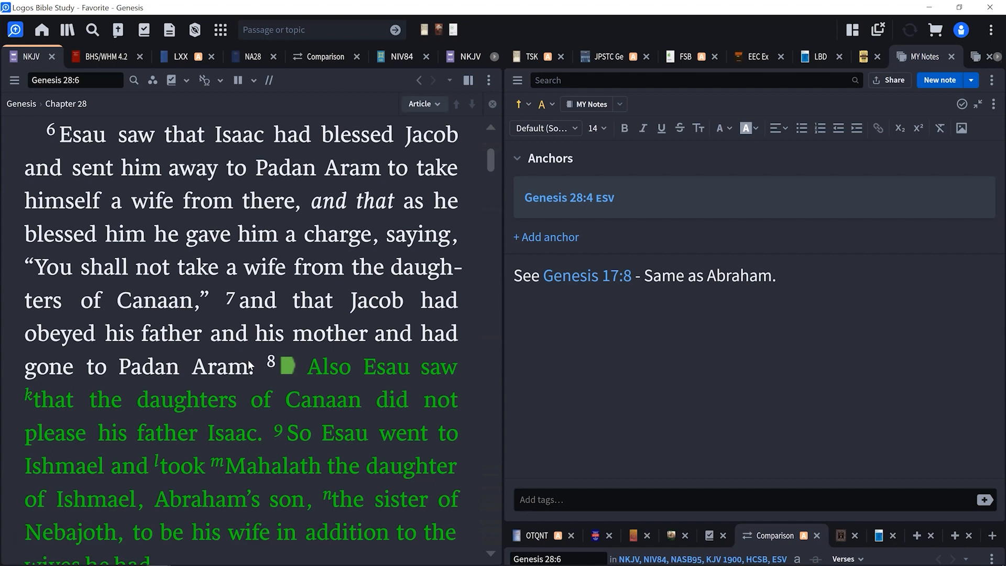
{"action": "scroll", "scroll_direction": "down", "scroll_amount": 3}
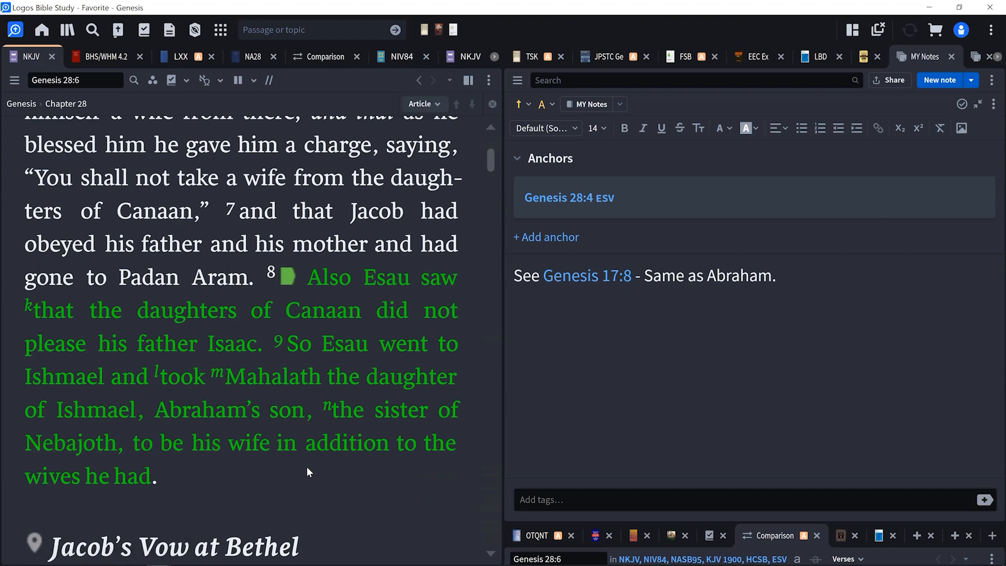
{"action": "mouse_move", "coordinate": [327, 471]}
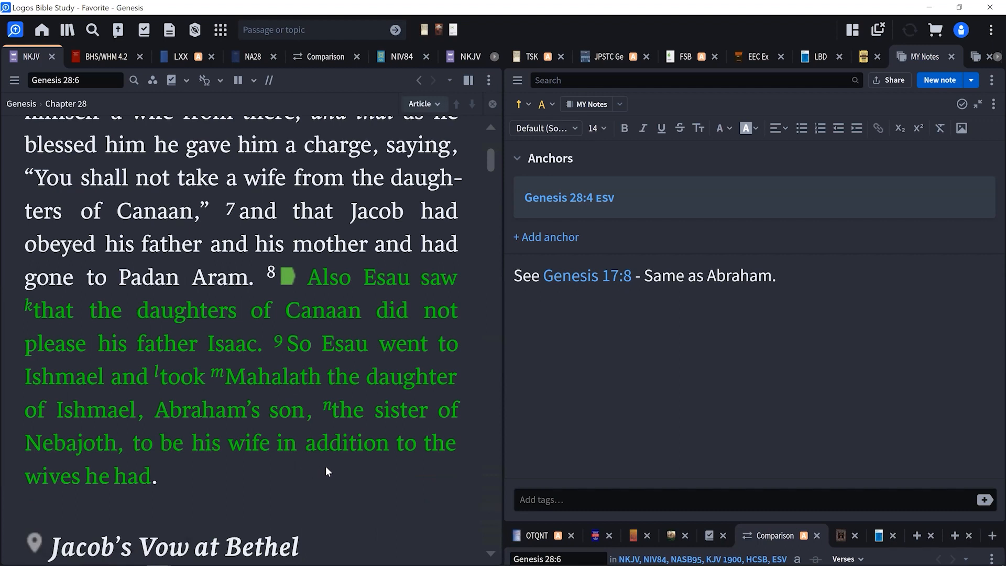
{"action": "mouse_move", "coordinate": [321, 465]}
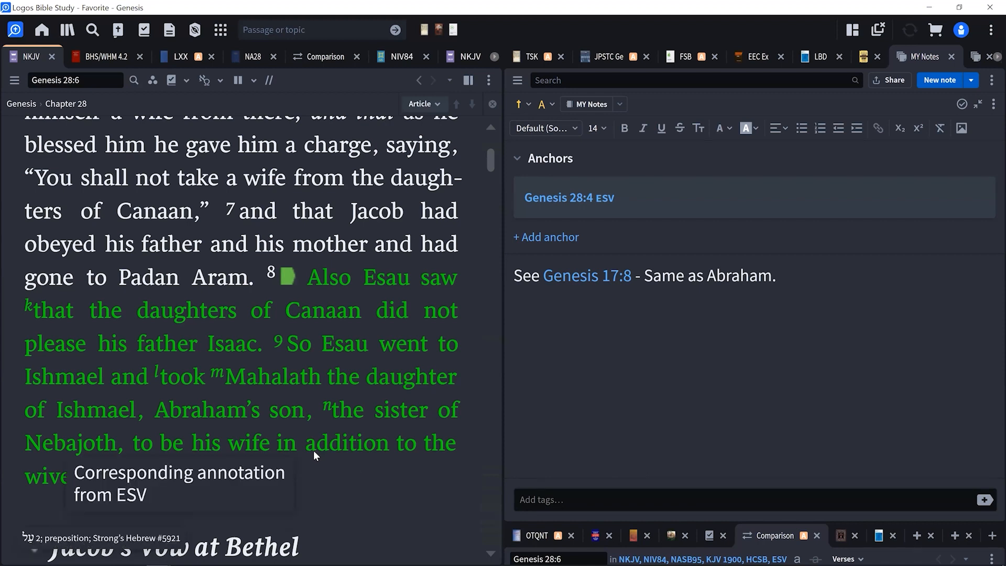
{"action": "mouse_move", "coordinate": [241, 405]}
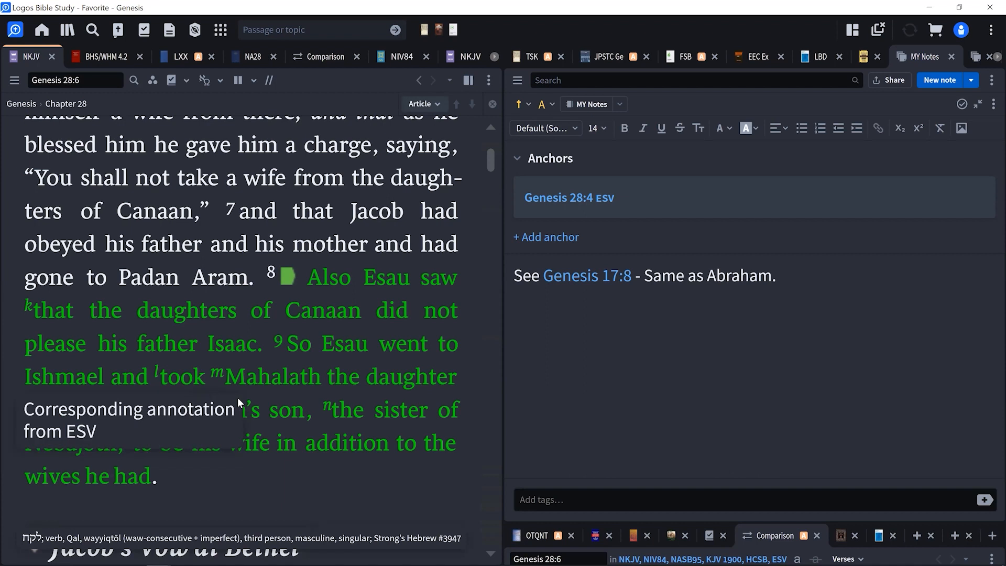
{"action": "mouse_move", "coordinate": [333, 499]}
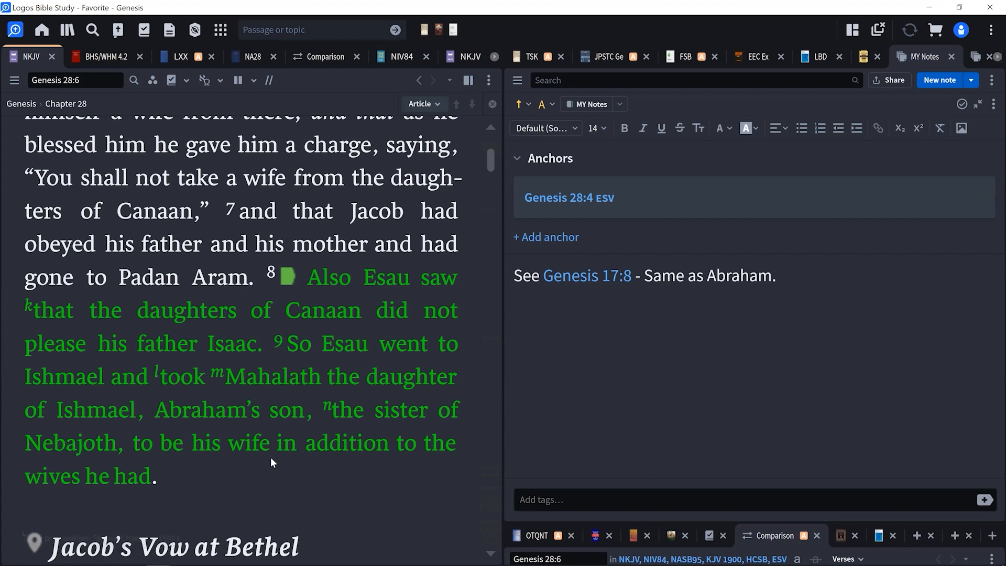
{"action": "mouse_move", "coordinate": [308, 494]}
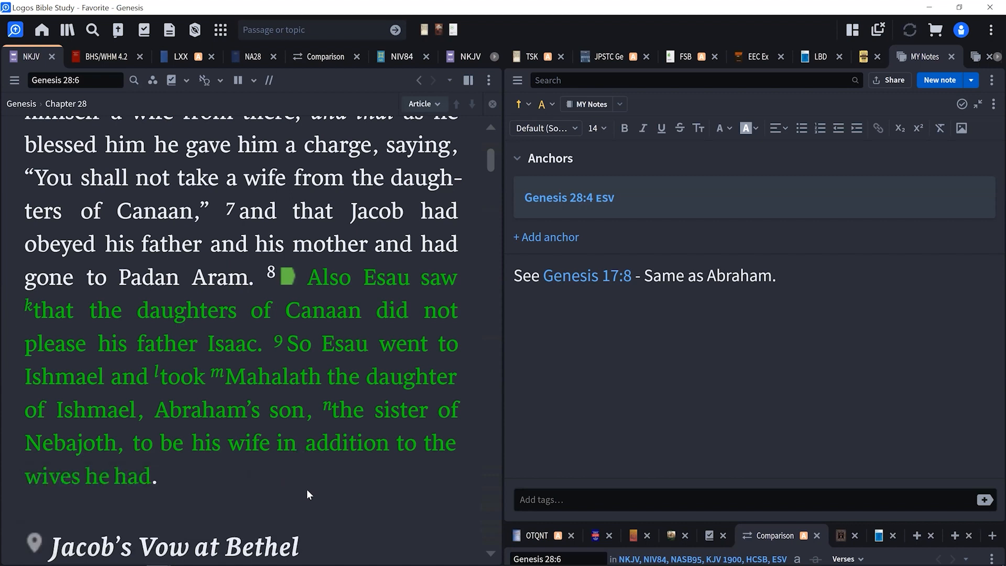
{"action": "mouse_move", "coordinate": [363, 524]}
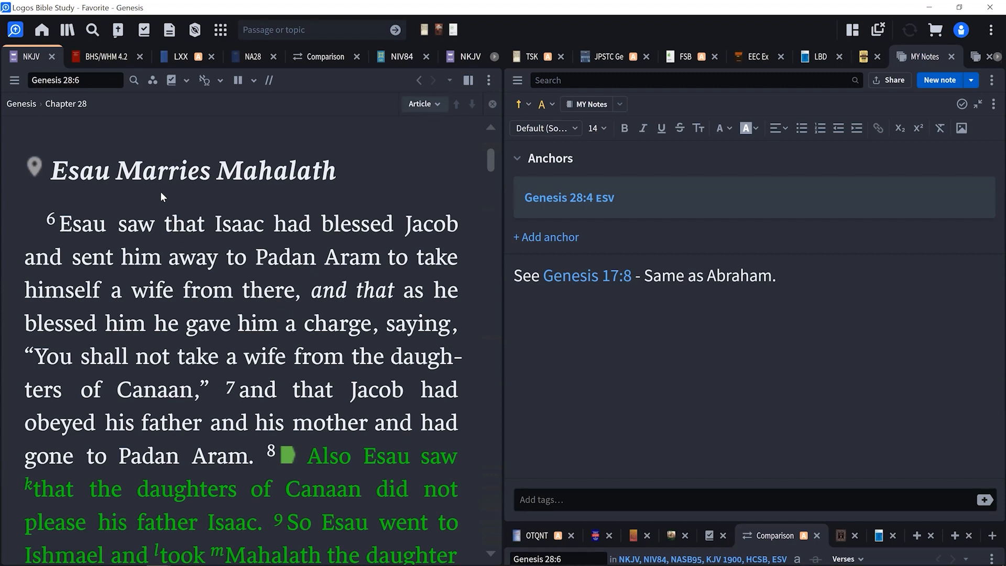
{"action": "mouse_move", "coordinate": [188, 206]}
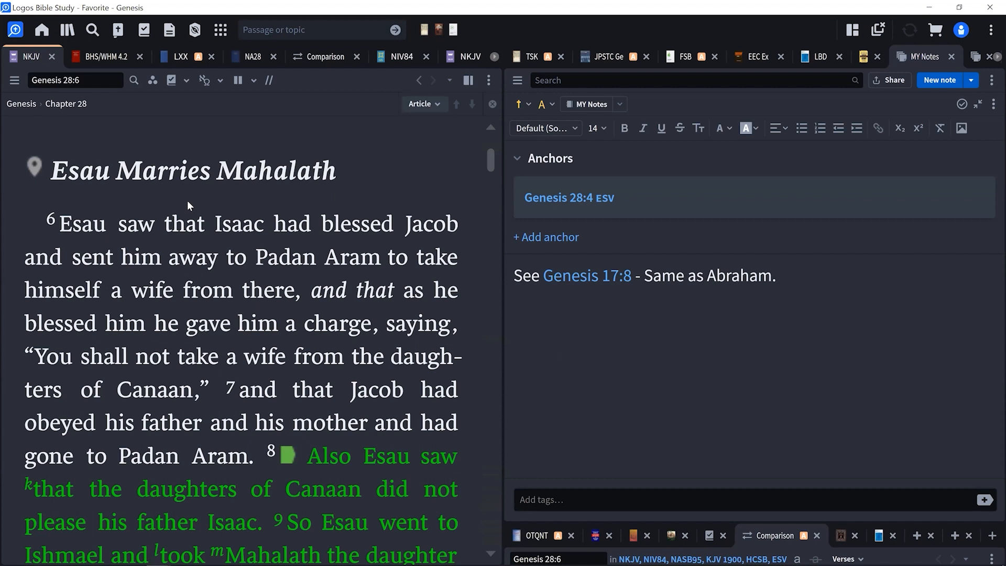
{"action": "mouse_move", "coordinate": [175, 208]}
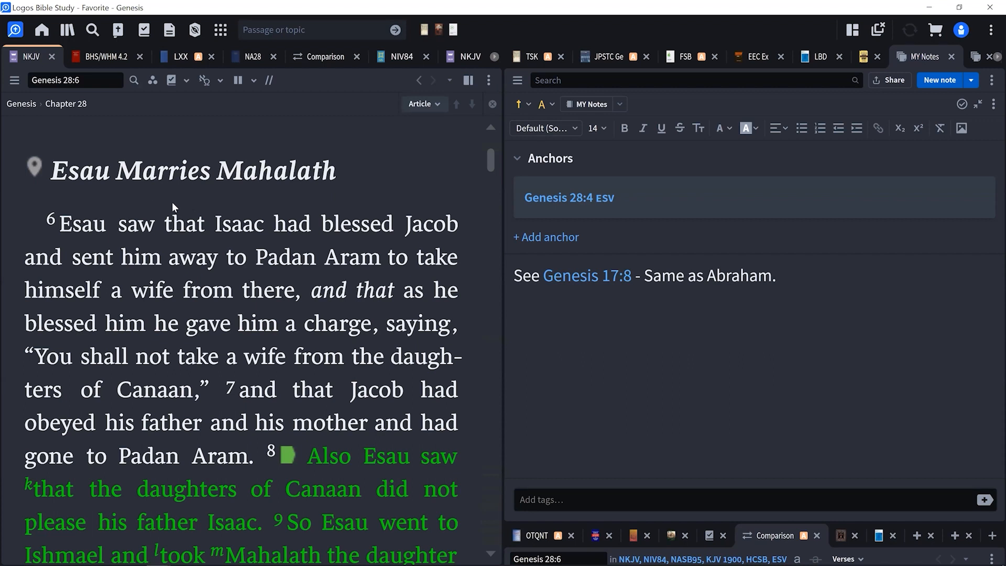
{"action": "scroll", "scroll_direction": "down", "scroll_amount": 3}
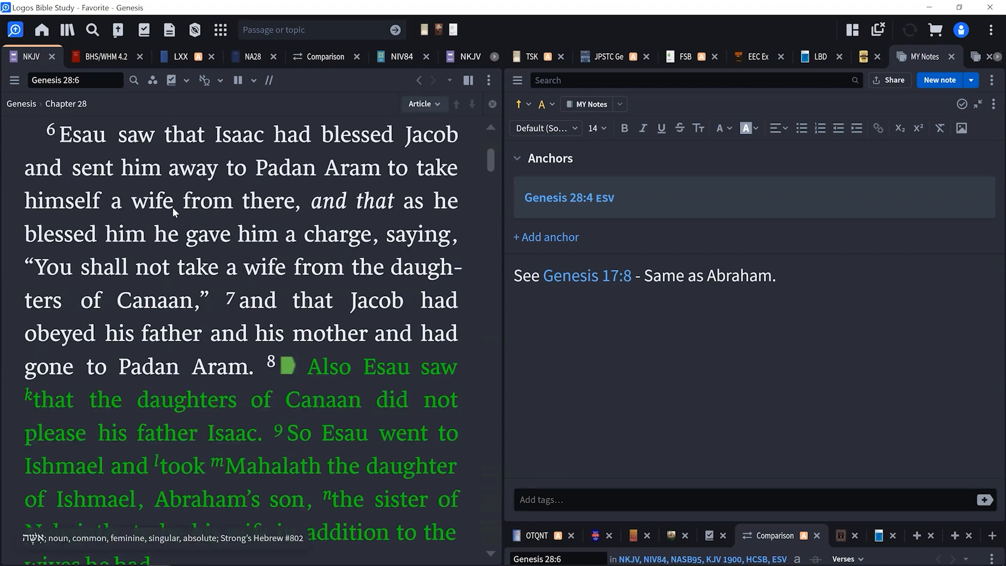
{"action": "mouse_move", "coordinate": [172, 242]}
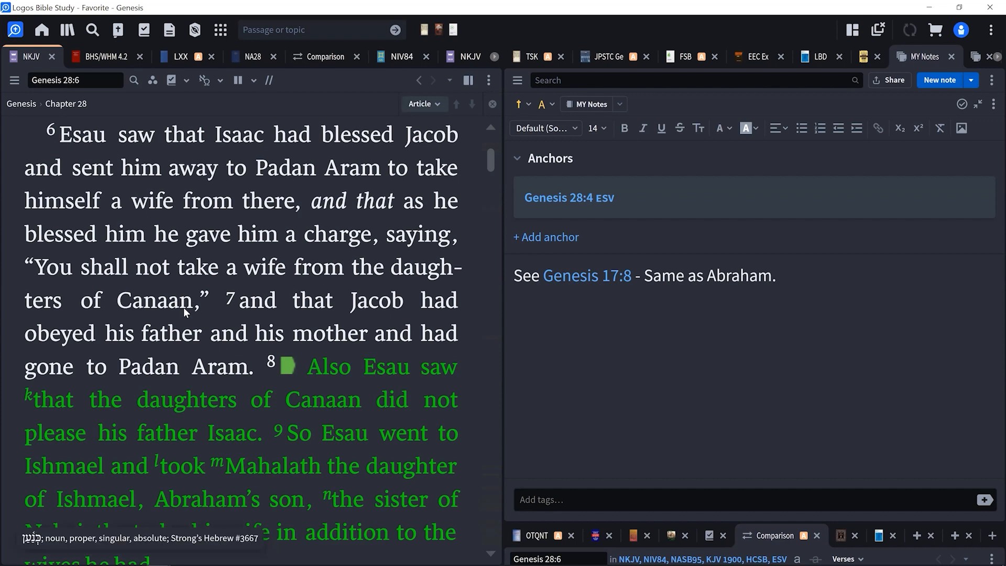
{"action": "scroll", "scroll_direction": "down", "scroll_amount": 3}
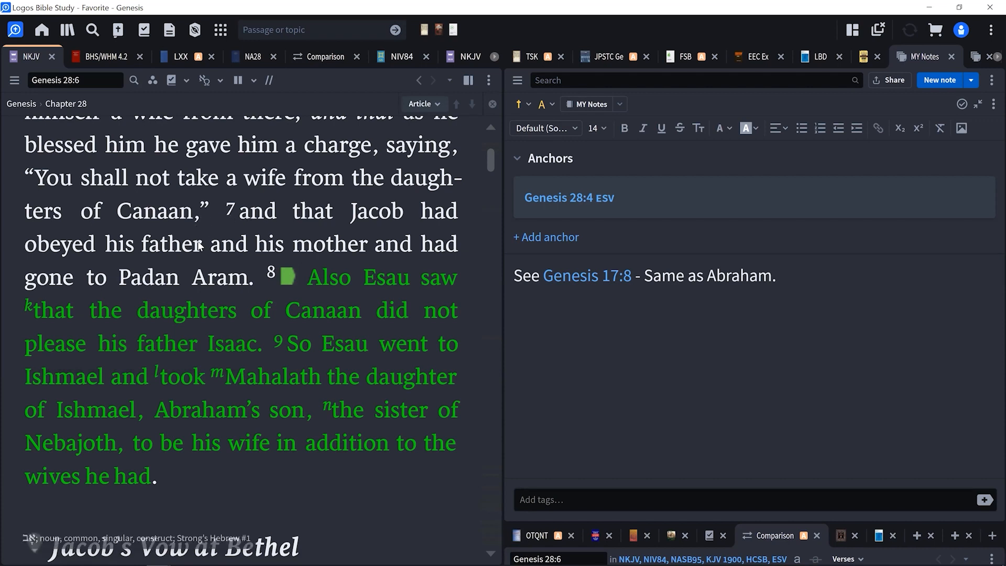
{"action": "mouse_move", "coordinate": [233, 216]}
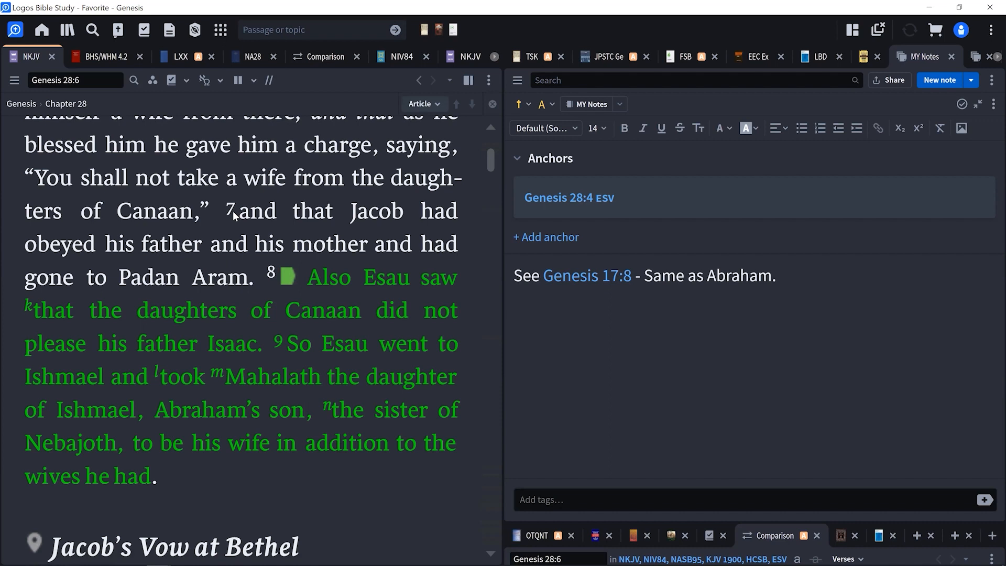
{"action": "mouse_move", "coordinate": [233, 225]}
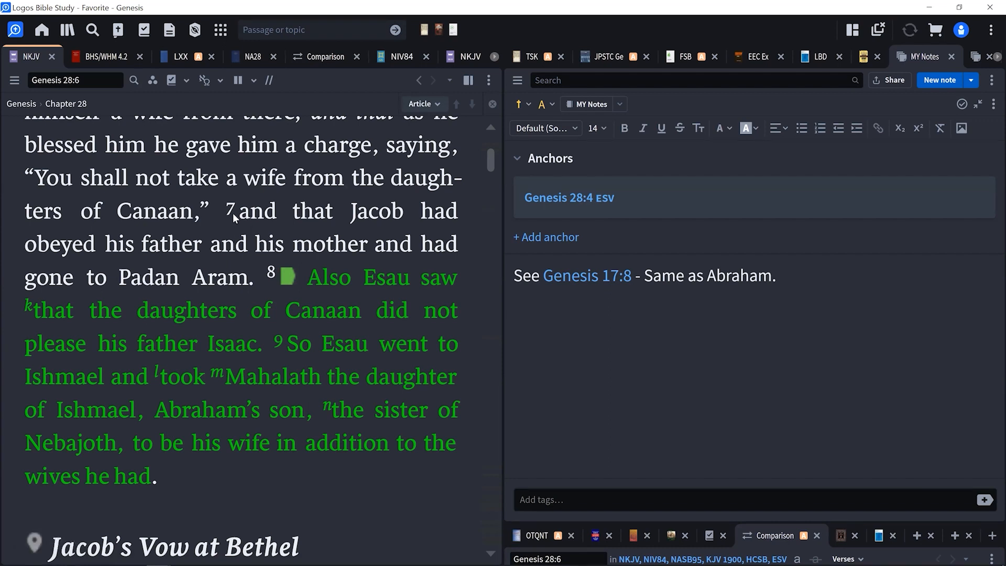
{"action": "scroll", "scroll_direction": "down", "scroll_amount": 3}
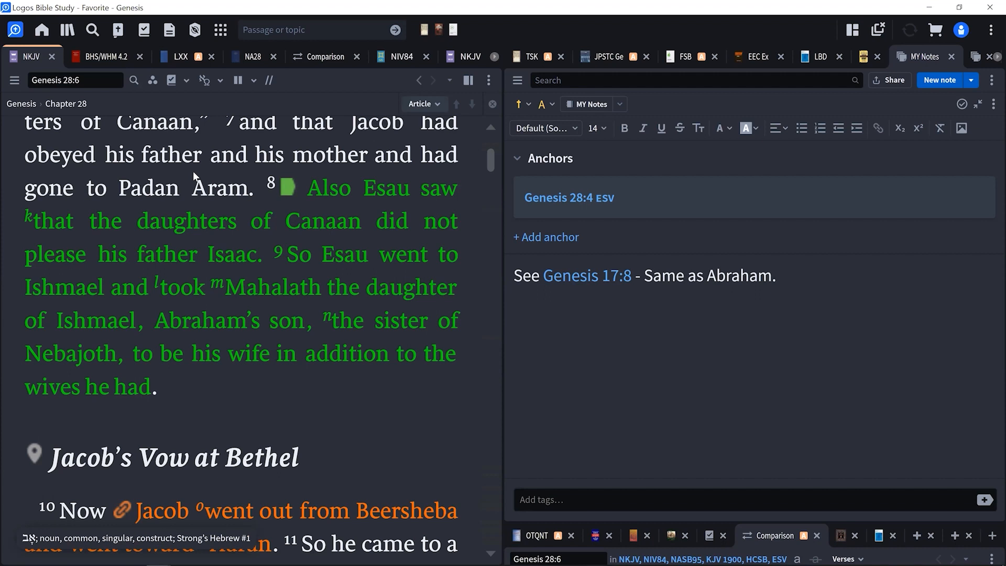
{"action": "mouse_move", "coordinate": [173, 182]}
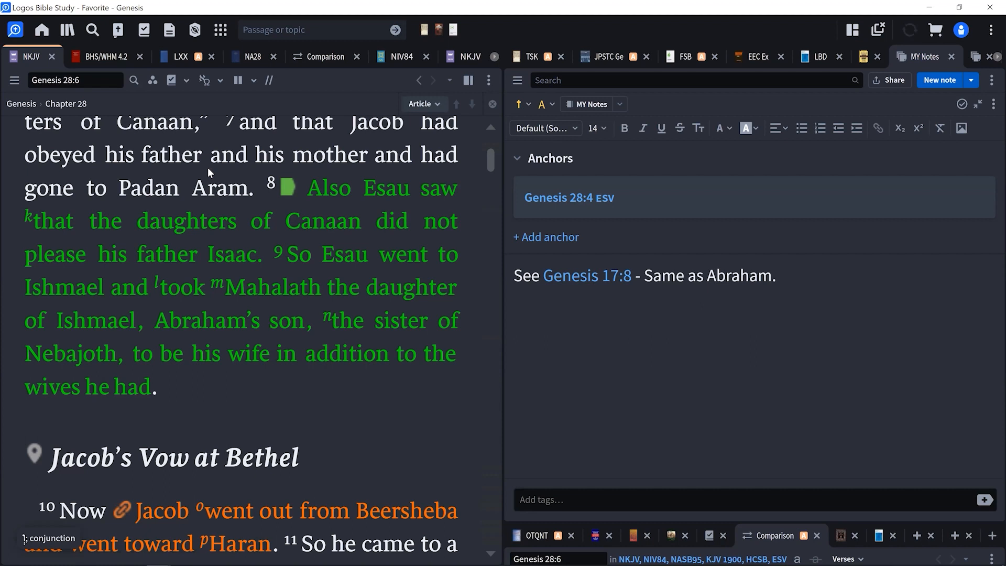
{"action": "mouse_move", "coordinate": [228, 185]}
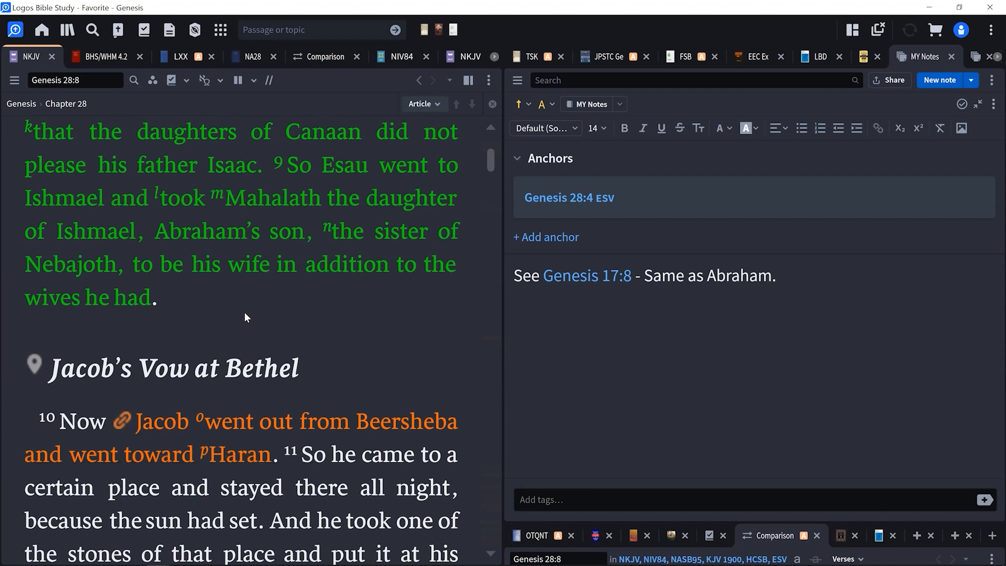
{"action": "mouse_move", "coordinate": [222, 302]}
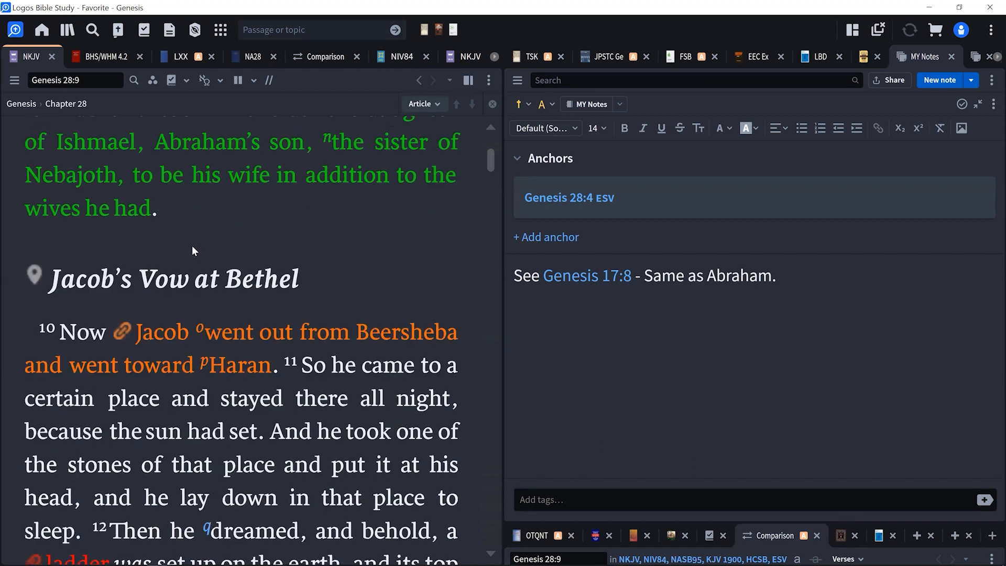
{"action": "scroll", "scroll_direction": "down", "scroll_amount": 3}
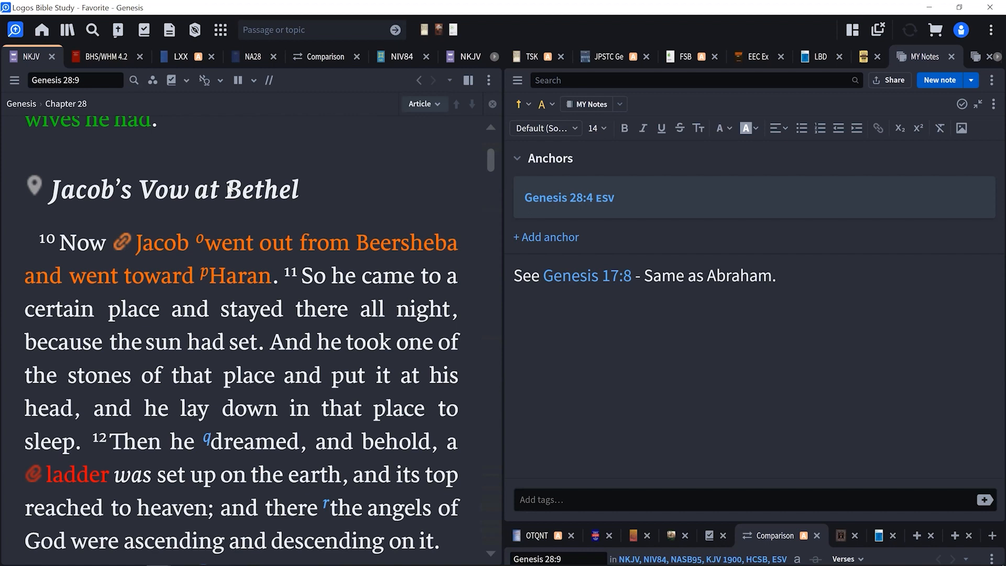
{"action": "mouse_move", "coordinate": [101, 168]}
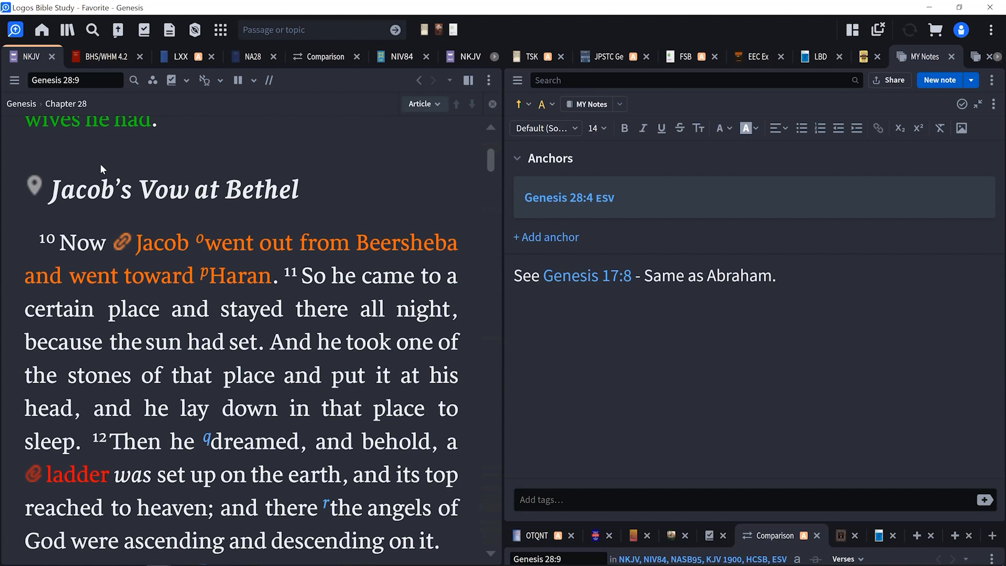
{"action": "mouse_move", "coordinate": [113, 170]}
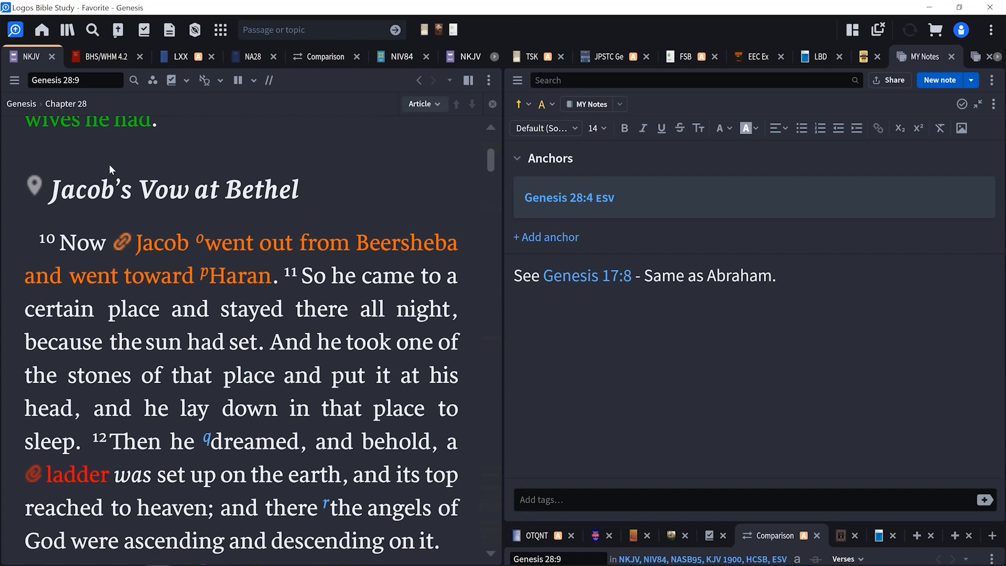
{"action": "mouse_move", "coordinate": [167, 161]}
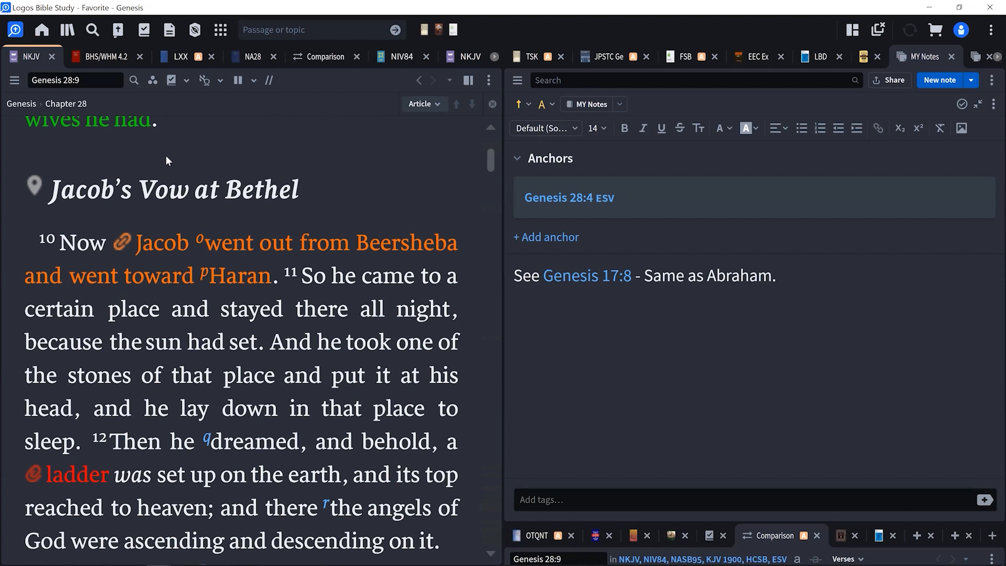
{"action": "mouse_move", "coordinate": [166, 161]}
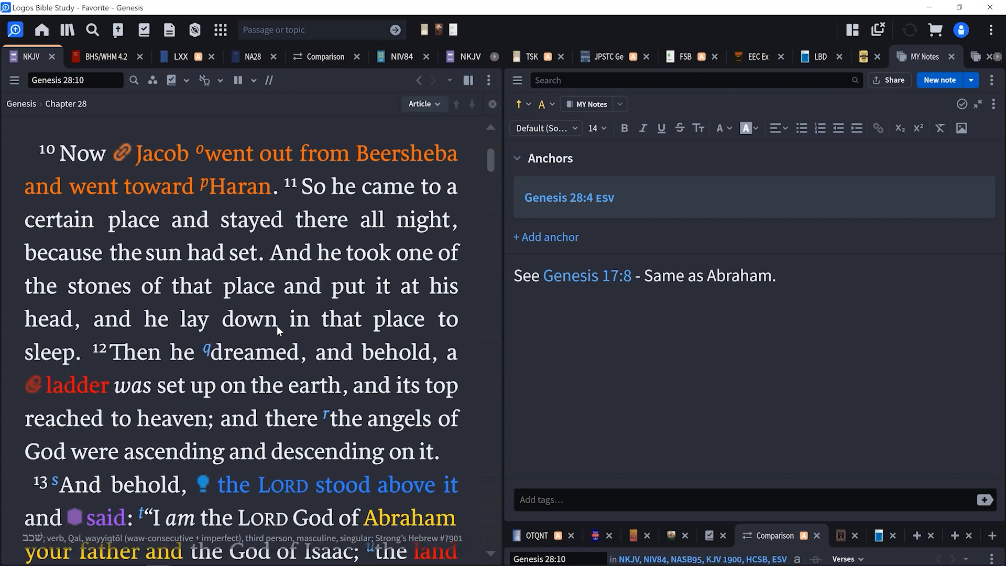
{"action": "scroll", "scroll_direction": "down", "scroll_amount": 3}
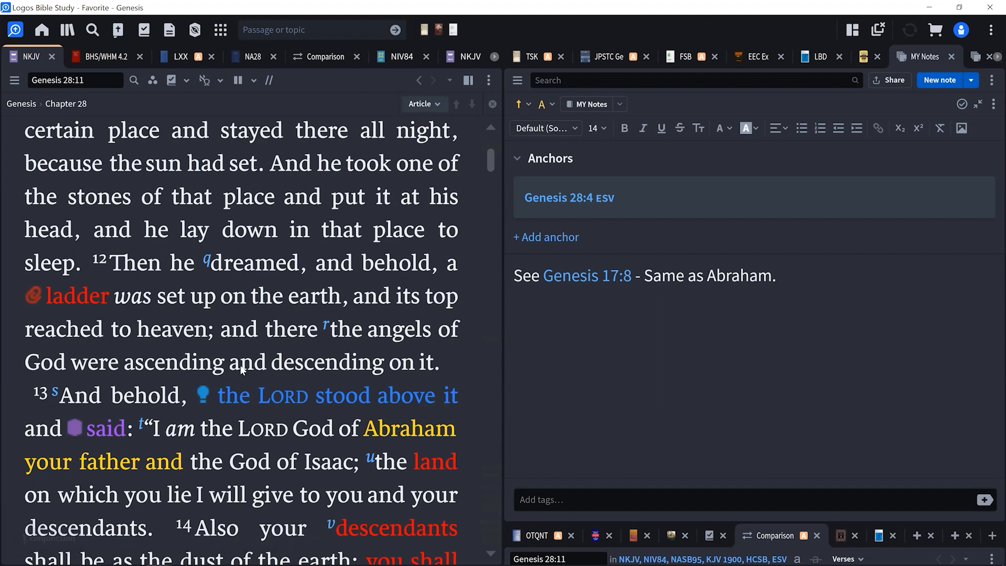
{"action": "mouse_move", "coordinate": [256, 371]}
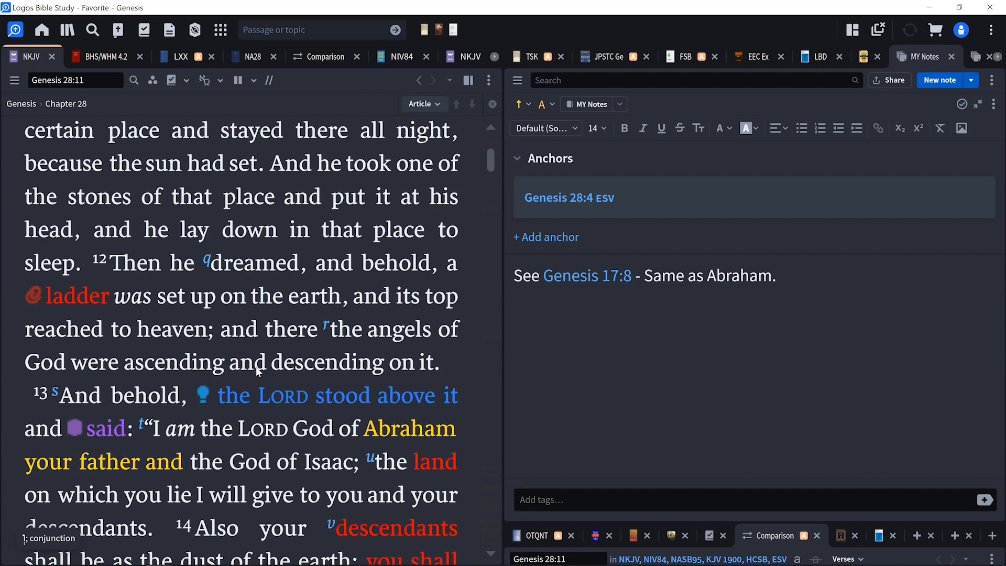
{"action": "scroll", "scroll_direction": "down", "scroll_amount": 3}
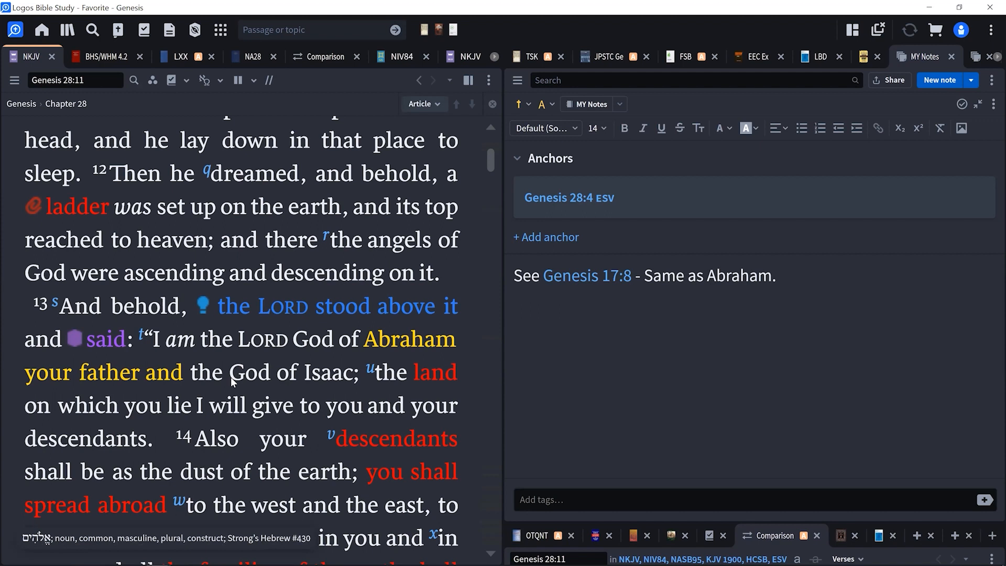
{"action": "mouse_move", "coordinate": [239, 415]}
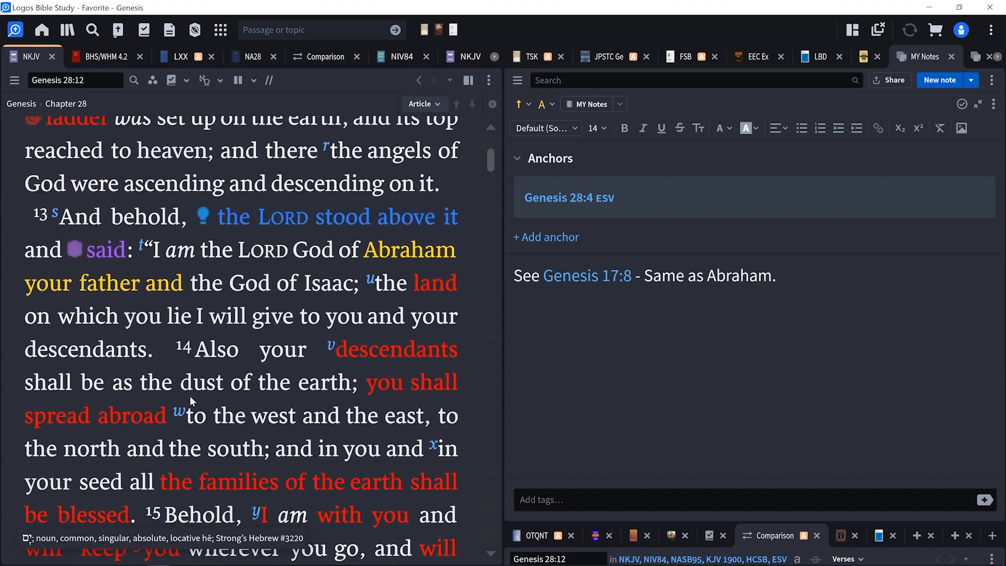
{"action": "mouse_move", "coordinate": [224, 396]}
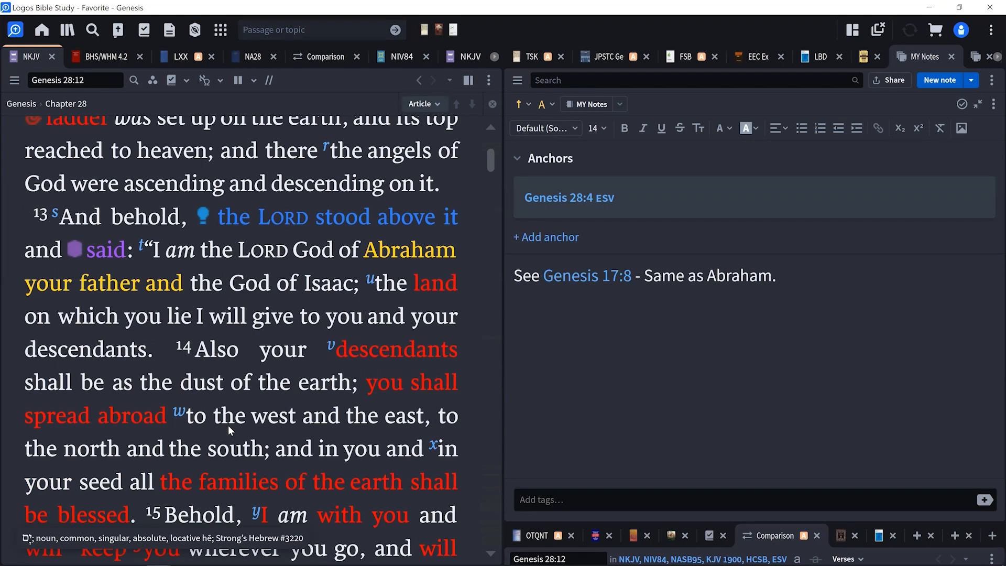
{"action": "mouse_move", "coordinate": [226, 439]}
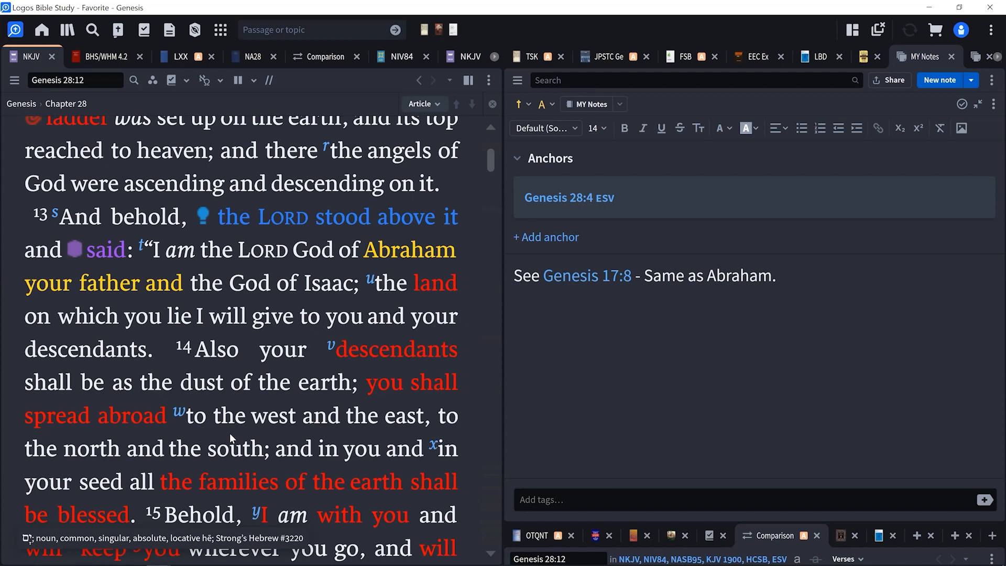
{"action": "scroll", "scroll_direction": "down", "scroll_amount": 3}
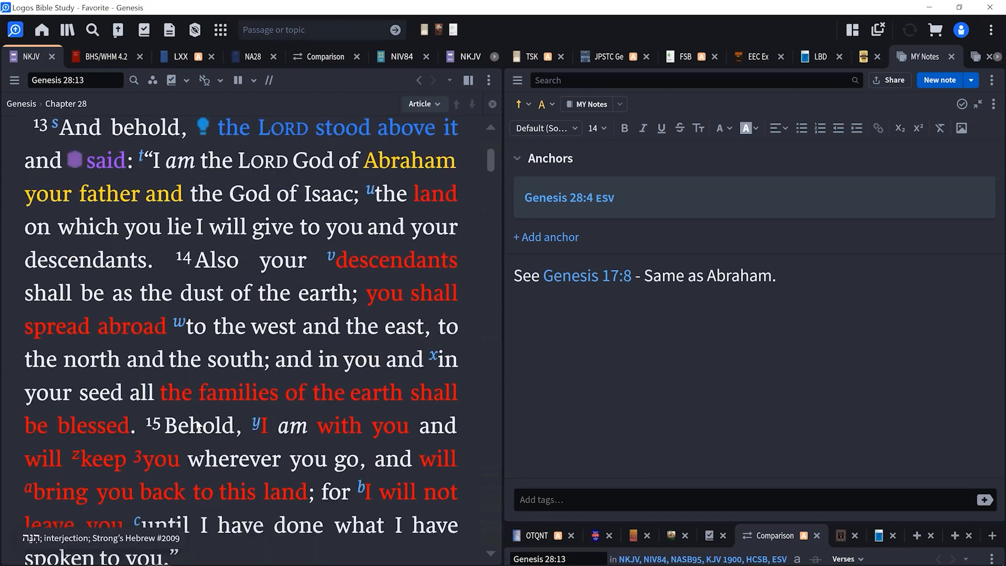
{"action": "scroll", "scroll_direction": "down", "scroll_amount": 3}
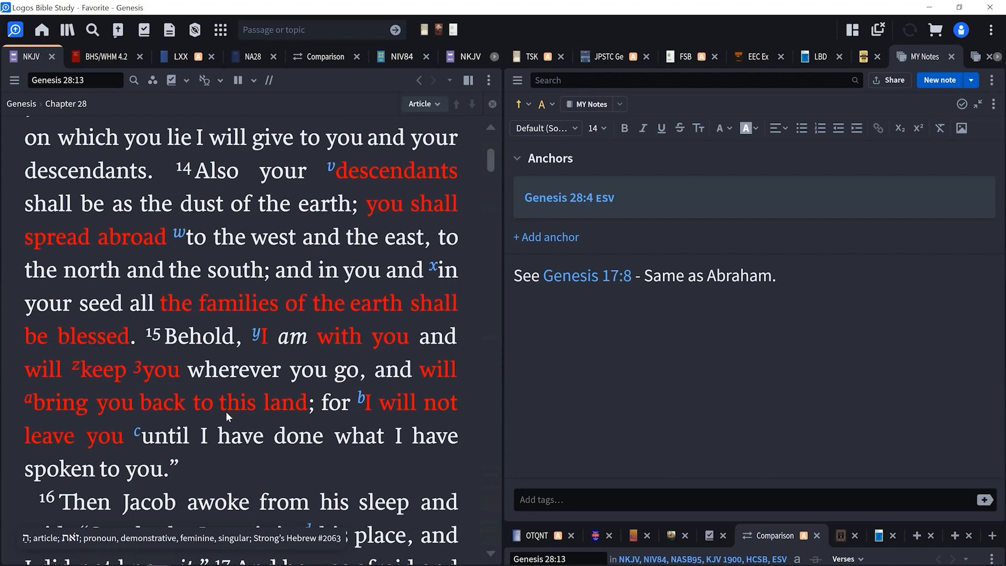
{"action": "mouse_move", "coordinate": [226, 451]}
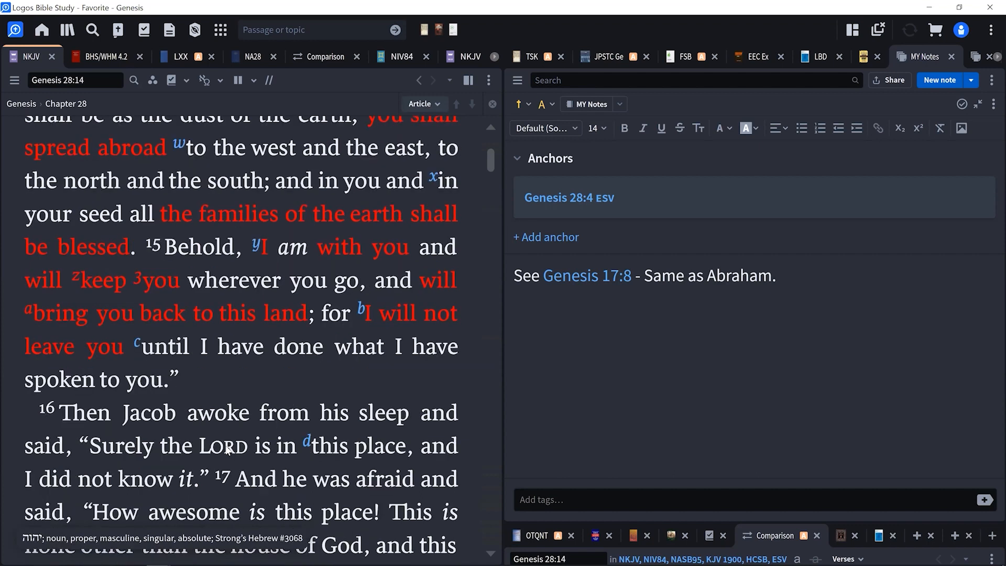
{"action": "scroll", "scroll_direction": "down", "scroll_amount": 3}
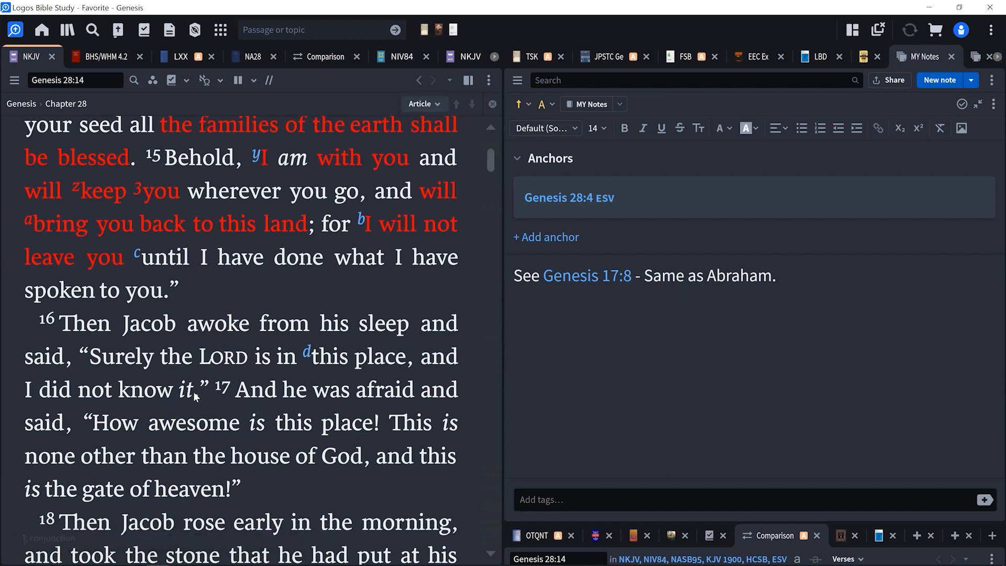
{"action": "mouse_move", "coordinate": [229, 409]}
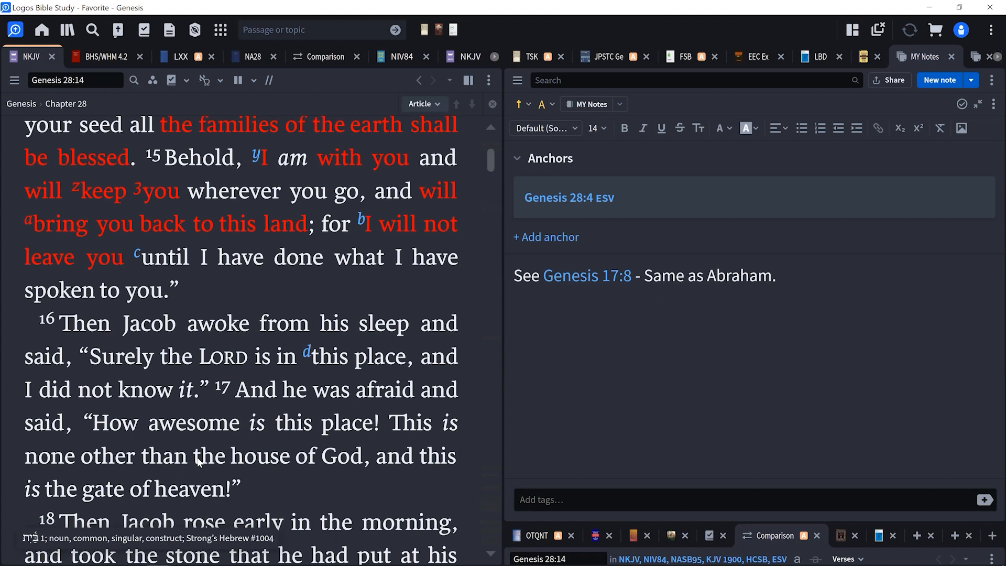
{"action": "scroll", "scroll_direction": "down", "scroll_amount": 3}
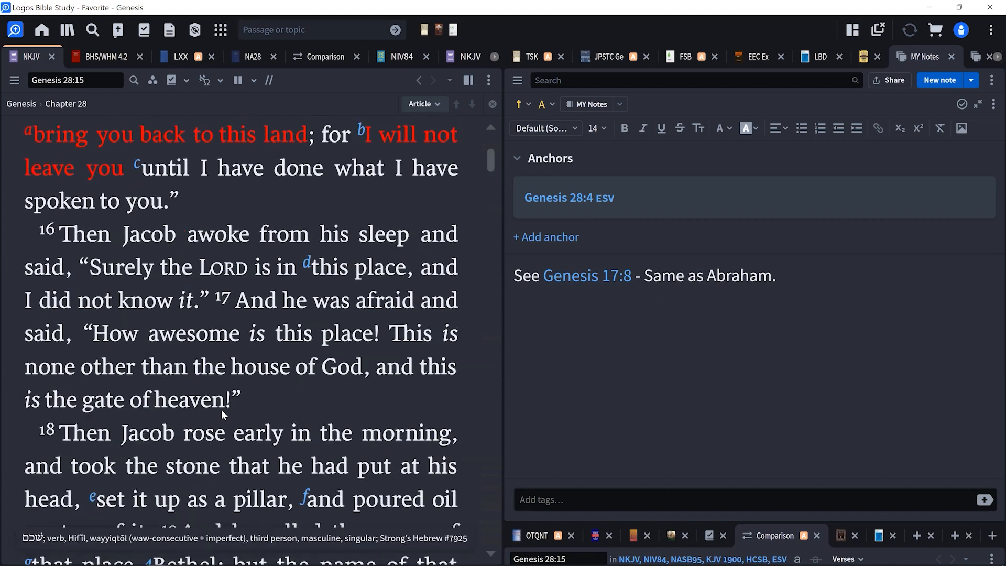
{"action": "mouse_move", "coordinate": [168, 411]}
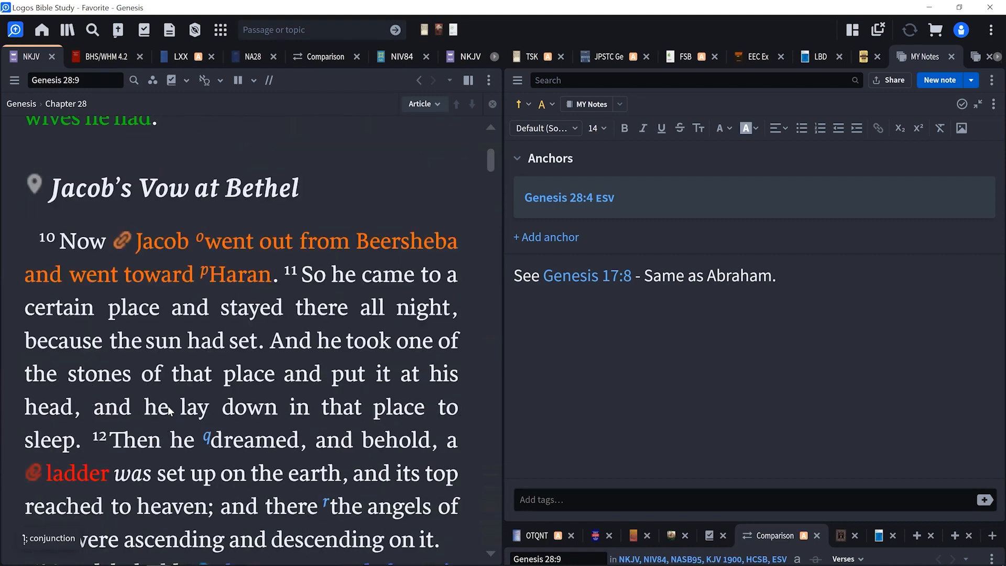
{"action": "scroll", "scroll_direction": "down", "scroll_amount": 3}
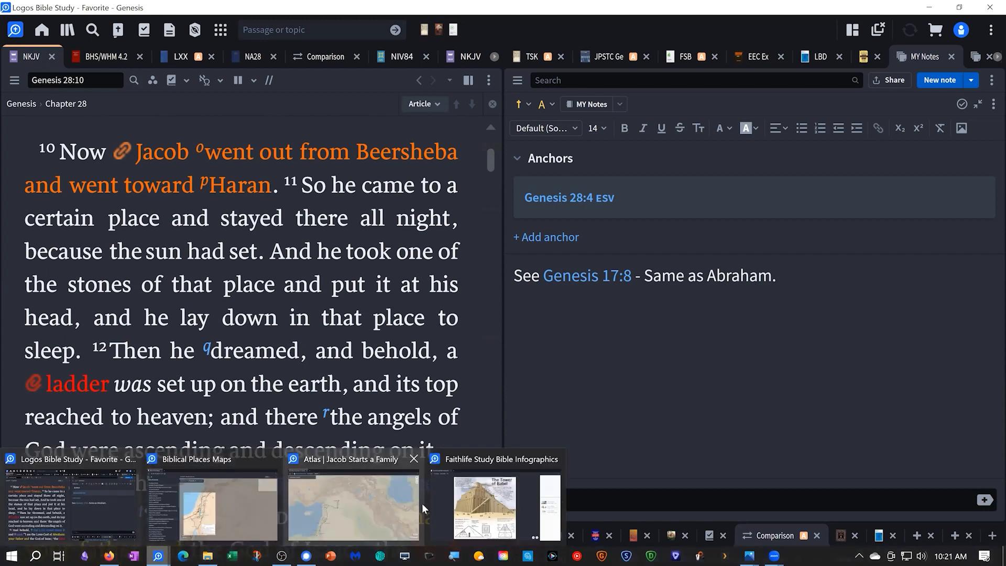
{"action": "mouse_move", "coordinate": [250, 507]}
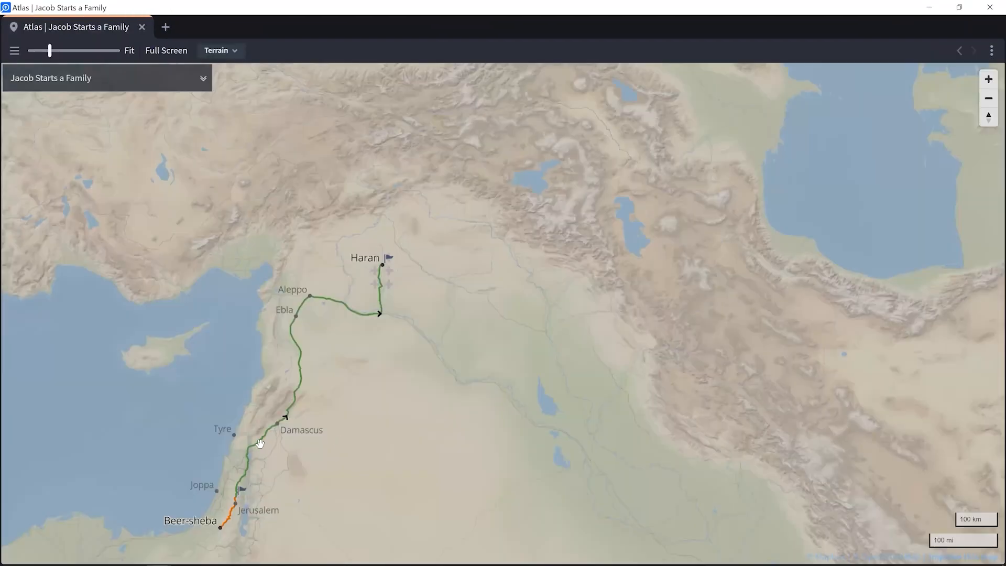
{"action": "mouse_move", "coordinate": [299, 384]}
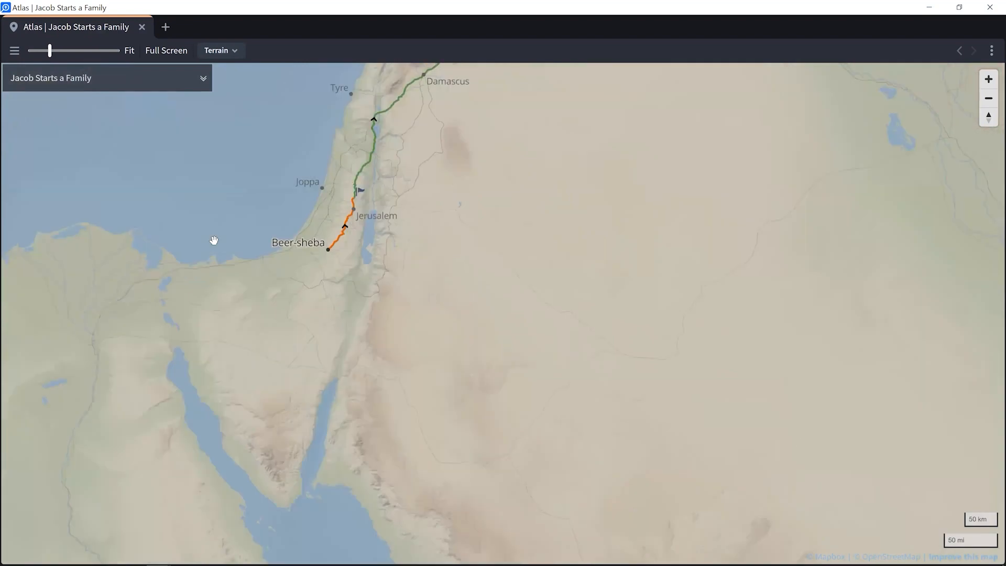
Zoom the Jacob Starts a Family map in and center it on the Beer-sheba to Bethel route
{"action": "scroll", "scroll_direction": "up", "scroll_amount": 3}
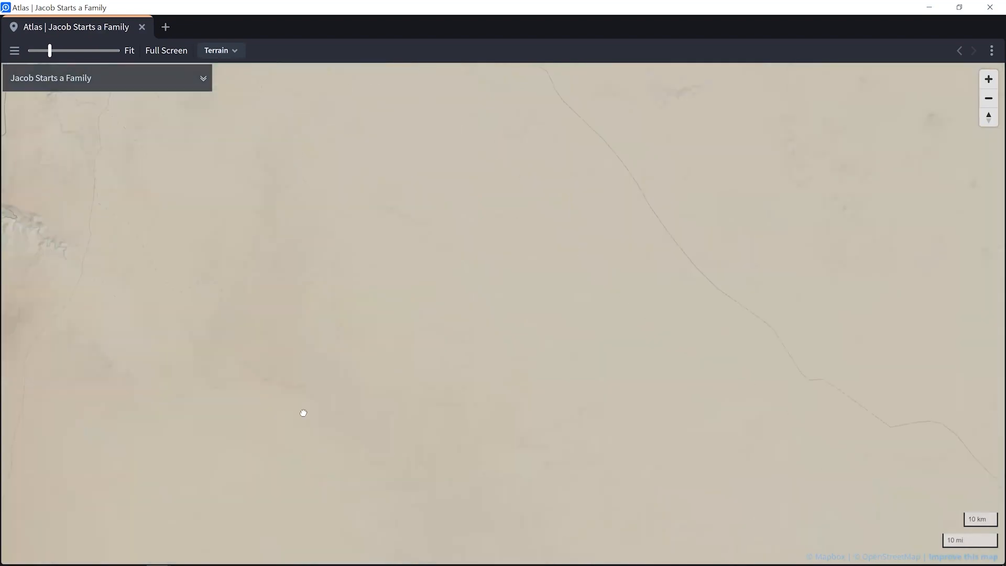
{"action": "left_click_drag", "start_coordinate": [303, 413], "coordinate": [252, 435]}
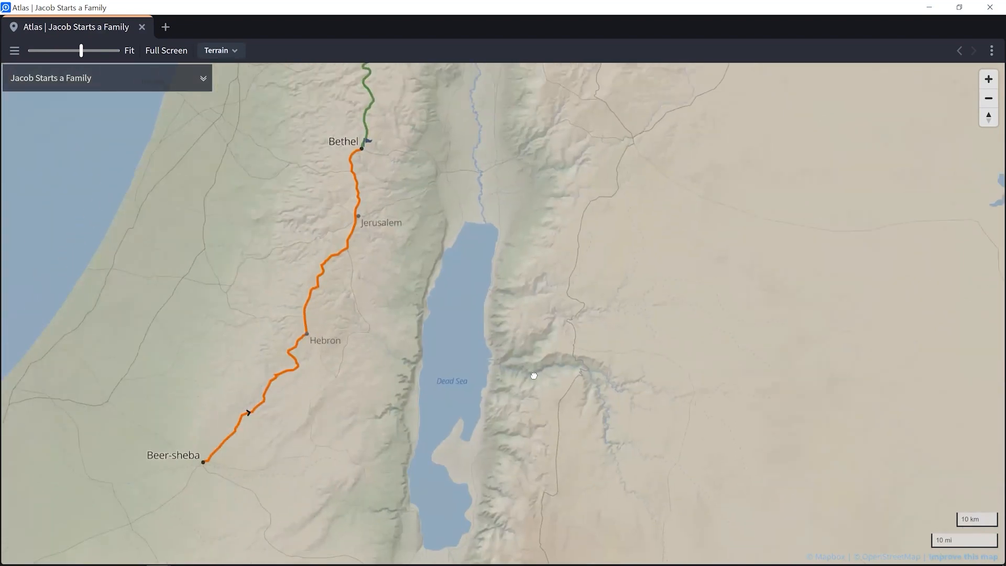
{"action": "left_click_drag", "start_coordinate": [533, 374], "coordinate": [297, 196]}
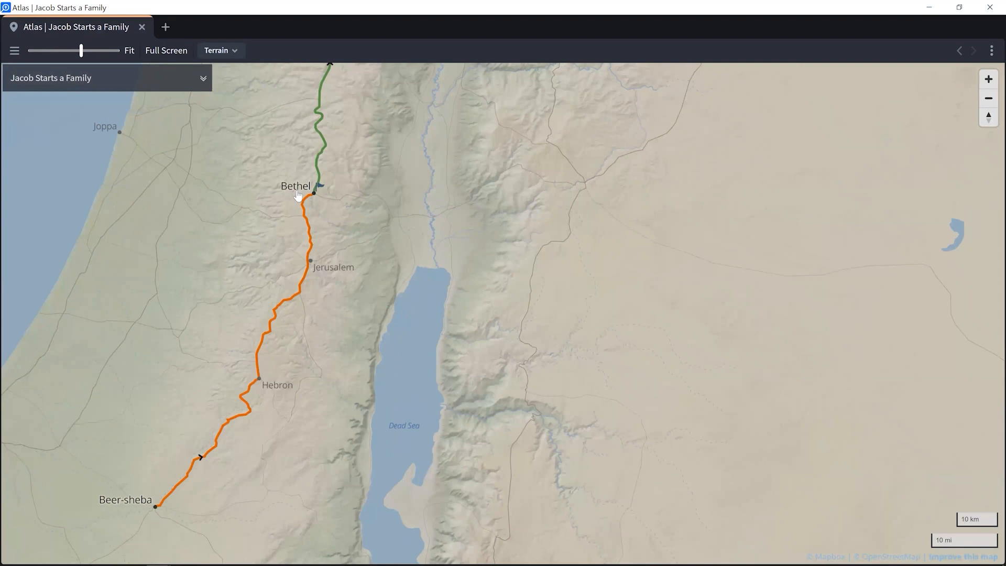
{"action": "left_click", "coordinate": [314, 193]}
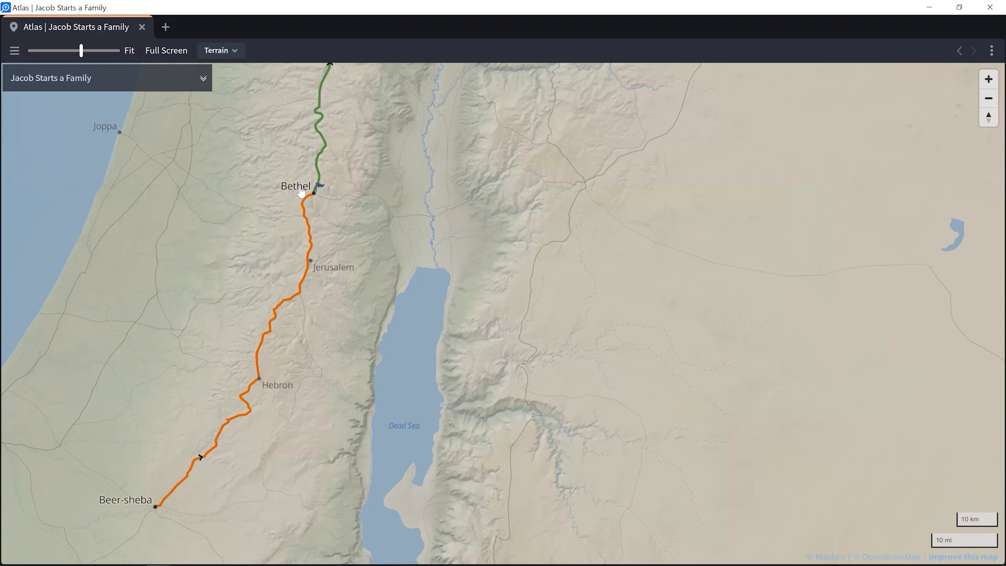
{"action": "mouse_move", "coordinate": [523, 191]}
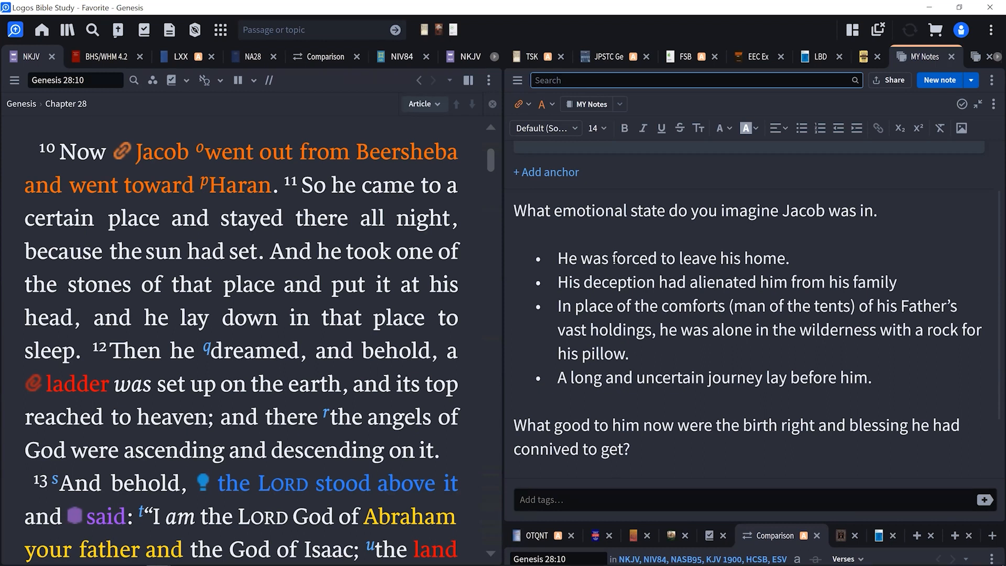
Move the Bible text to Genesis 28:11 beside the note quoting Sarna on the sullam ladder
{"action": "left_click", "coordinate": [693, 79]}
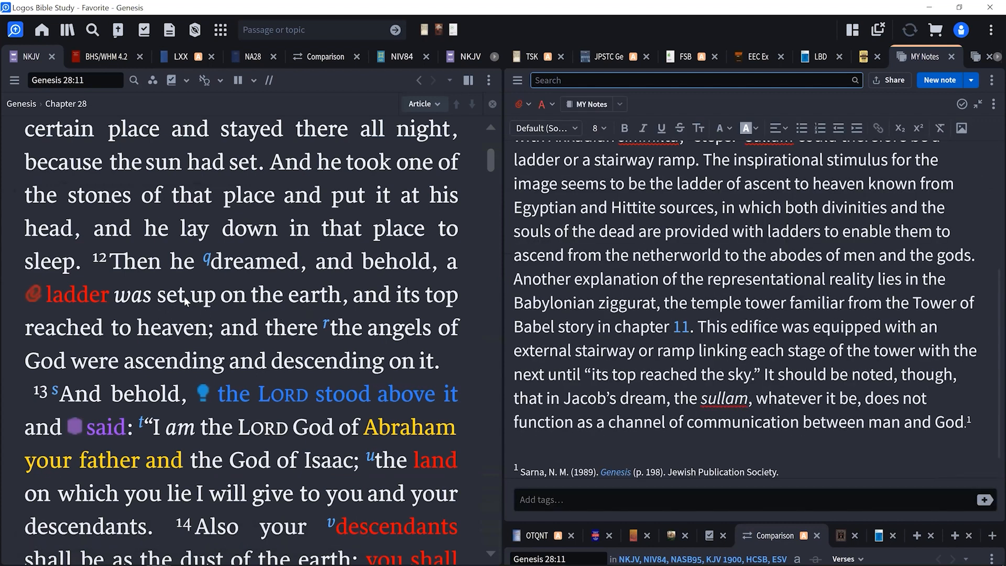
{"action": "mouse_move", "coordinate": [260, 348]}
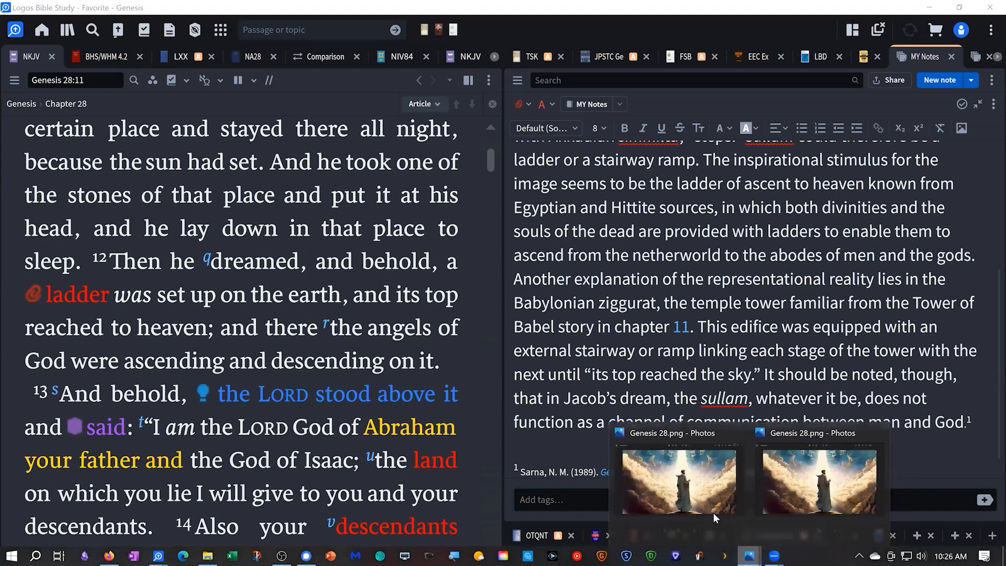
Display Genesis 28.png in Photos, a robed figure before a luminous stairway into clouds
{"action": "left_click", "coordinate": [674, 476]}
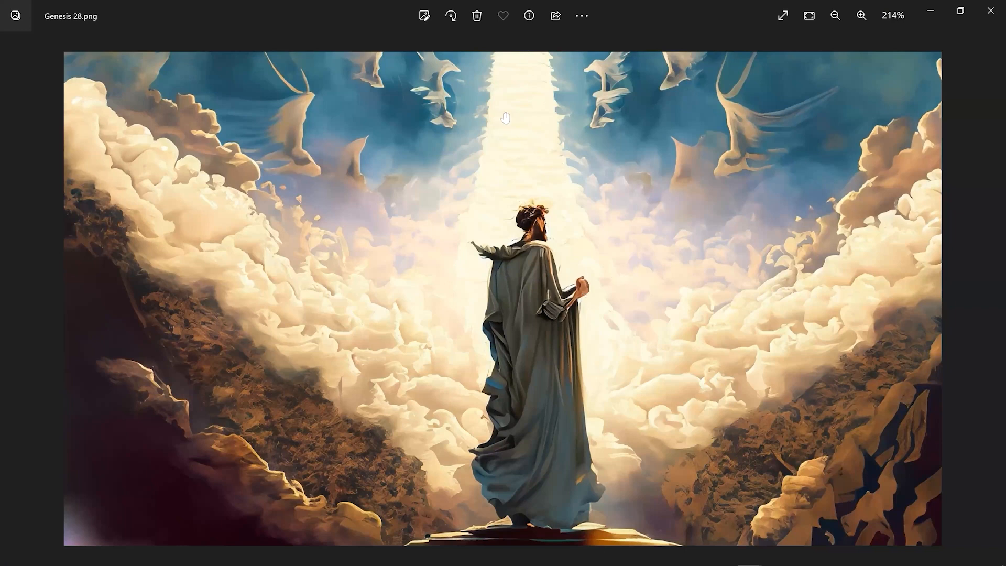
{"action": "mouse_move", "coordinate": [405, 110]}
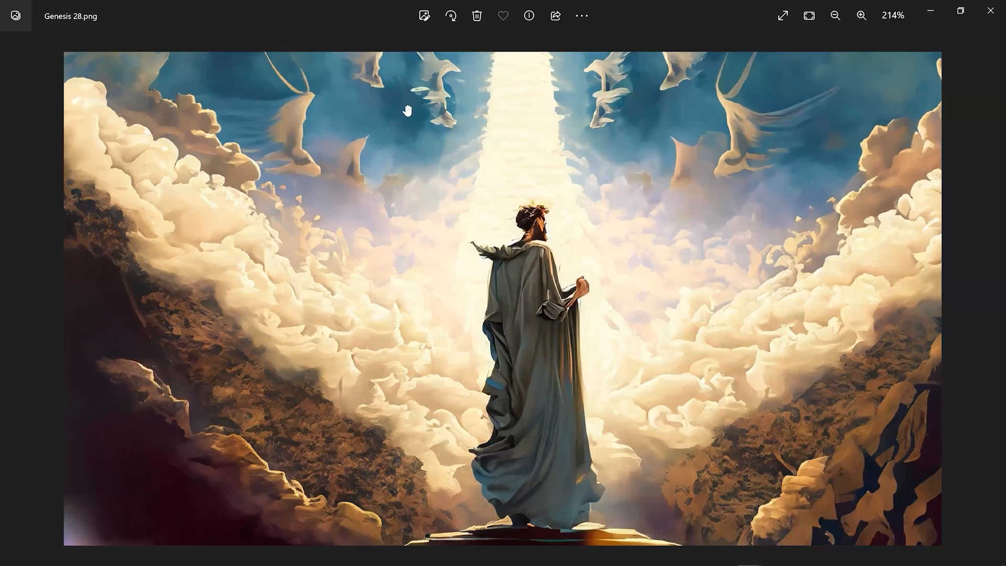
{"action": "mouse_move", "coordinate": [486, 375]}
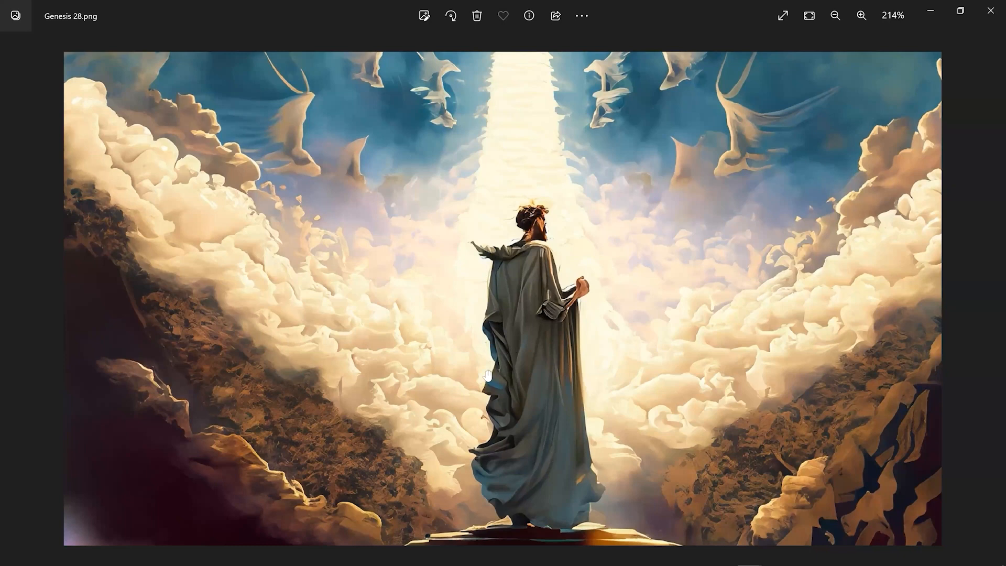
{"action": "mouse_move", "coordinate": [761, 41]}
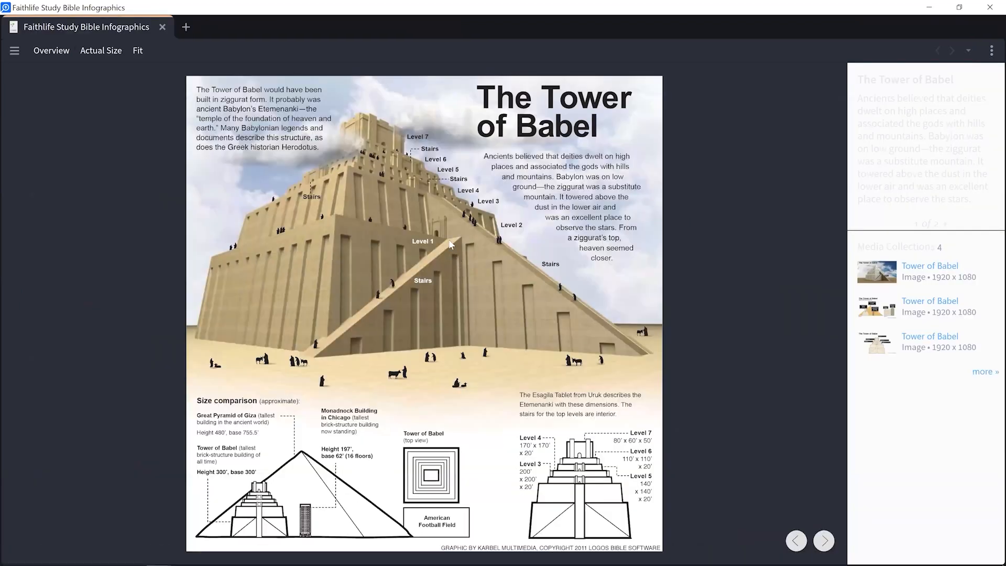
{"action": "mouse_move", "coordinate": [631, 344]}
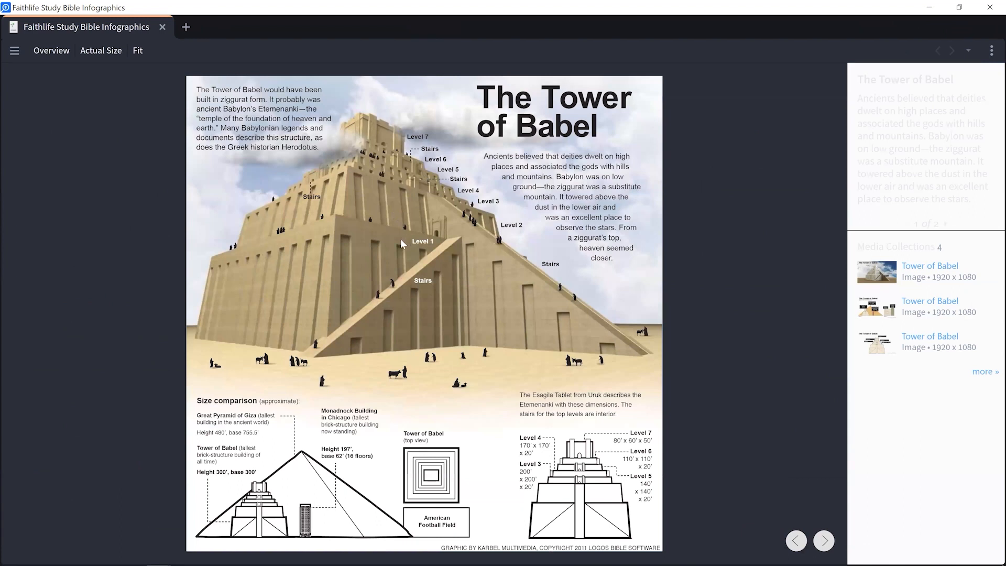
{"action": "mouse_move", "coordinate": [361, 157]}
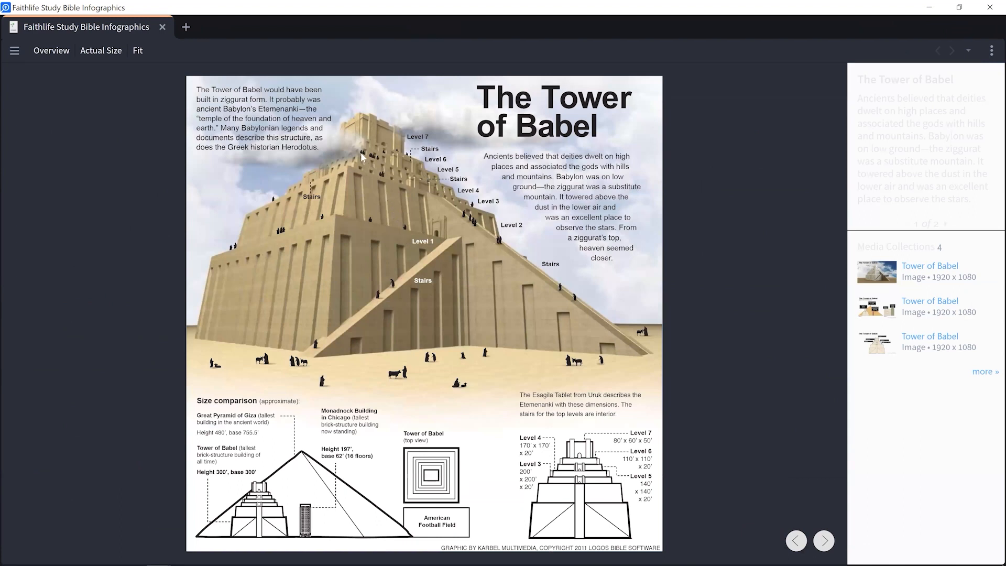
{"action": "mouse_move", "coordinate": [623, 340]}
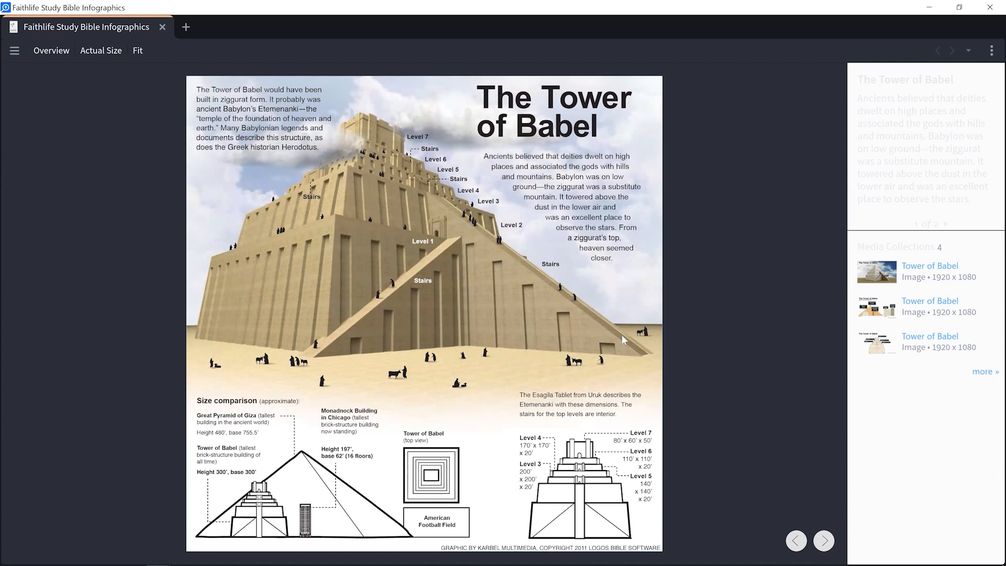
{"action": "mouse_move", "coordinate": [374, 140]}
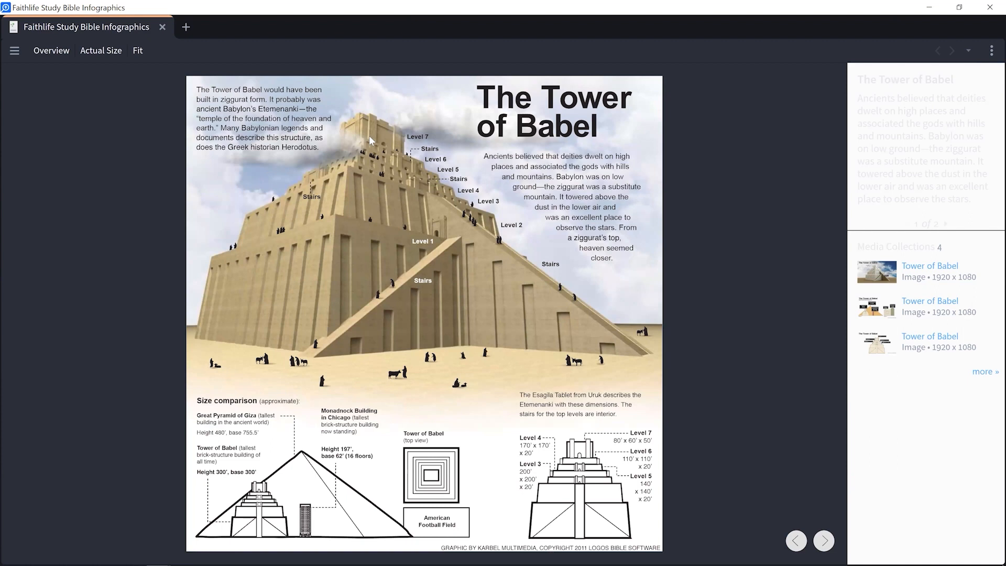
{"action": "mouse_move", "coordinate": [376, 136]}
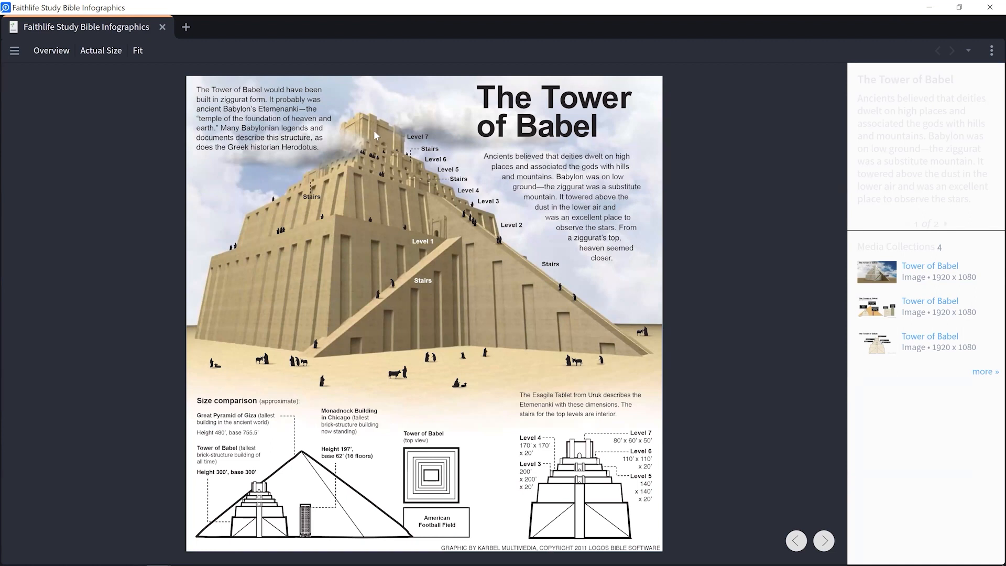
{"action": "mouse_move", "coordinate": [369, 182]}
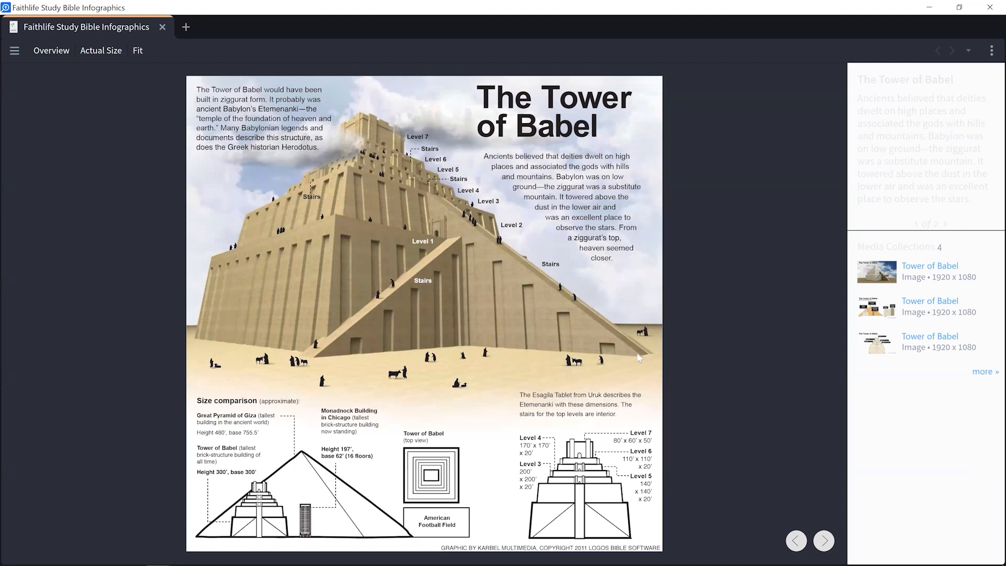
{"action": "mouse_move", "coordinate": [580, 307]}
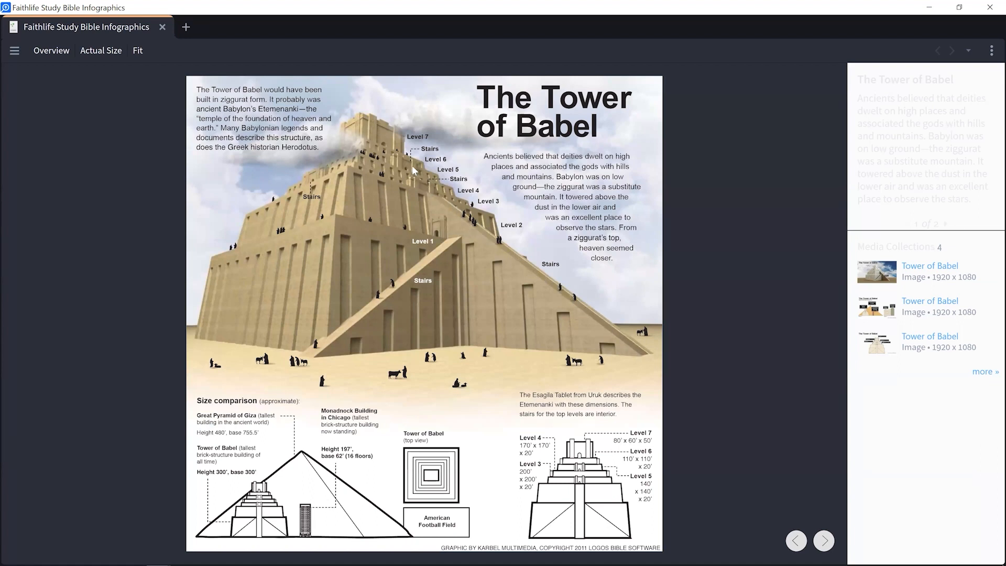
{"action": "mouse_move", "coordinate": [747, 88]}
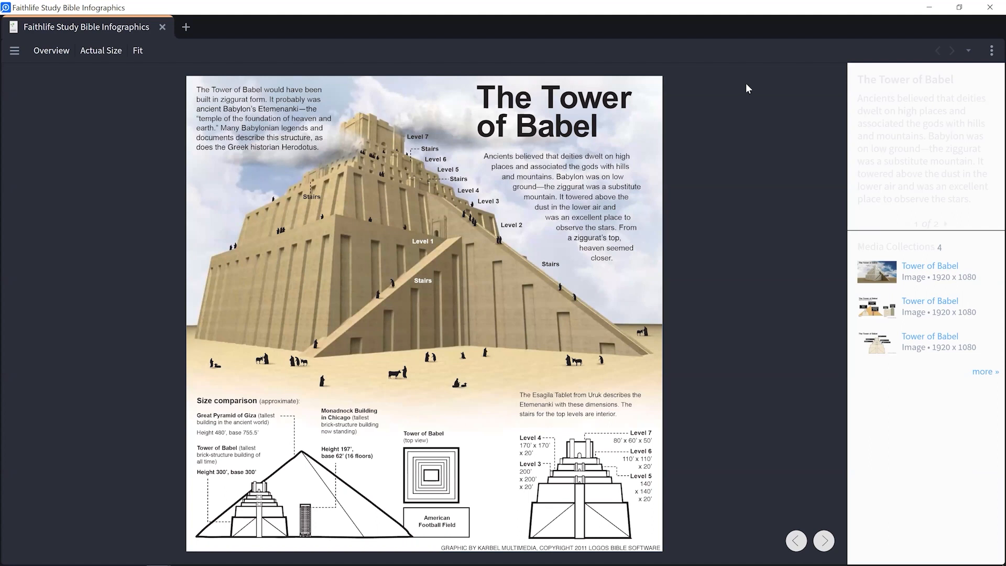
{"action": "mouse_move", "coordinate": [430, 245]}
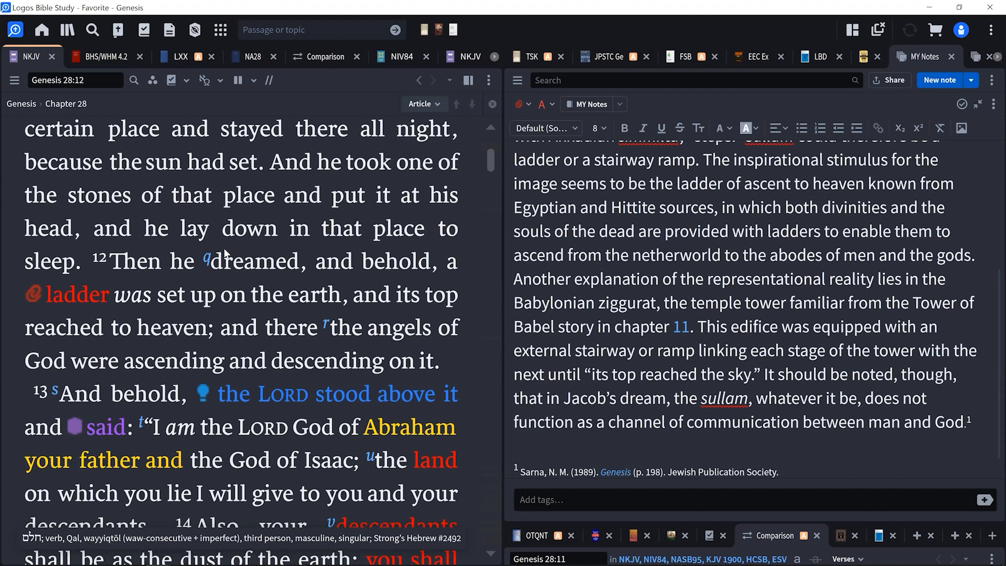
{"action": "mouse_move", "coordinate": [273, 250]}
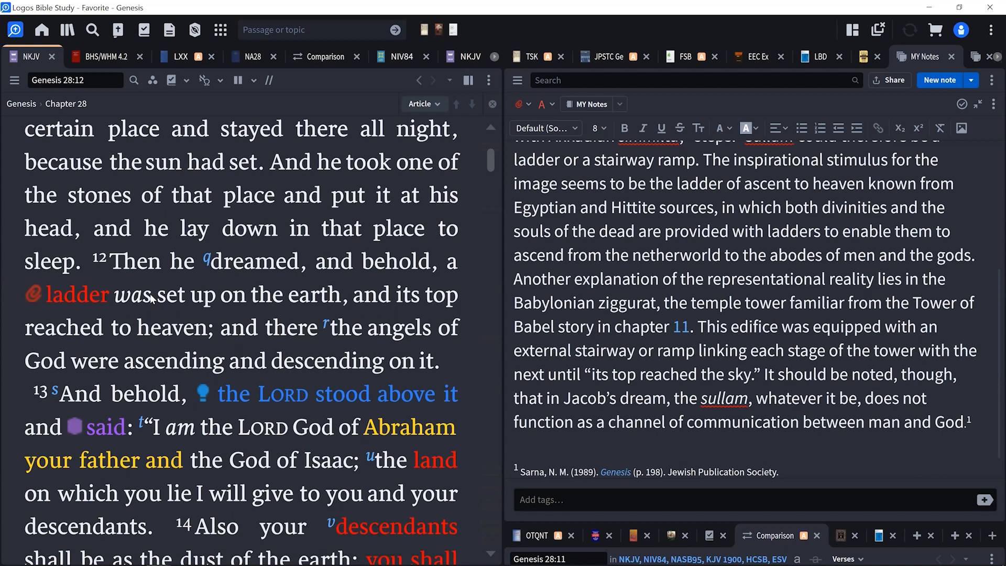
{"action": "mouse_move", "coordinate": [169, 297]}
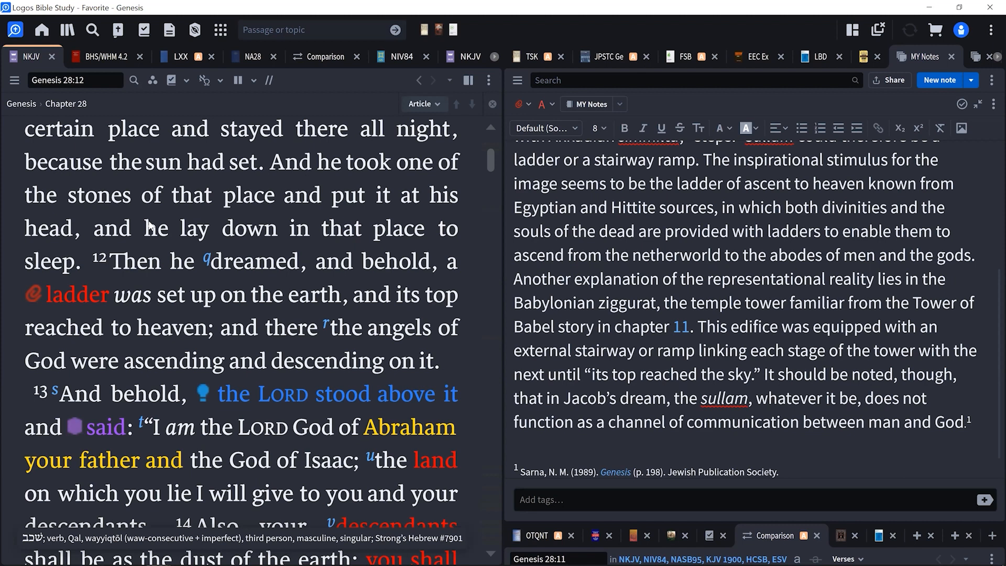
{"action": "mouse_move", "coordinate": [205, 236]}
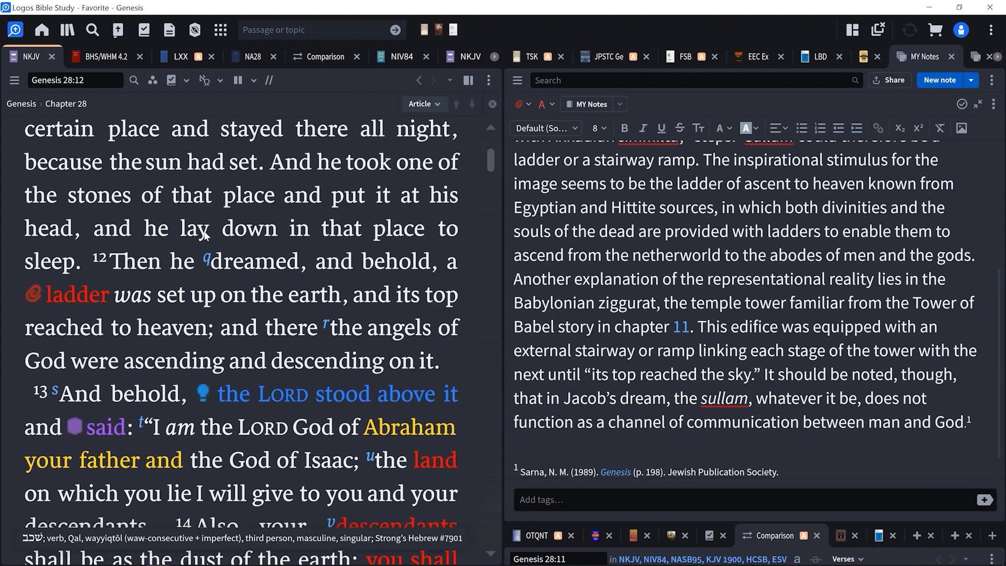
{"action": "mouse_move", "coordinate": [206, 235]}
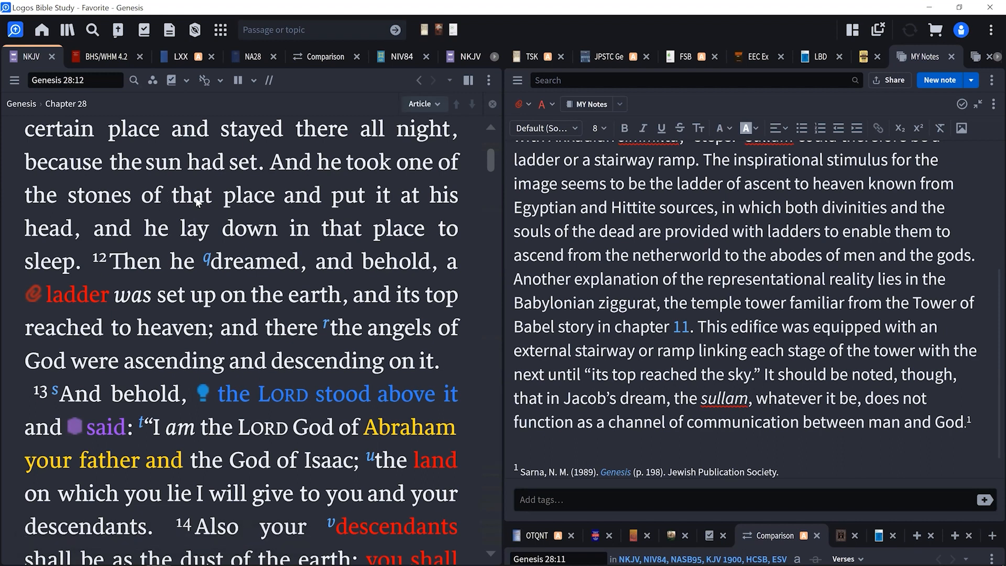
{"action": "mouse_move", "coordinate": [247, 195]}
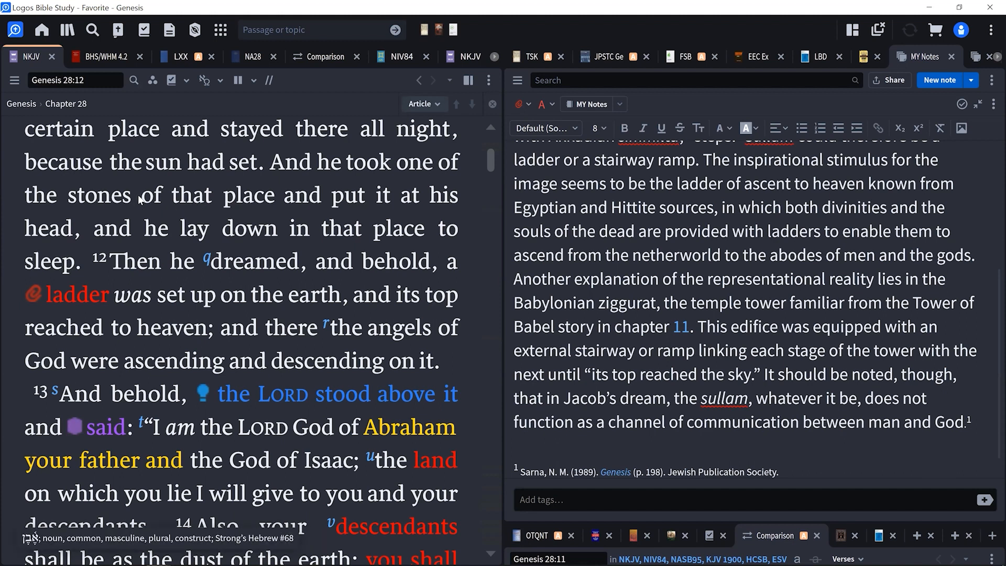
{"action": "mouse_move", "coordinate": [135, 201]}
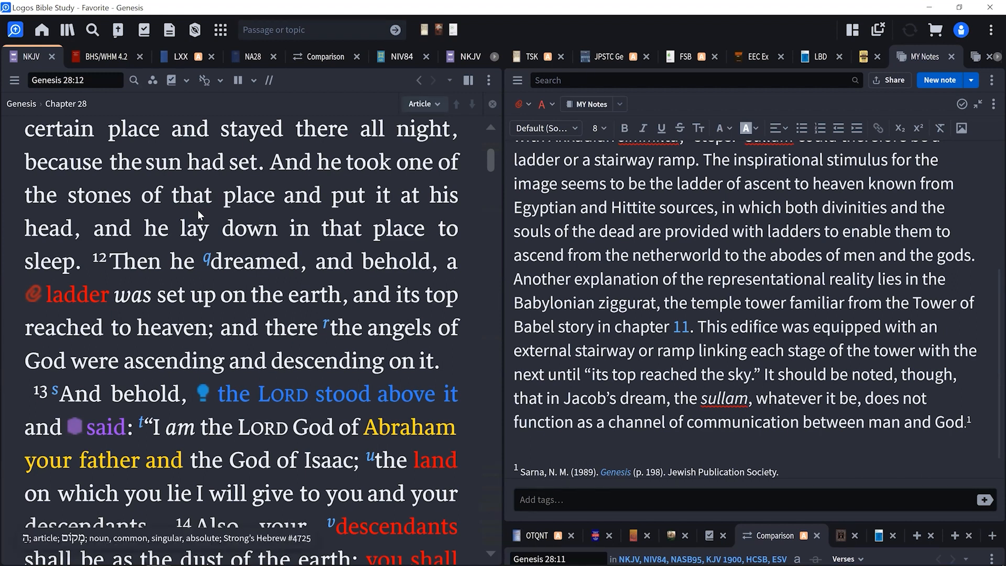
{"action": "mouse_move", "coordinate": [211, 211]}
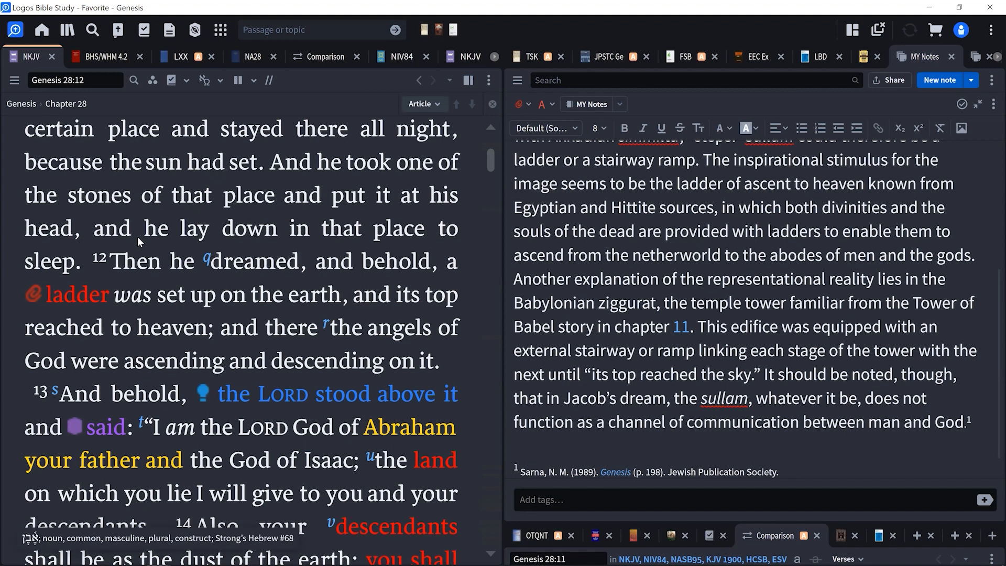
{"action": "mouse_move", "coordinate": [196, 224]}
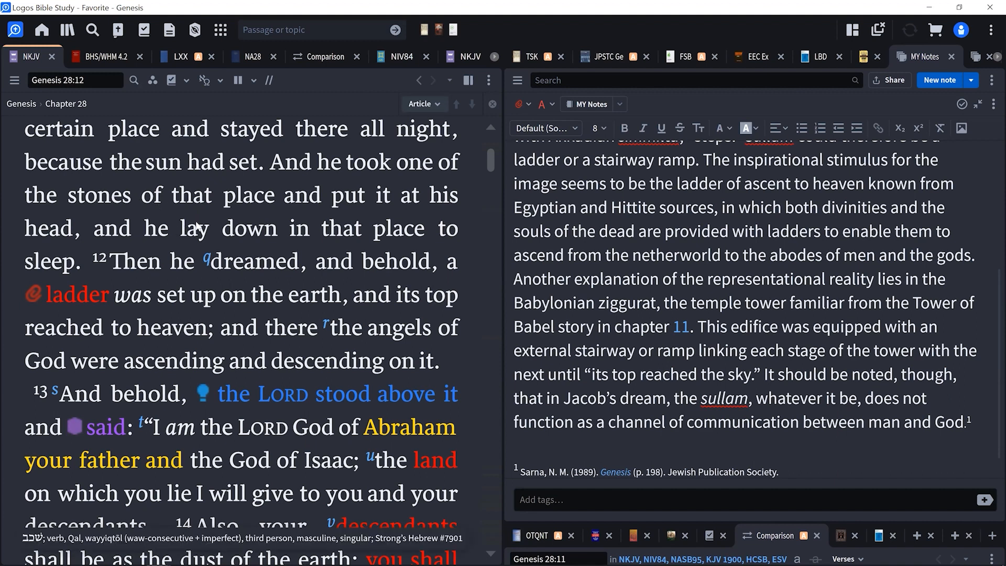
{"action": "mouse_move", "coordinate": [391, 526]}
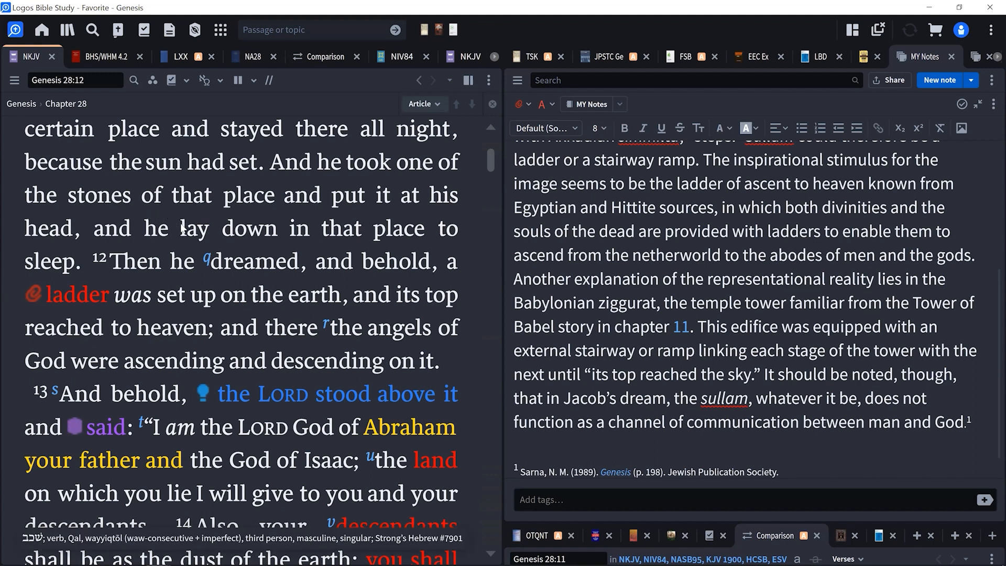
Scroll the Genesis 28:12–14 text beside the Sarna note toward the Tower of Babel reference
{"action": "scroll", "scroll_direction": "down", "scroll_amount": 3}
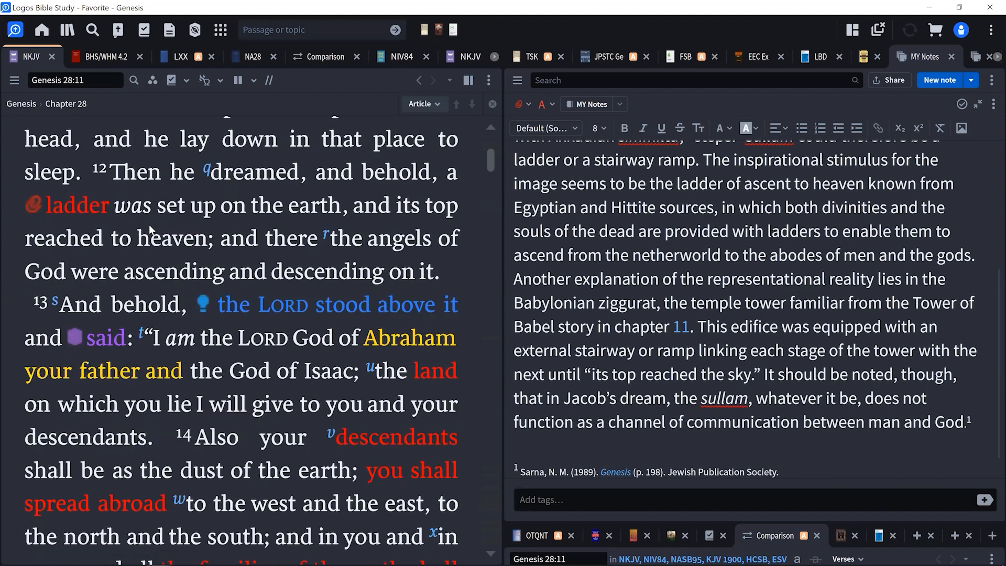
{"action": "mouse_move", "coordinate": [162, 554]}
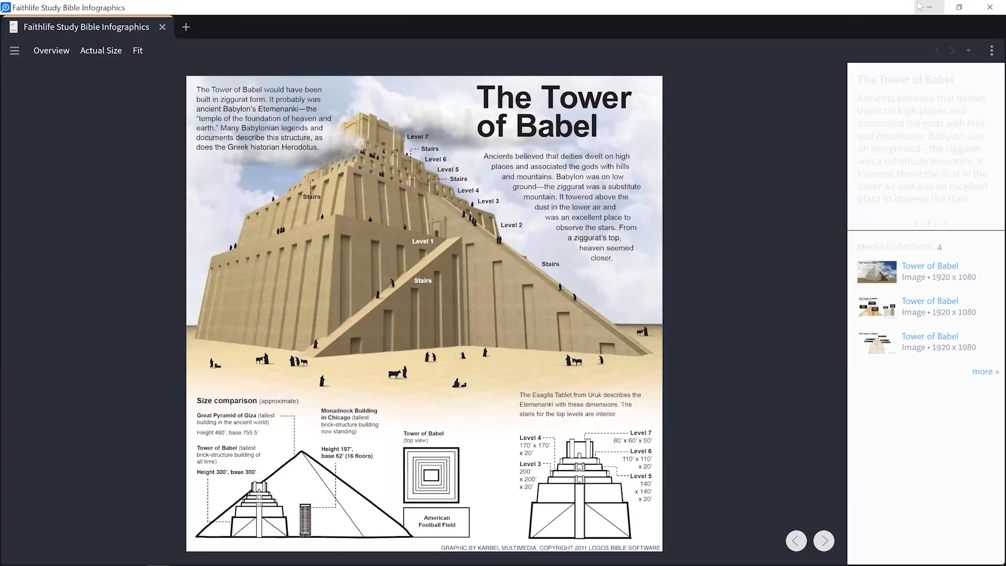
{"action": "mouse_move", "coordinate": [415, 201]}
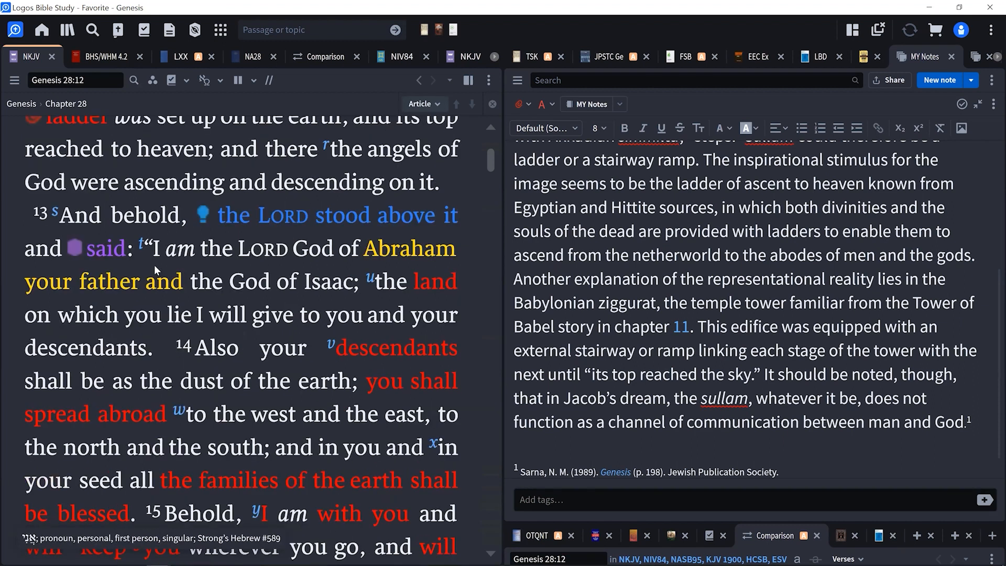
{"action": "mouse_move", "coordinate": [136, 218]}
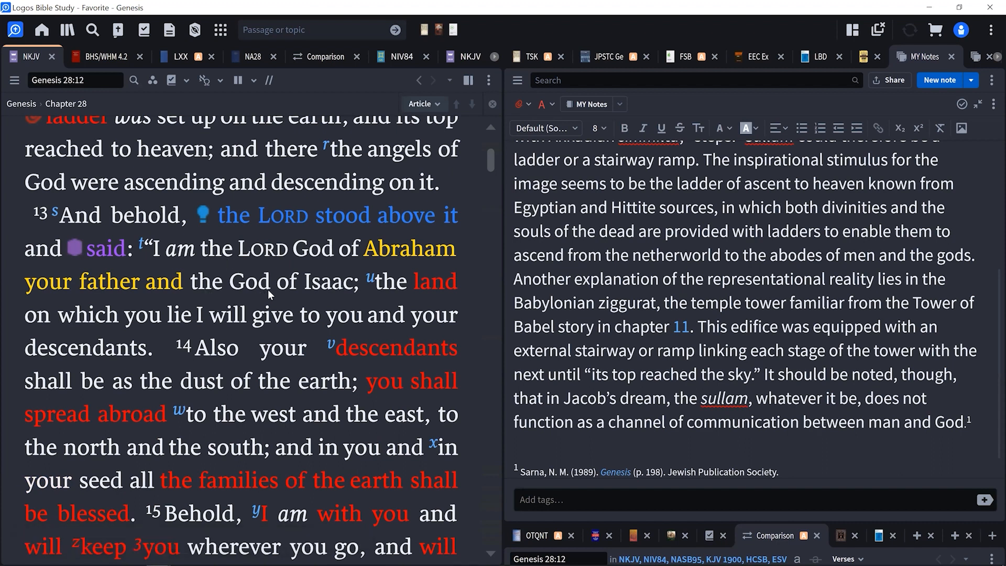
{"action": "mouse_move", "coordinate": [236, 330]}
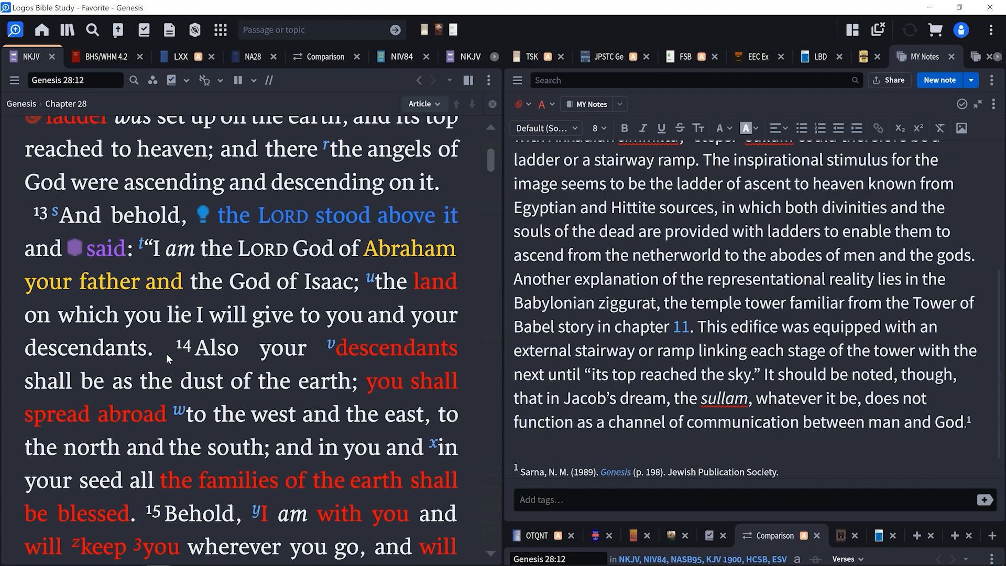
{"action": "mouse_move", "coordinate": [271, 330]}
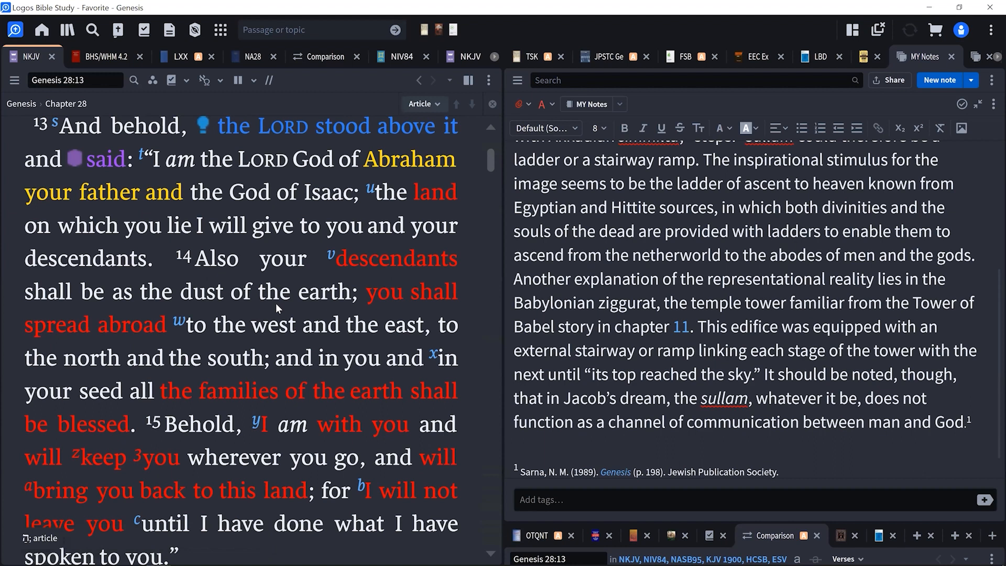
{"action": "mouse_move", "coordinate": [285, 307]}
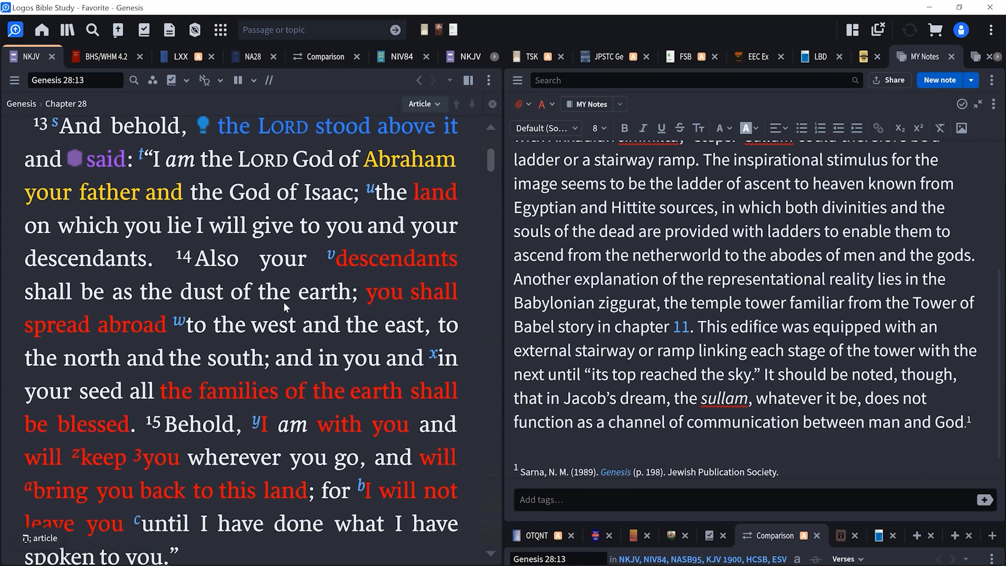
{"action": "mouse_move", "coordinate": [297, 312]}
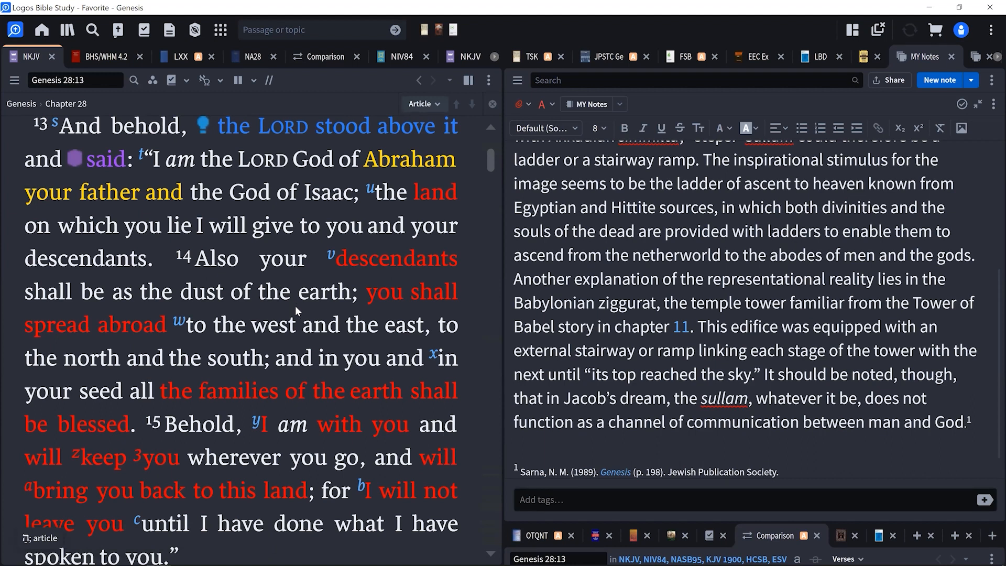
{"action": "scroll", "scroll_direction": "down", "scroll_amount": 3}
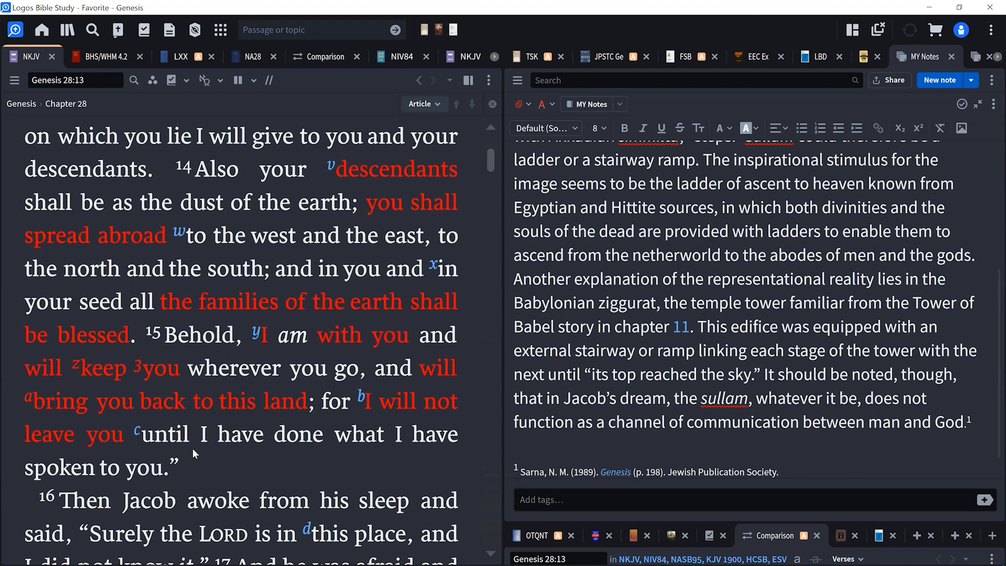
{"action": "mouse_move", "coordinate": [233, 395]}
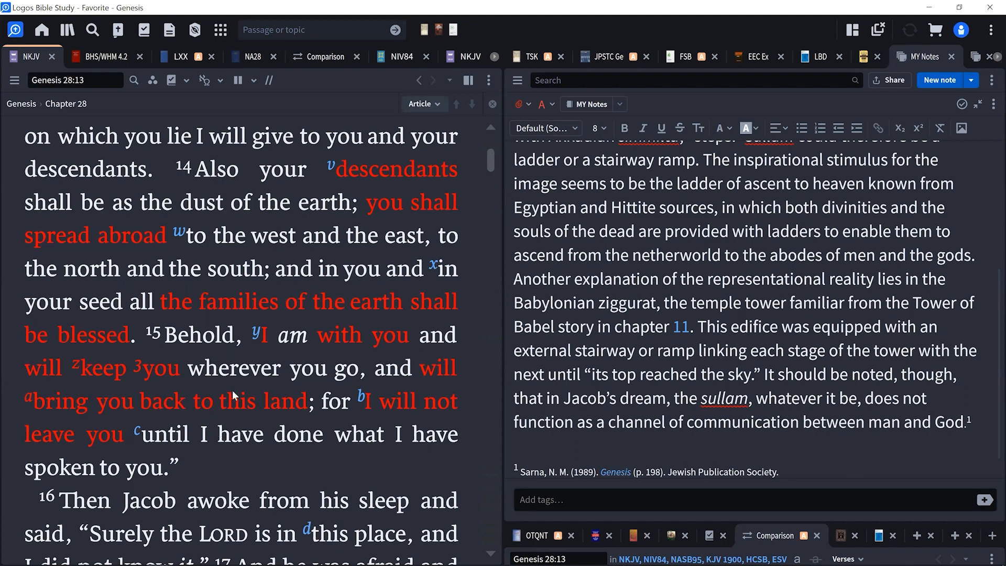
{"action": "mouse_move", "coordinate": [224, 176]}
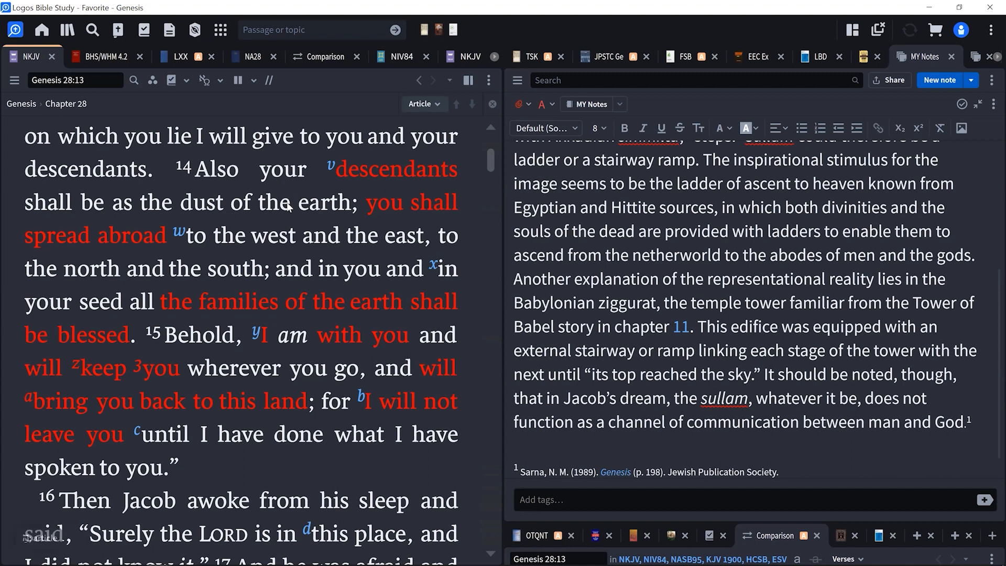
{"action": "double_click", "coordinate": [392, 169]}
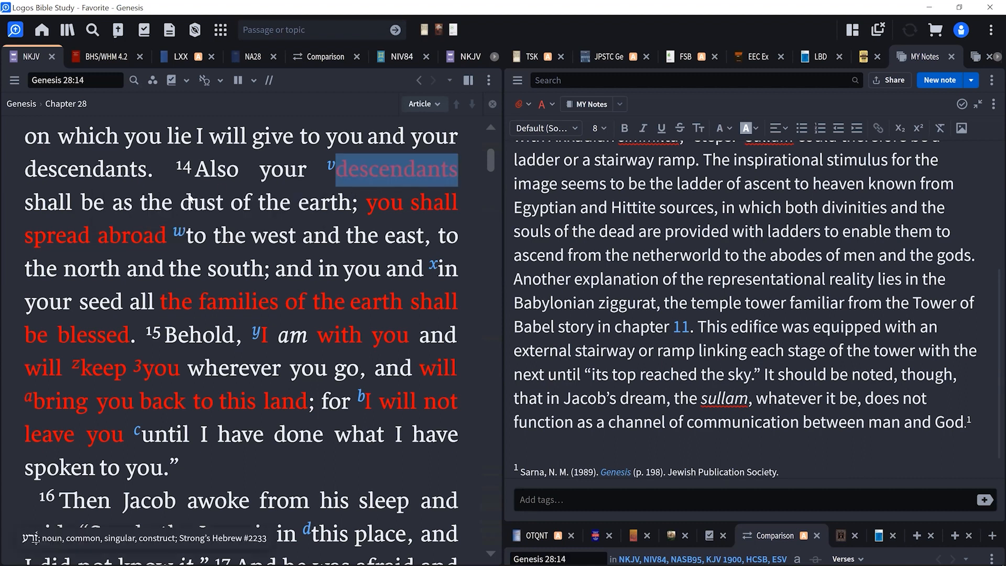
{"action": "left_click", "coordinate": [393, 170]}
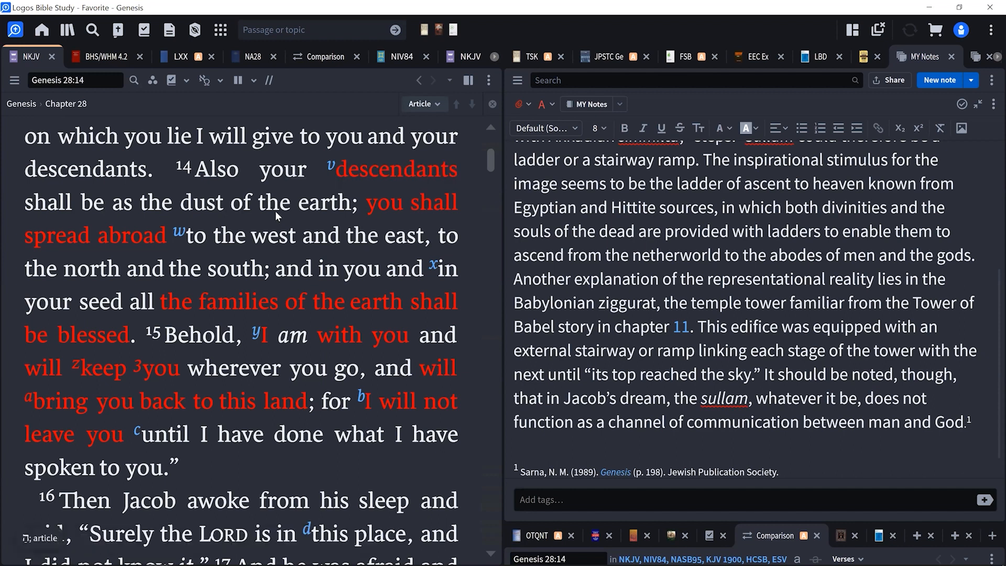
{"action": "scroll", "scroll_direction": "down", "scroll_amount": 3}
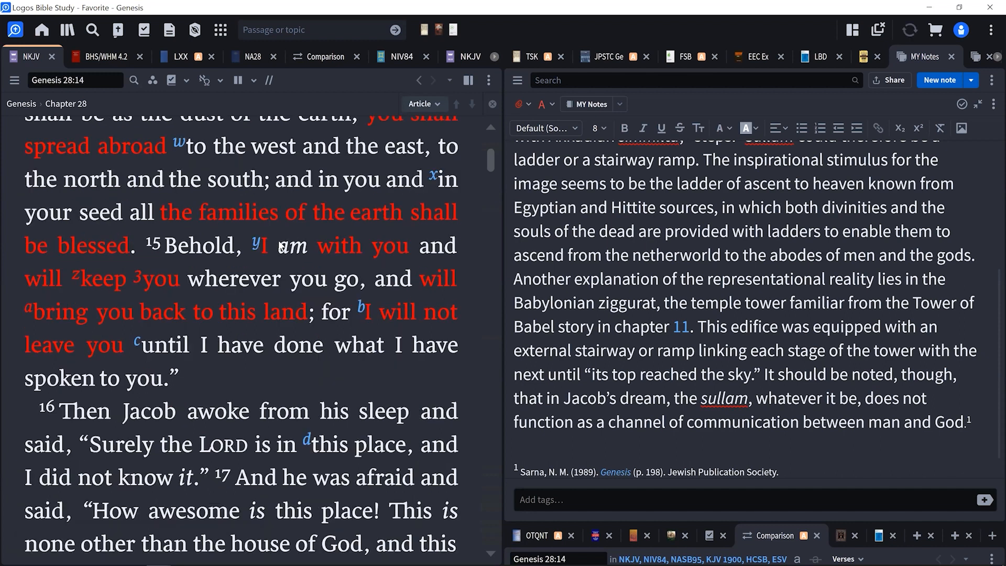
{"action": "scroll", "scroll_direction": "down", "scroll_amount": 3}
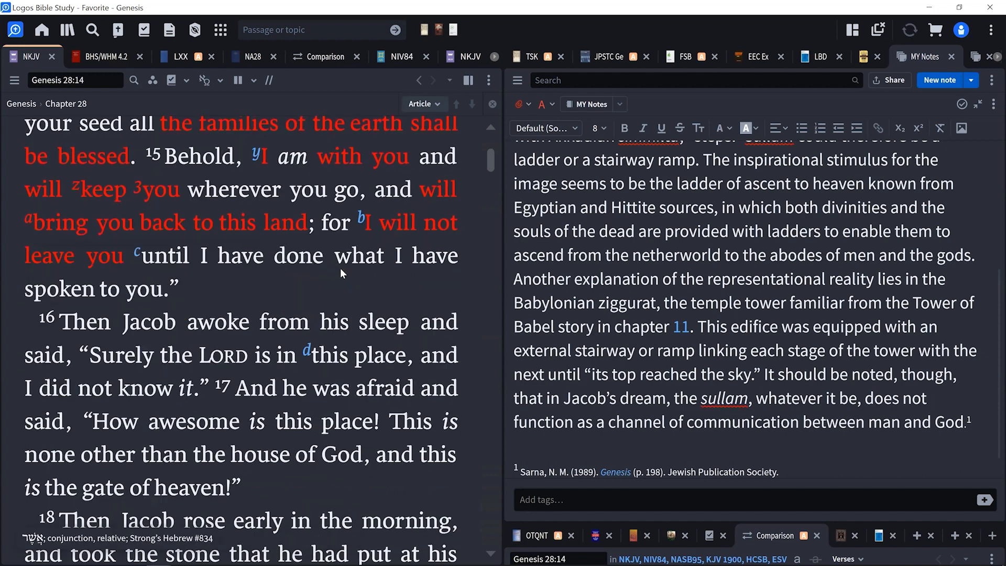
{"action": "scroll", "scroll_direction": "down", "scroll_amount": 3}
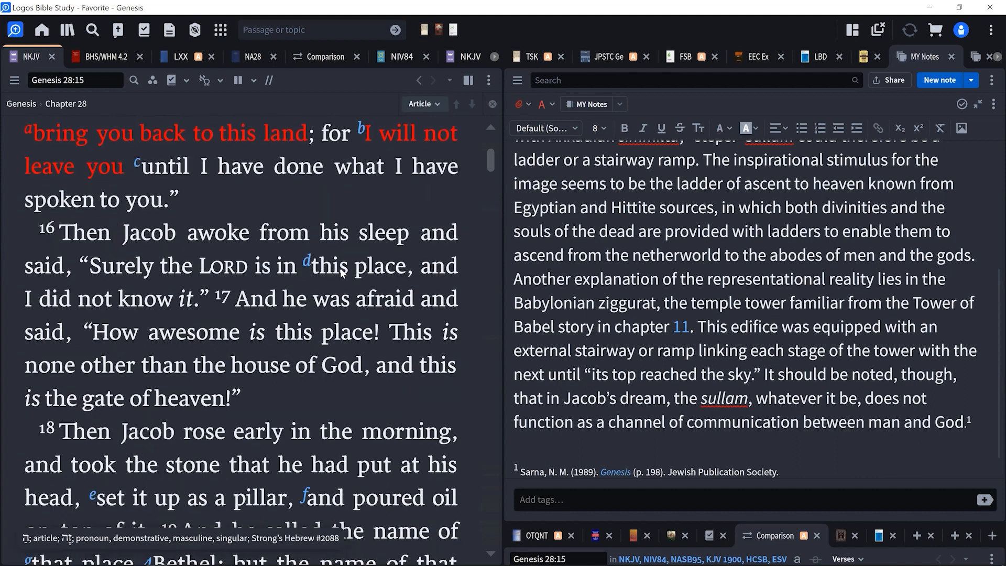
{"action": "scroll", "scroll_direction": "down", "scroll_amount": 3}
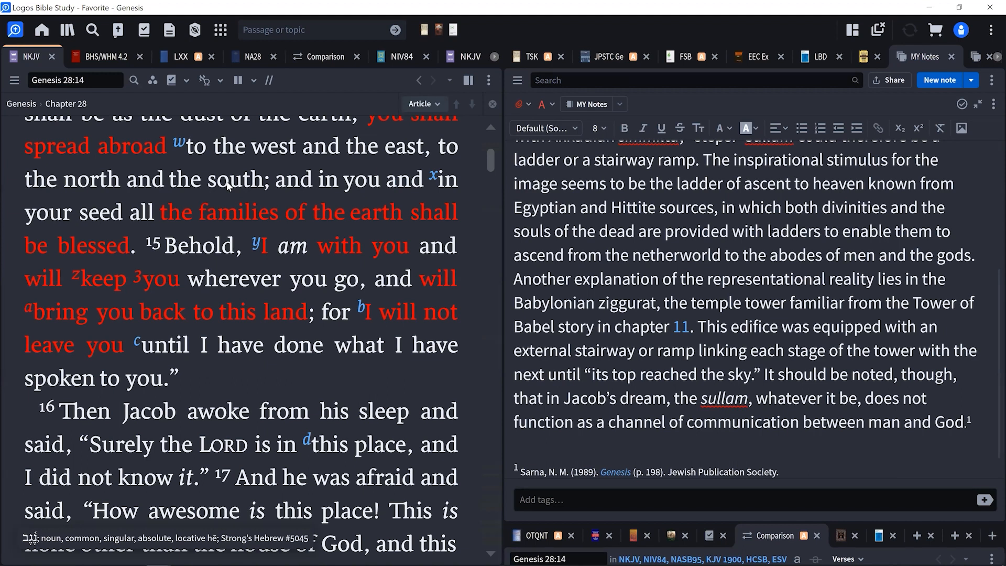
{"action": "mouse_move", "coordinate": [390, 225]}
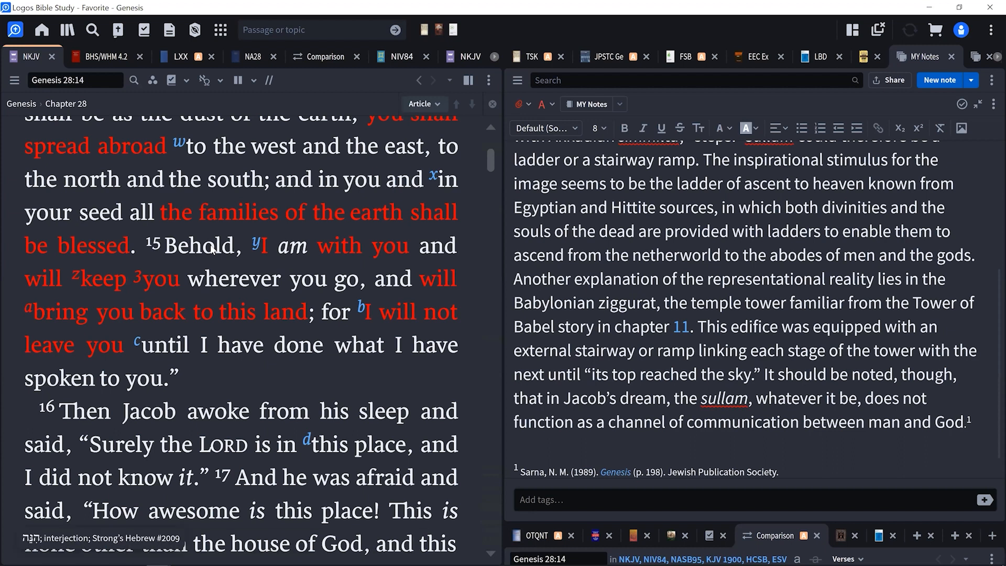
{"action": "mouse_move", "coordinate": [251, 379]}
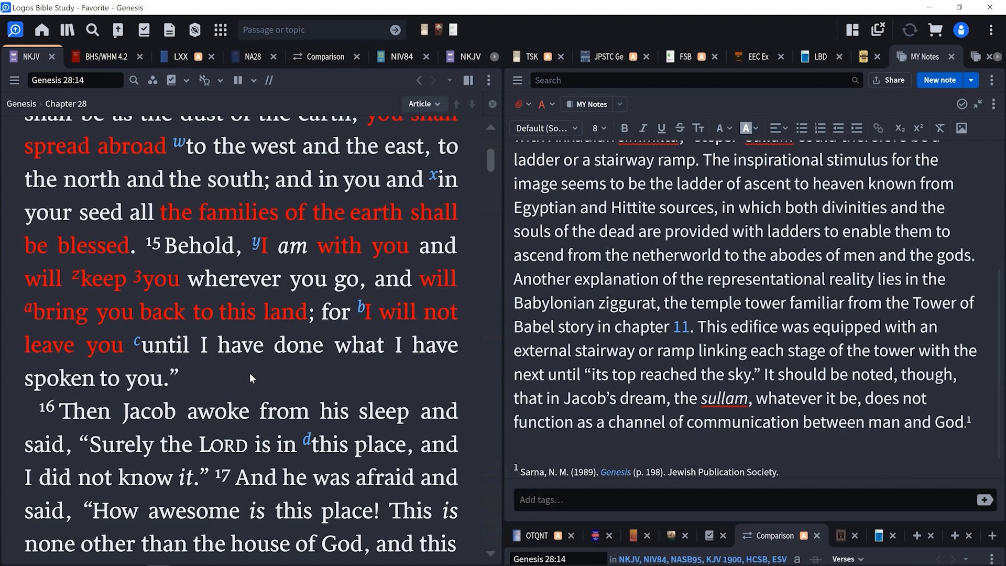
{"action": "mouse_move", "coordinate": [212, 368]}
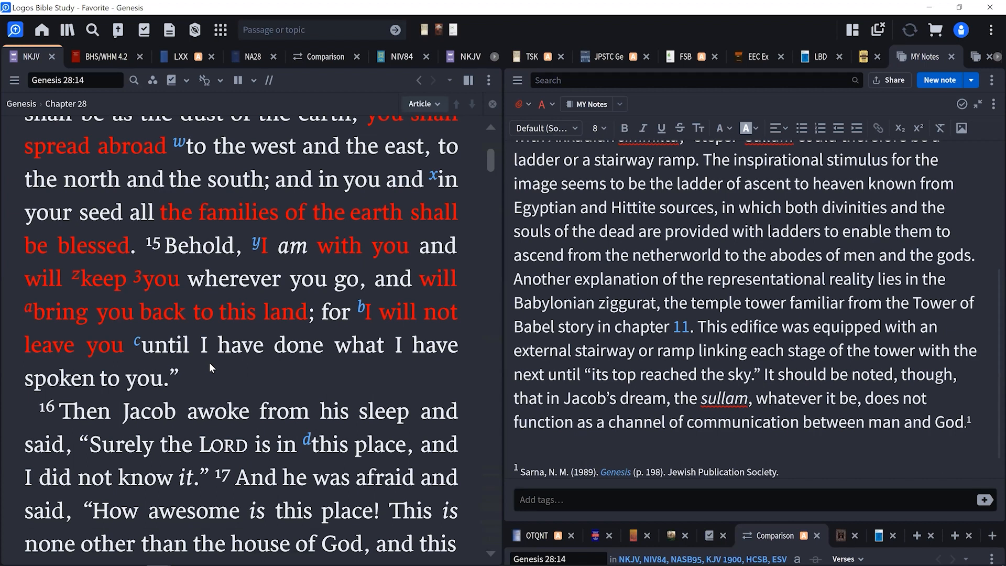
{"action": "mouse_move", "coordinate": [196, 345]}
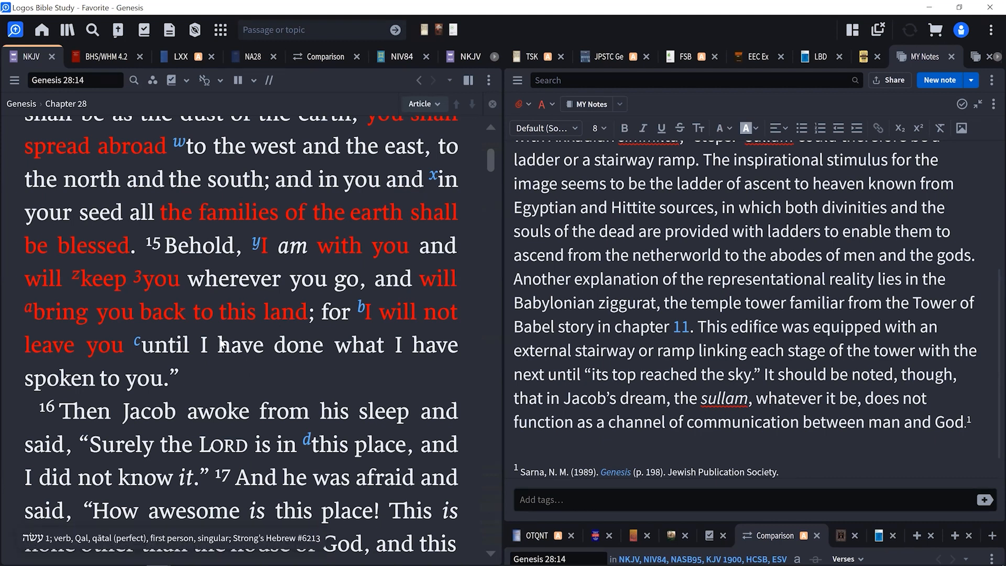
Read on to Genesis 28:16–20, selecting a word in verse 17 where Jacob names Bethel
{"action": "scroll", "scroll_direction": "down", "scroll_amount": 3}
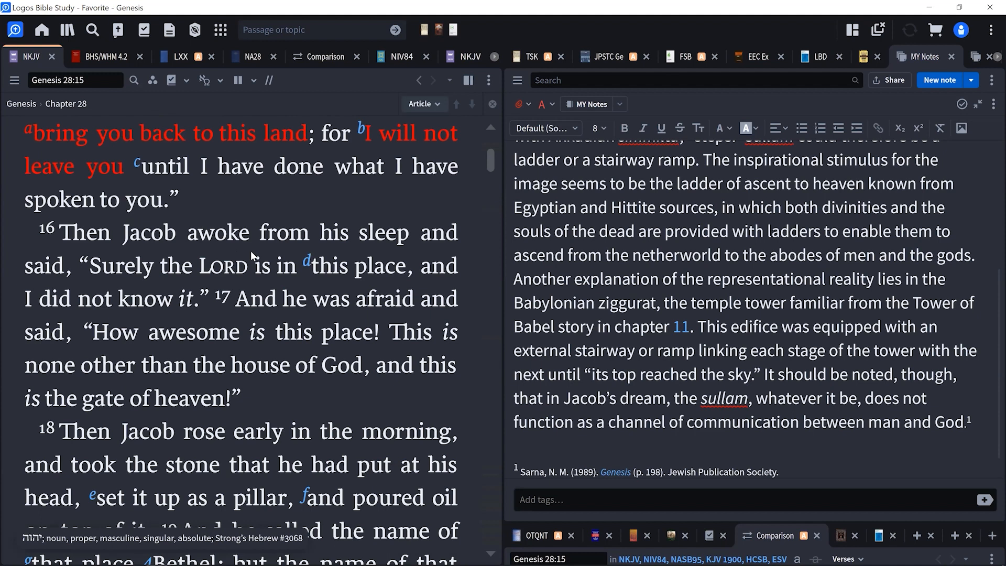
{"action": "mouse_move", "coordinate": [220, 279]}
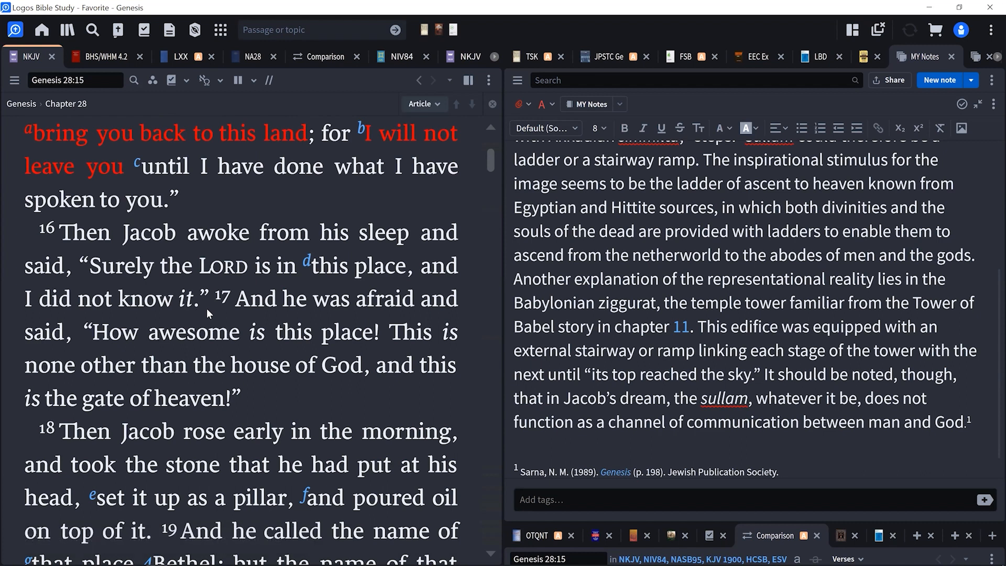
{"action": "mouse_move", "coordinate": [173, 344]}
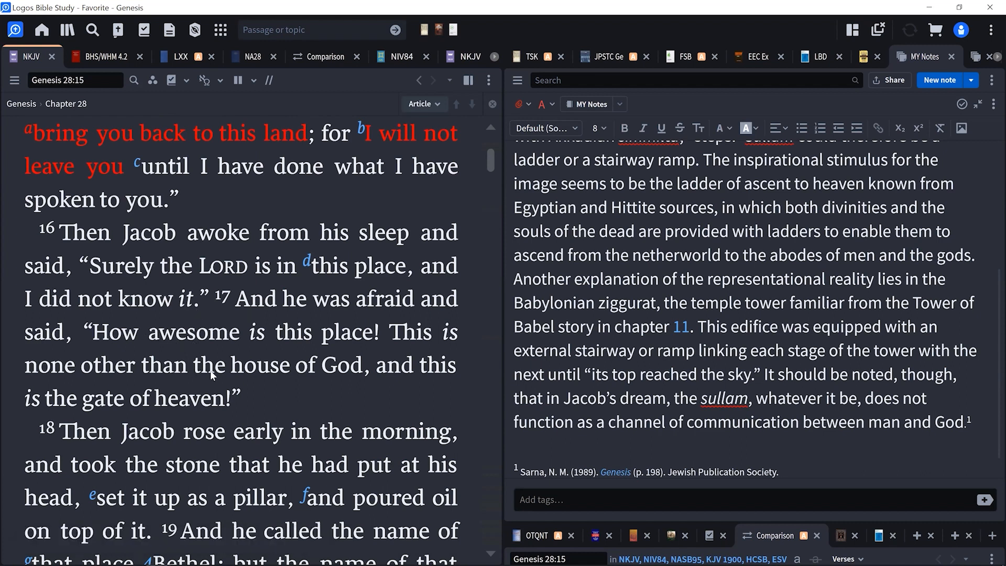
{"action": "double_click", "coordinate": [296, 365]}
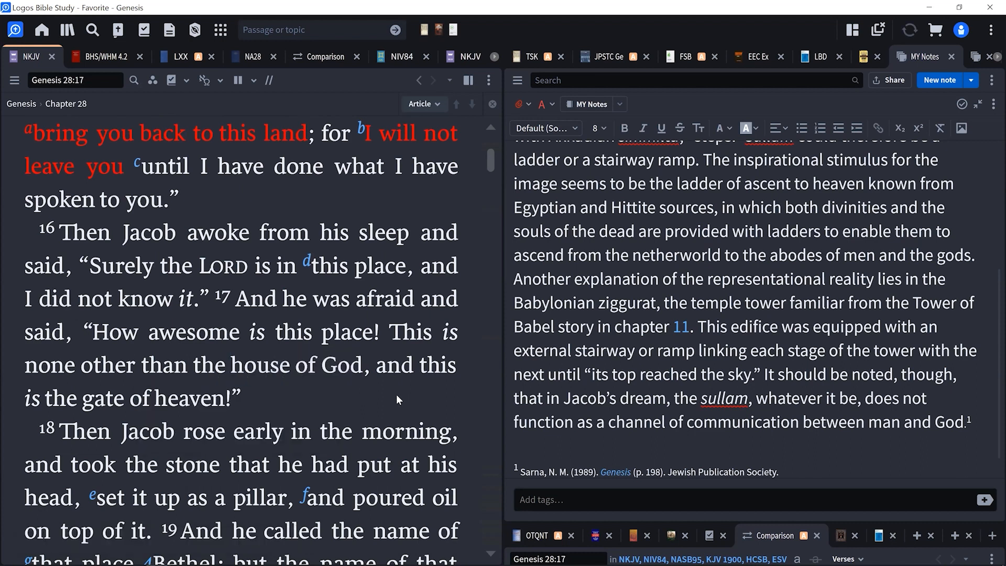
{"action": "mouse_move", "coordinate": [299, 376]}
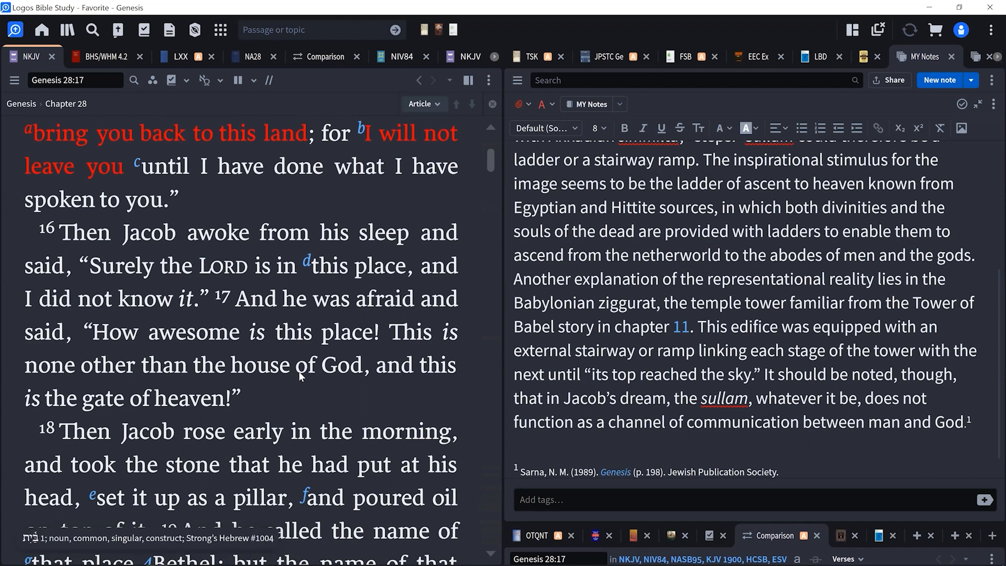
{"action": "scroll", "scroll_direction": "down", "scroll_amount": 3}
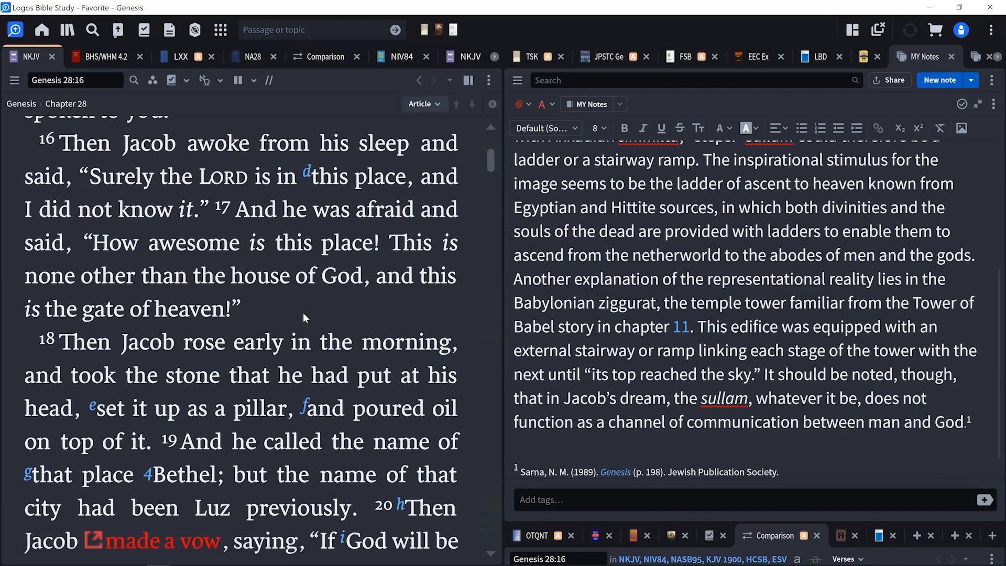
{"action": "mouse_move", "coordinate": [270, 319]}
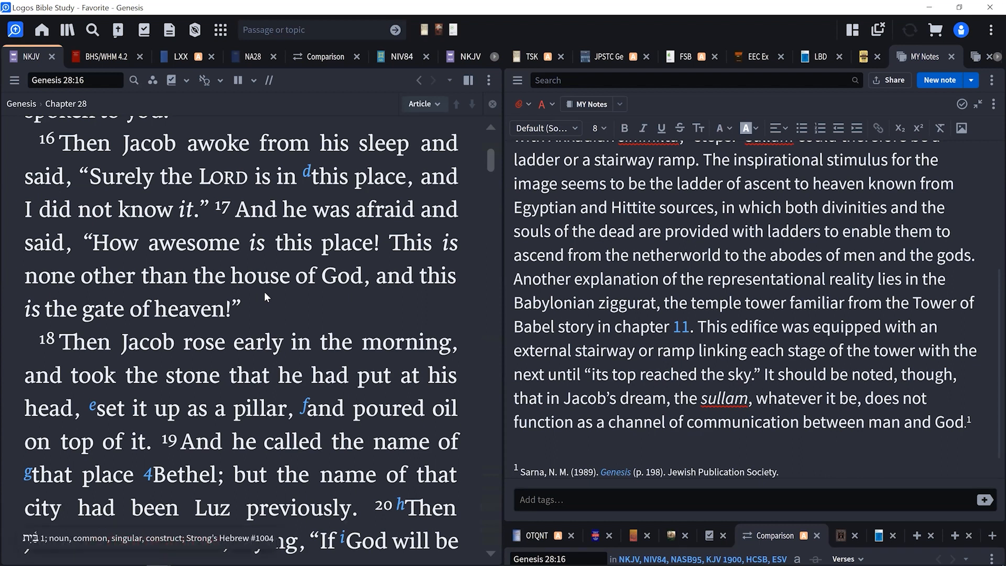
{"action": "mouse_move", "coordinate": [287, 300]}
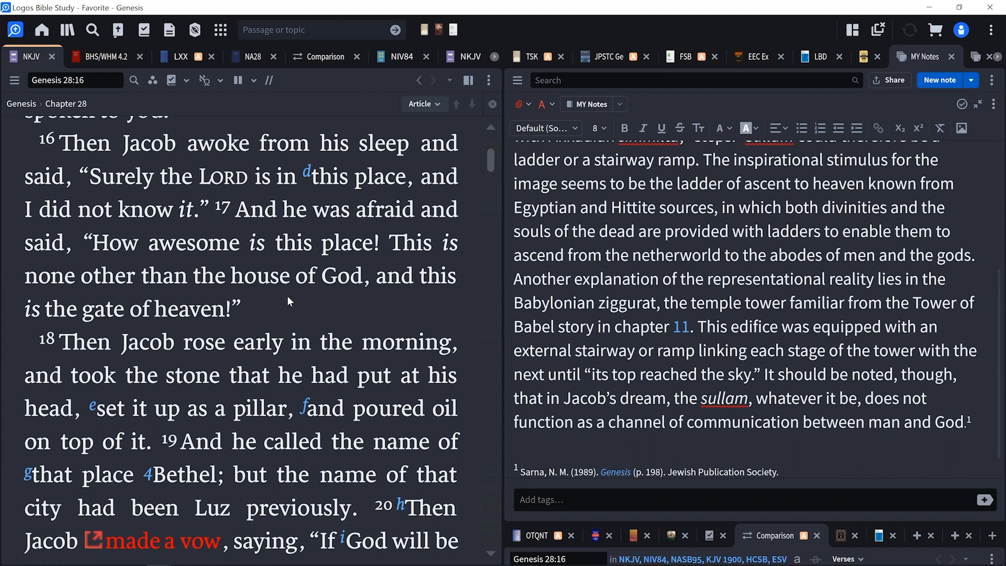
{"action": "mouse_move", "coordinate": [139, 218]}
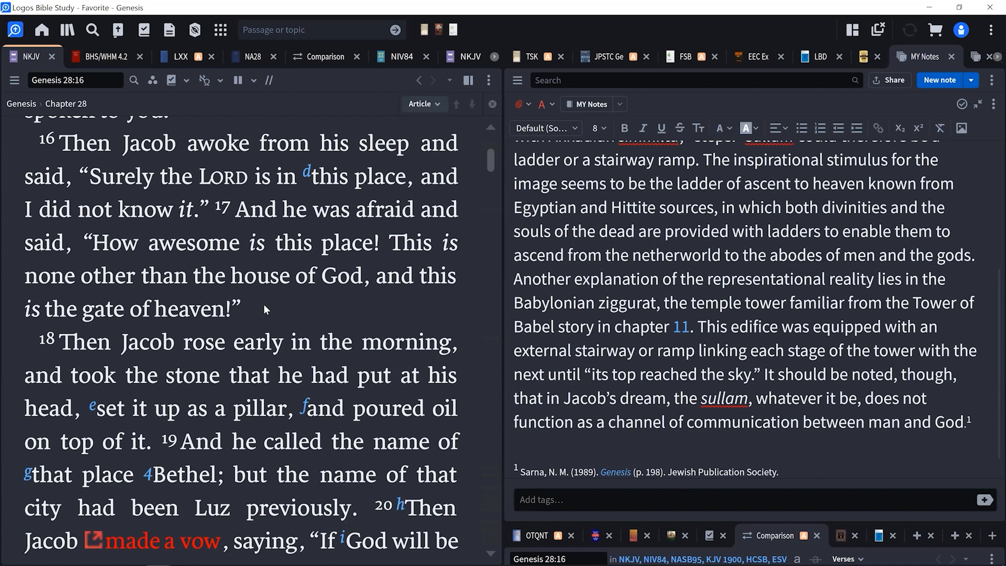
{"action": "mouse_move", "coordinate": [306, 270]}
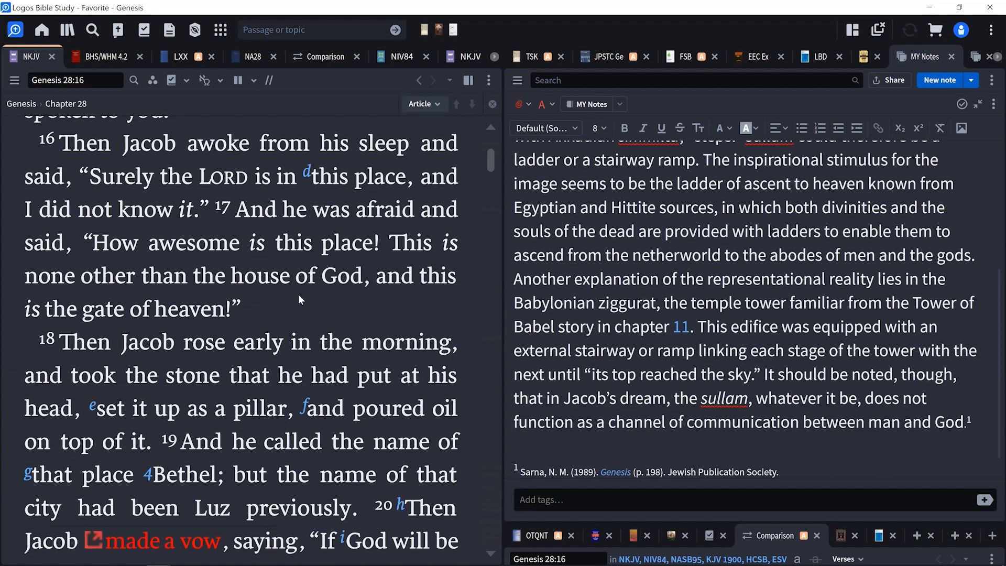
{"action": "mouse_move", "coordinate": [293, 243]}
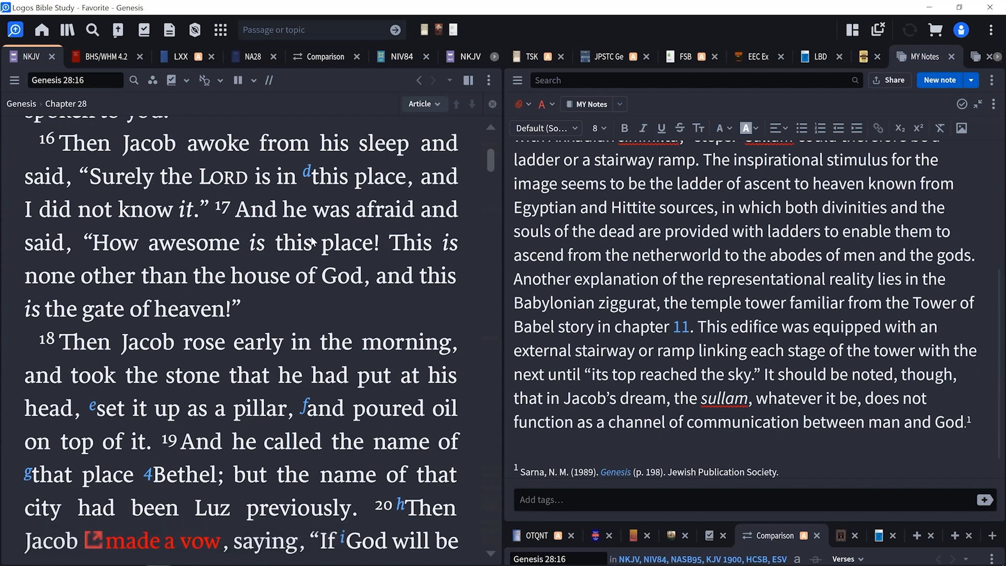
{"action": "mouse_move", "coordinate": [298, 242]}
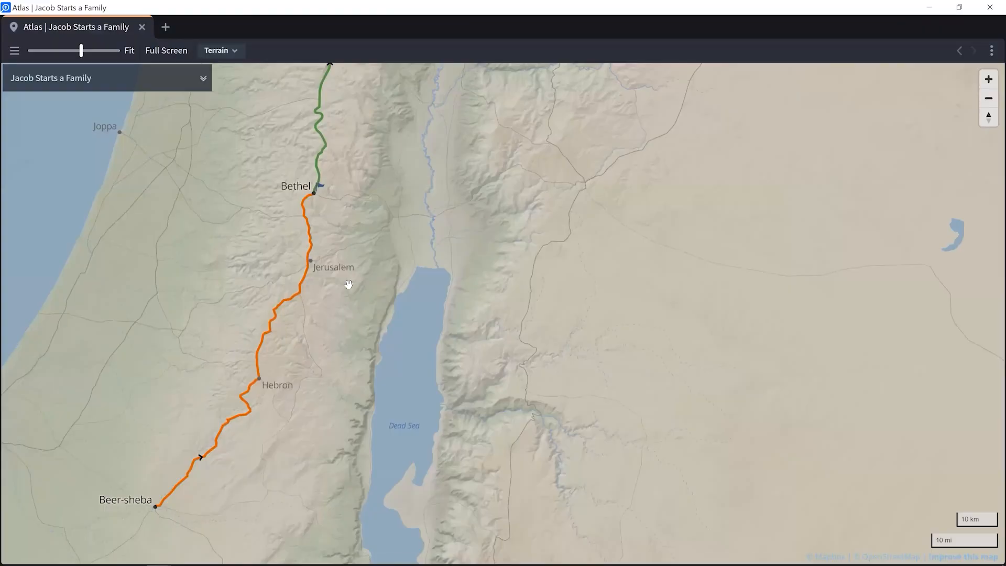
{"action": "left_click_drag", "start_coordinate": [348, 284], "coordinate": [261, 310]}
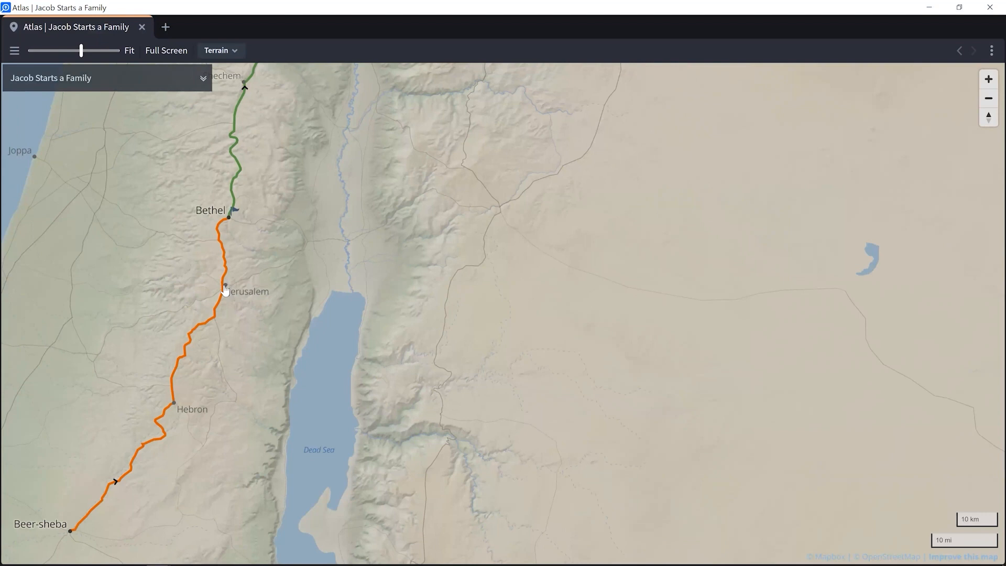
{"action": "mouse_move", "coordinate": [230, 227]}
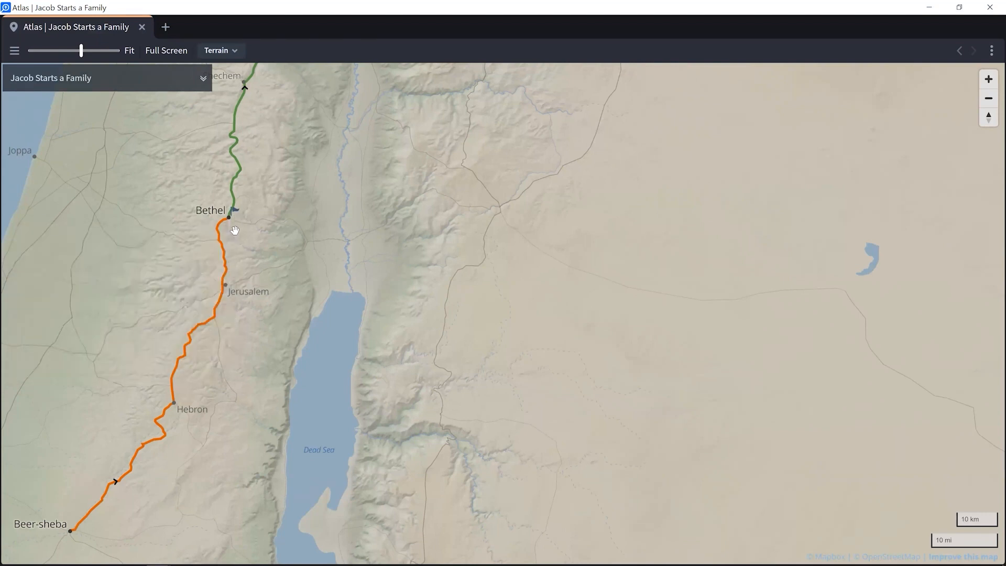
{"action": "mouse_move", "coordinate": [268, 231]}
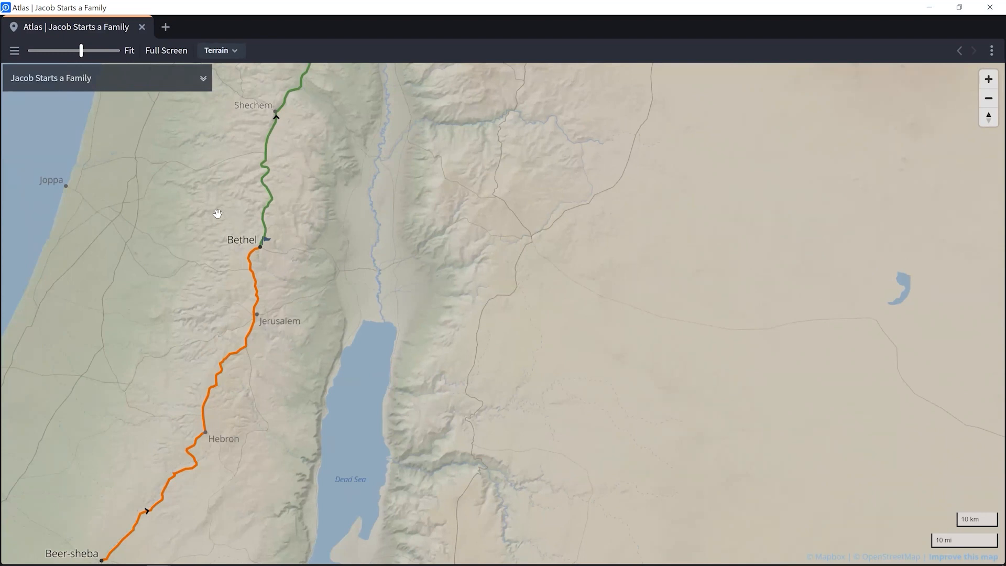
{"action": "mouse_move", "coordinate": [297, 227]}
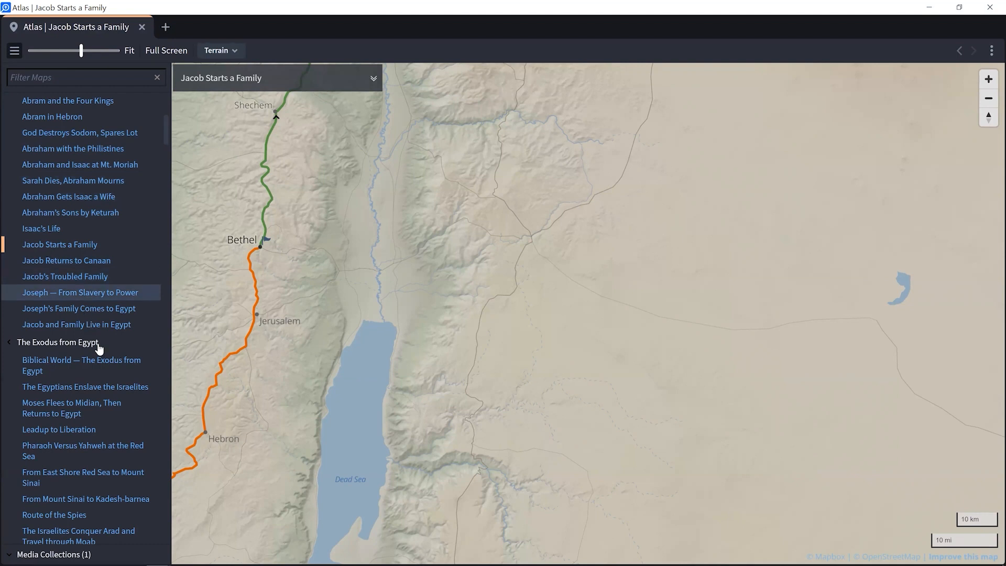
Scroll the atlas map list down to the Divided Kingdom map titles
{"action": "scroll", "scroll_direction": "down", "scroll_amount": 3}
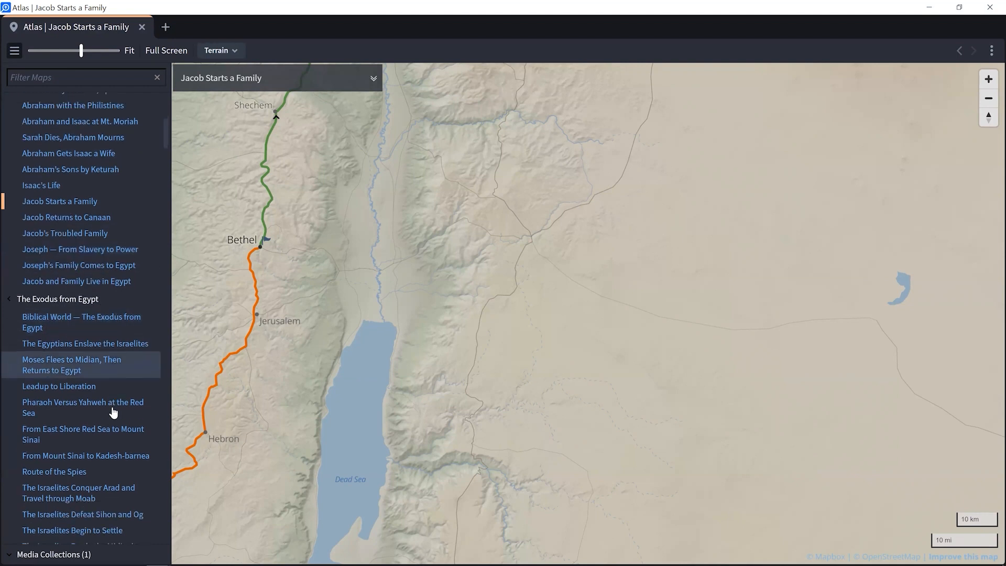
{"action": "scroll", "scroll_direction": "down", "scroll_amount": 3}
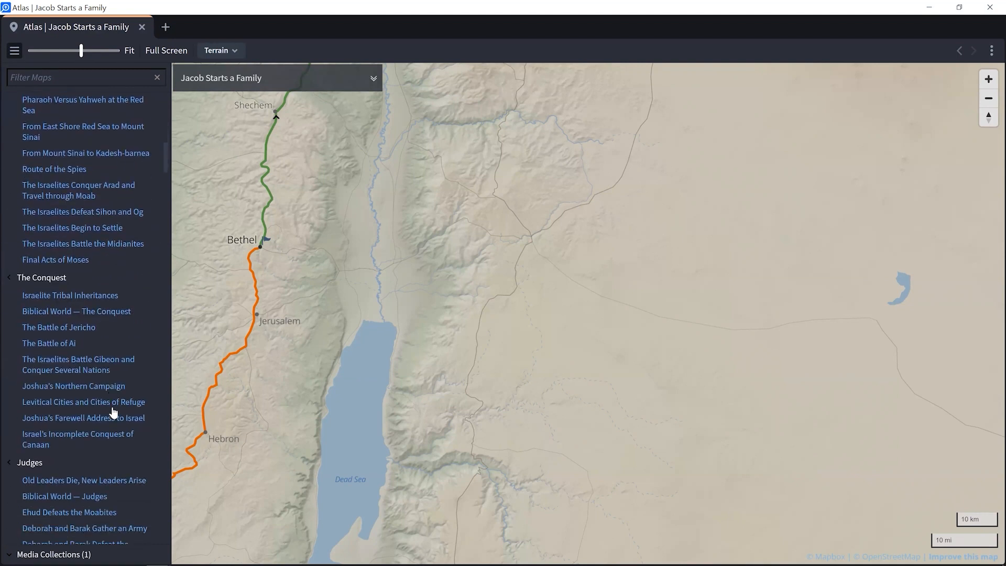
{"action": "scroll", "scroll_direction": "down", "scroll_amount": 3}
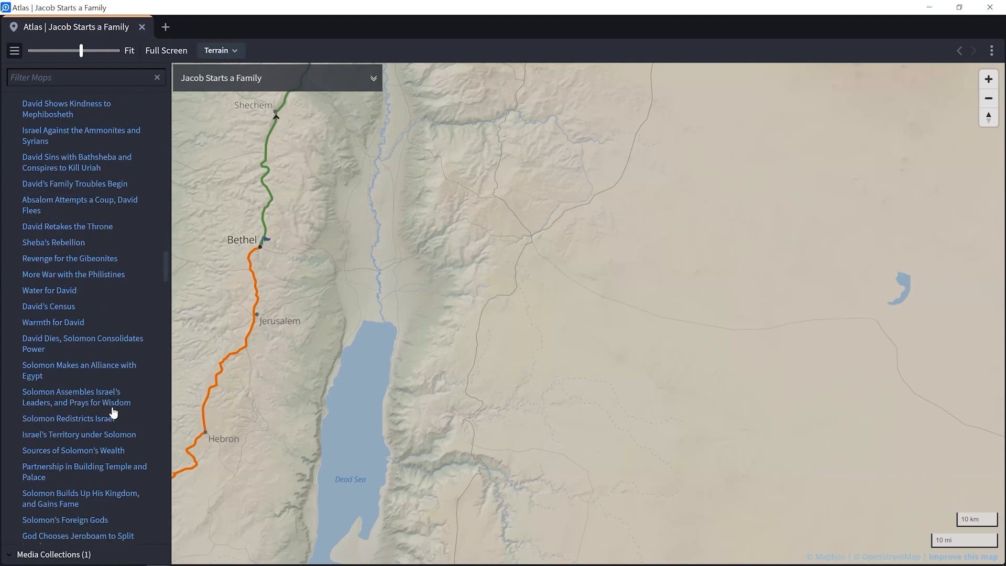
{"action": "scroll", "scroll_direction": "down", "scroll_amount": 3}
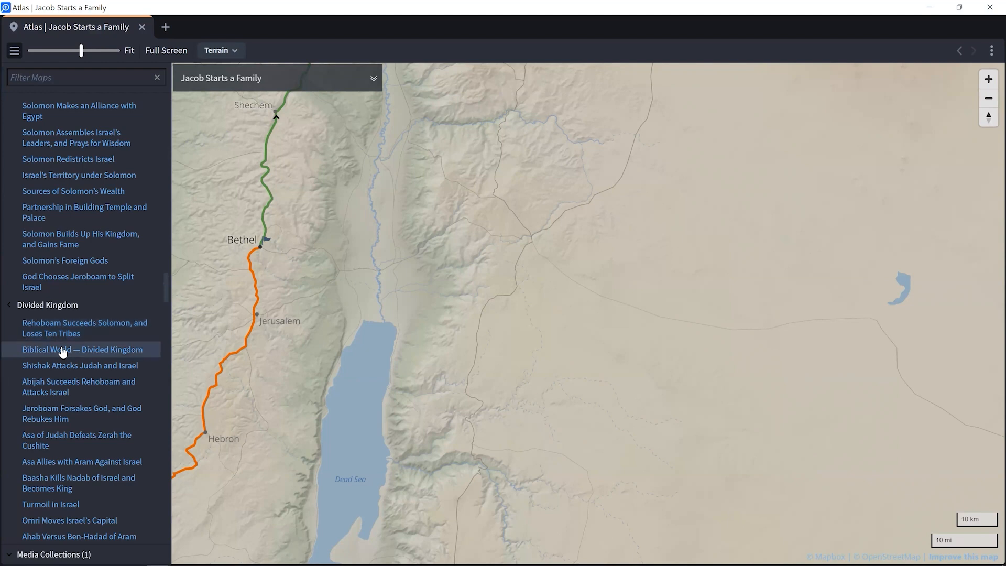
Load the Biblical World — Divided Kingdom map and return to the Genesis 28:16–20 reading
{"action": "left_click", "coordinate": [82, 349]}
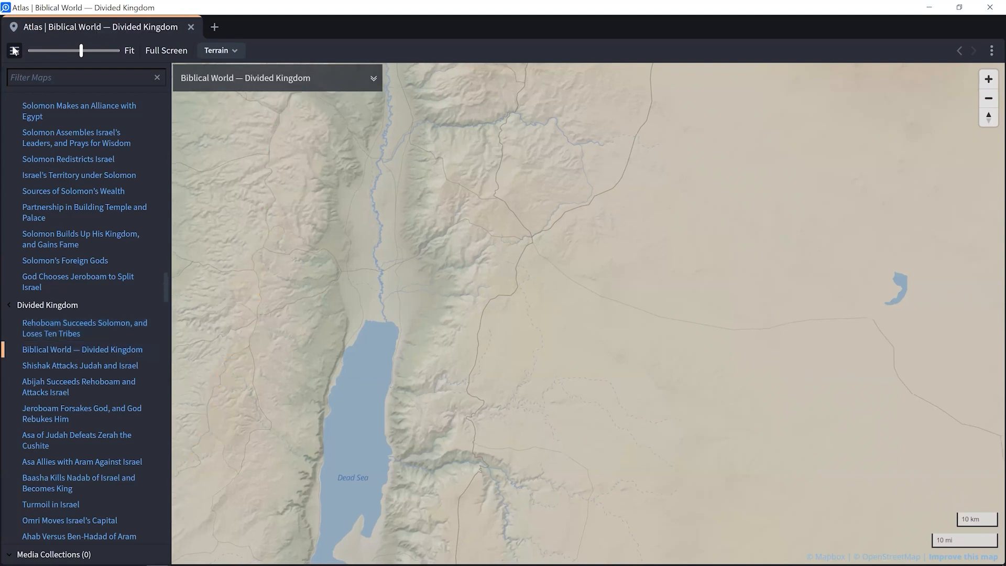
{"action": "scroll", "scroll_direction": "down", "scroll_amount": 3}
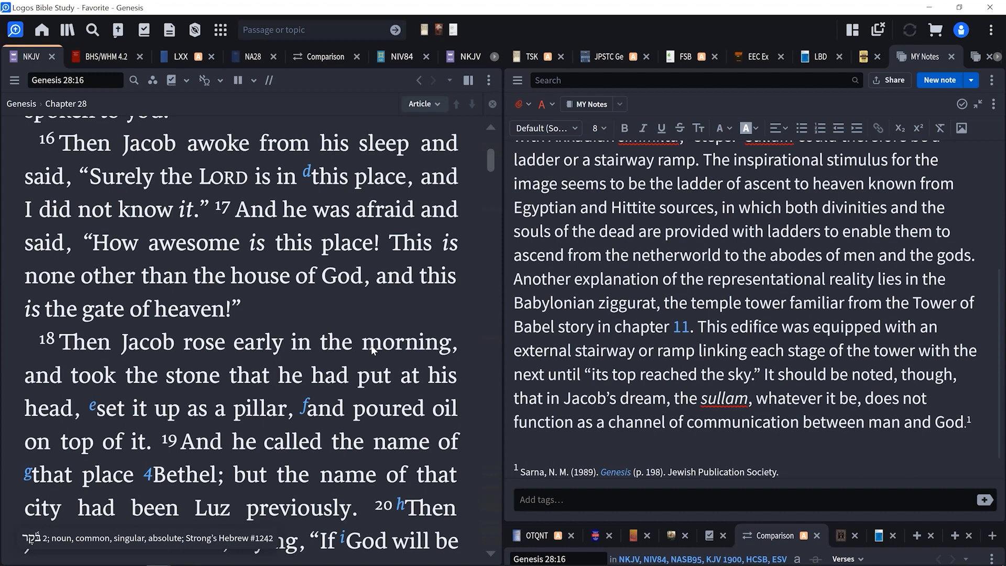
{"action": "mouse_move", "coordinate": [443, 309]}
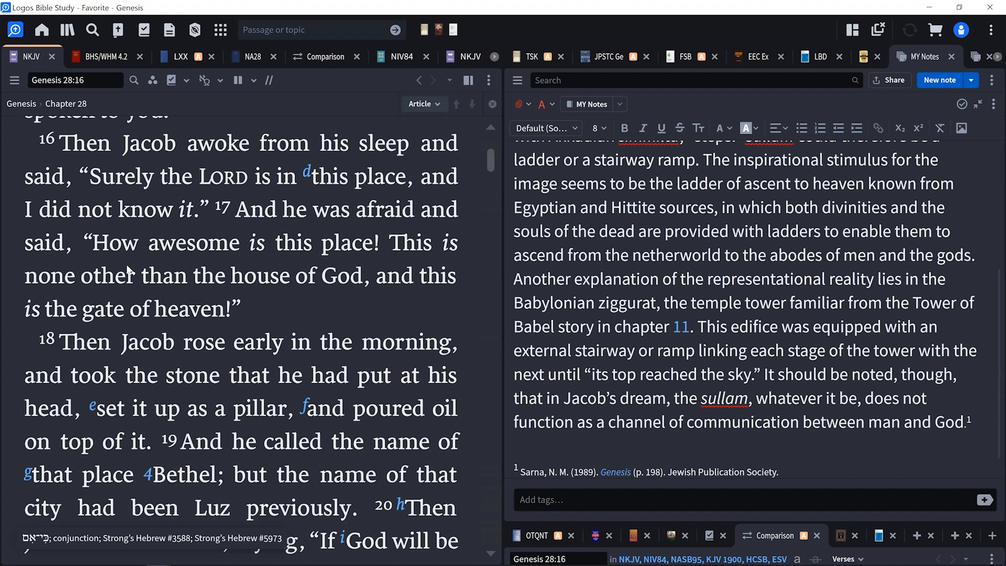
{"action": "mouse_move", "coordinate": [228, 252]}
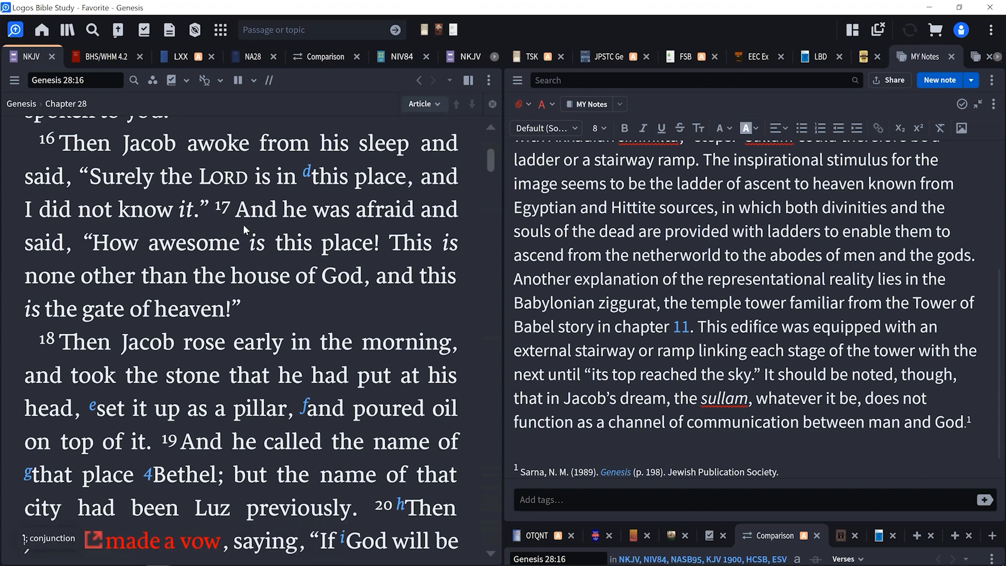
{"action": "scroll", "scroll_direction": "down", "scroll_amount": 3}
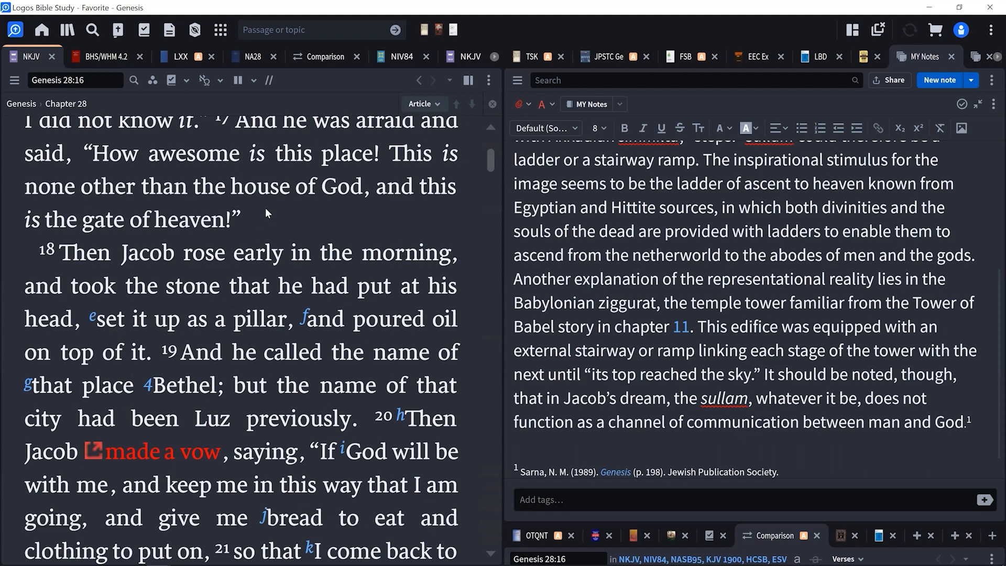
{"action": "mouse_move", "coordinate": [263, 242]}
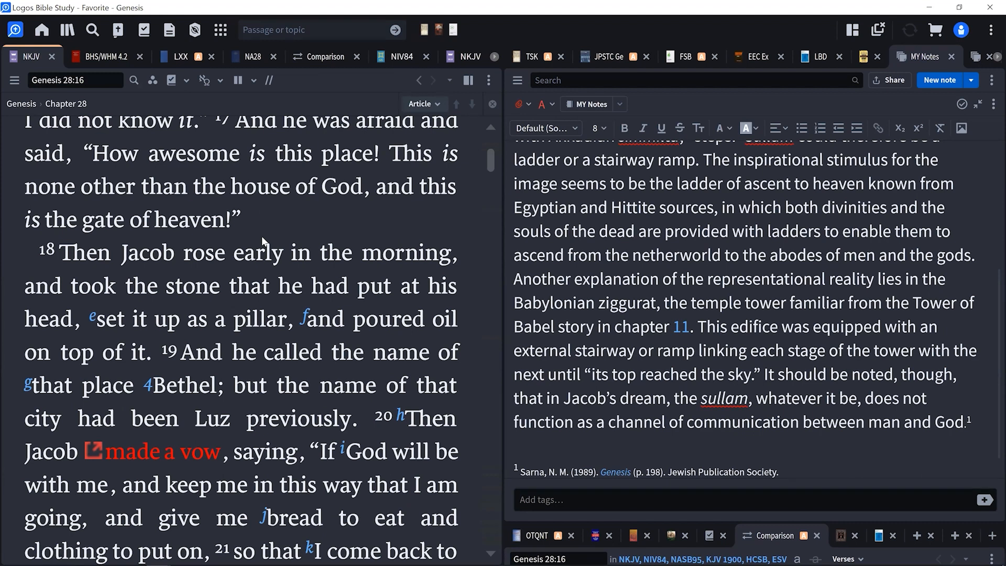
{"action": "mouse_move", "coordinate": [287, 233]}
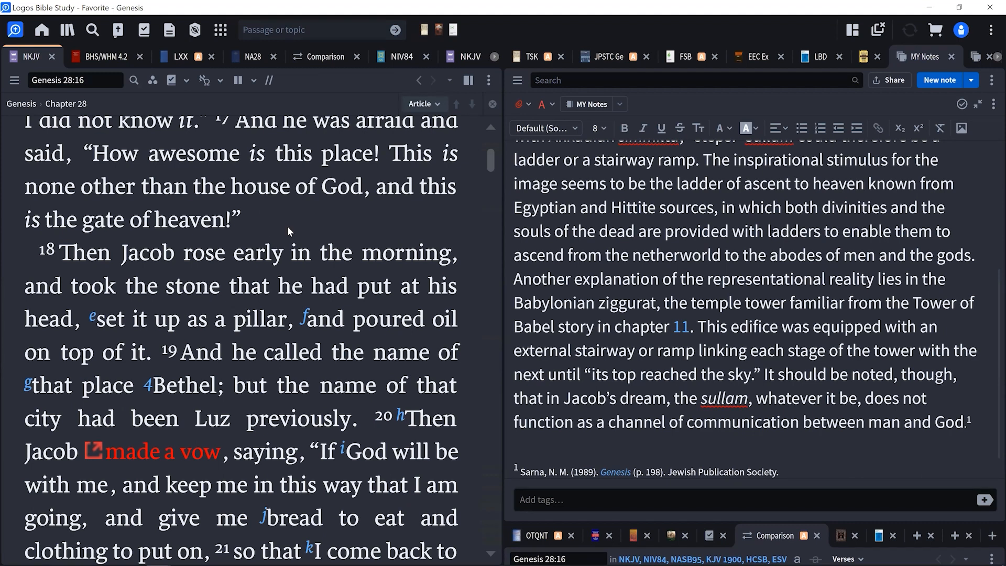
Scroll the NKJV text down to Jacob's vow at Genesis 28:18–22
{"action": "scroll", "scroll_direction": "down", "scroll_amount": 3}
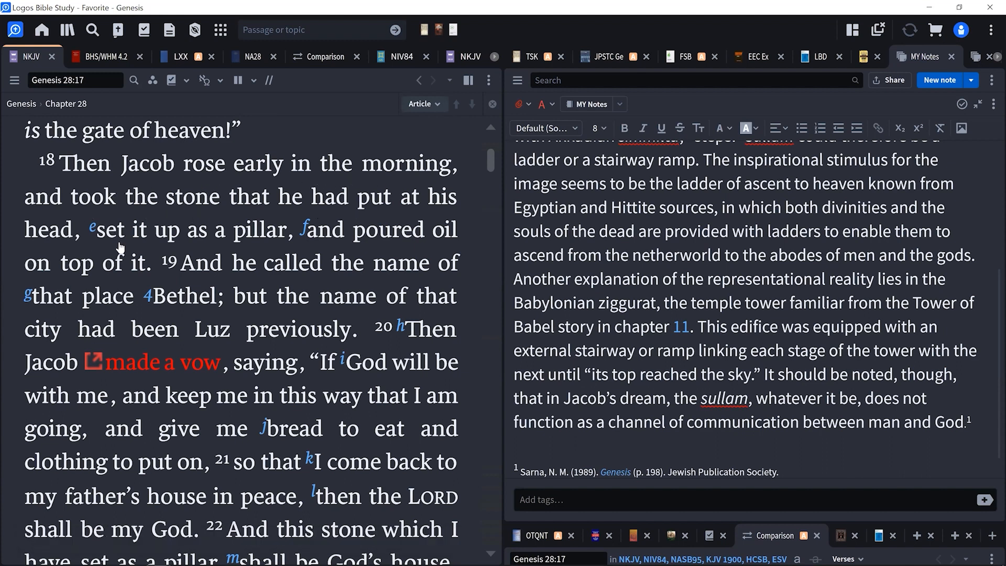
{"action": "mouse_move", "coordinate": [106, 263]}
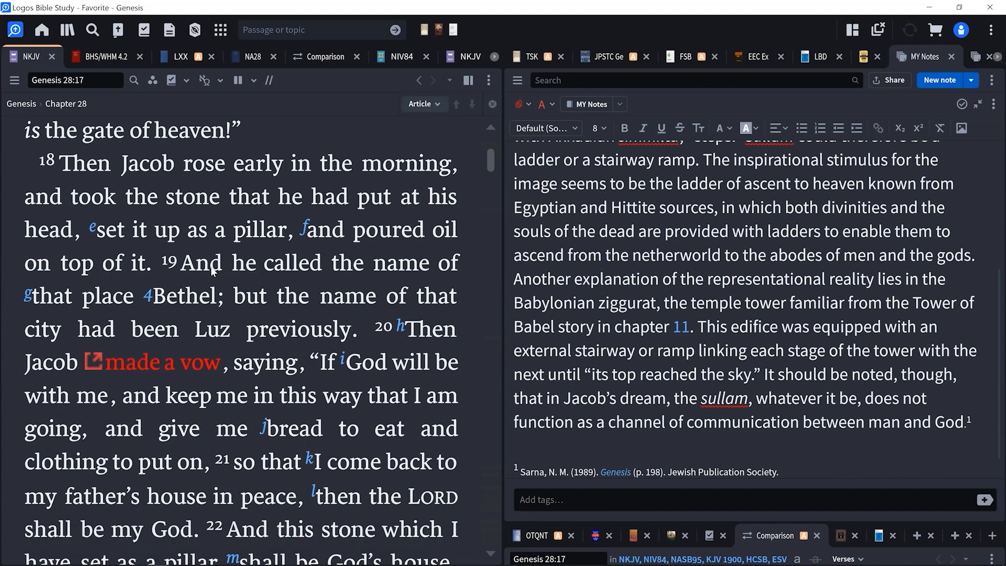
{"action": "mouse_move", "coordinate": [208, 318]}
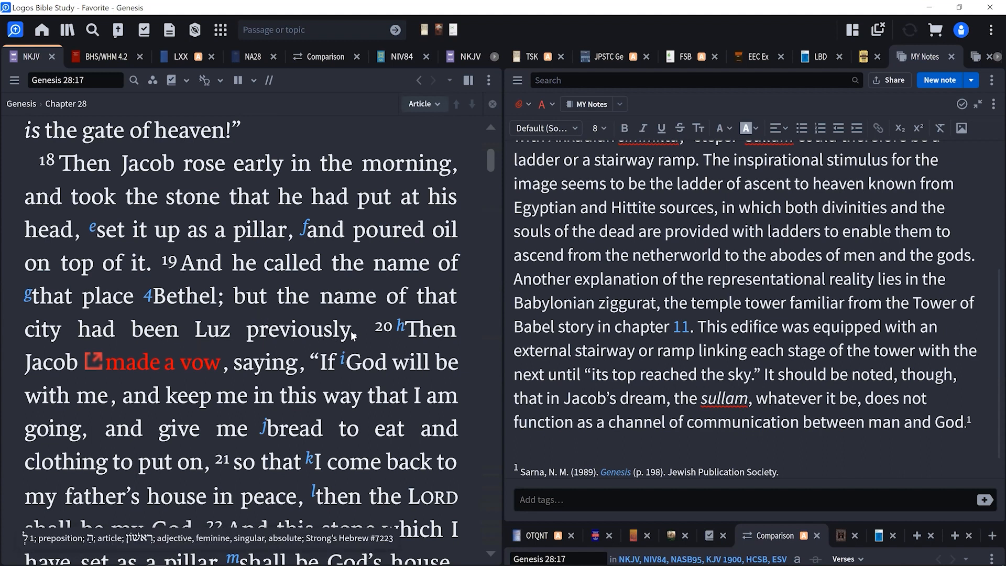
{"action": "mouse_move", "coordinate": [228, 312]}
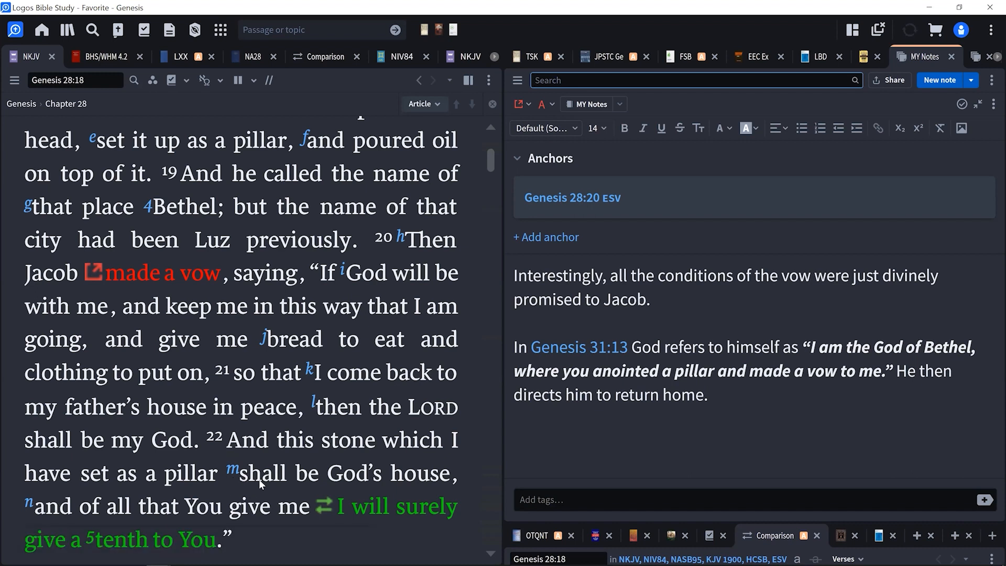
{"action": "scroll", "scroll_direction": "down", "scroll_amount": 3}
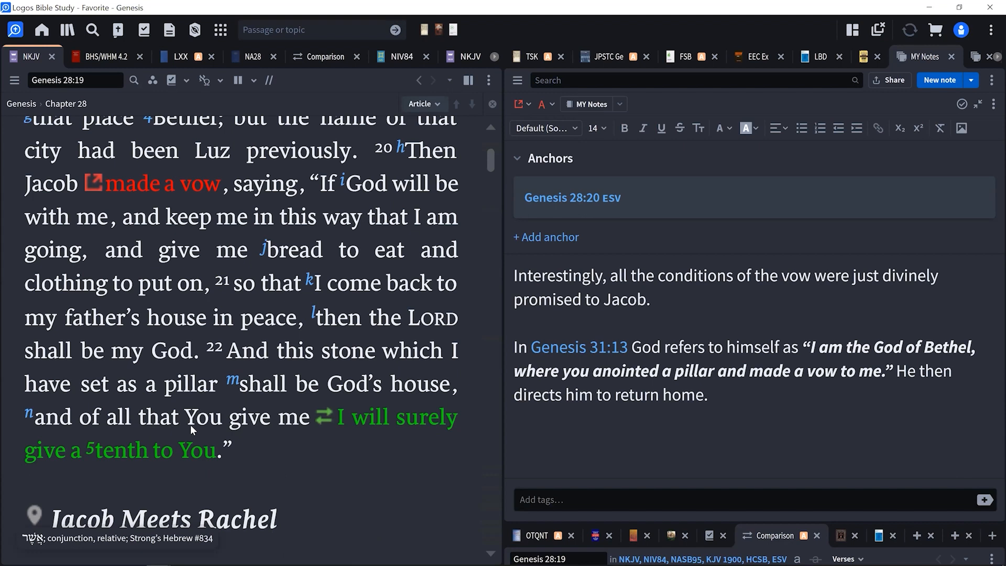
{"action": "mouse_move", "coordinate": [236, 439]}
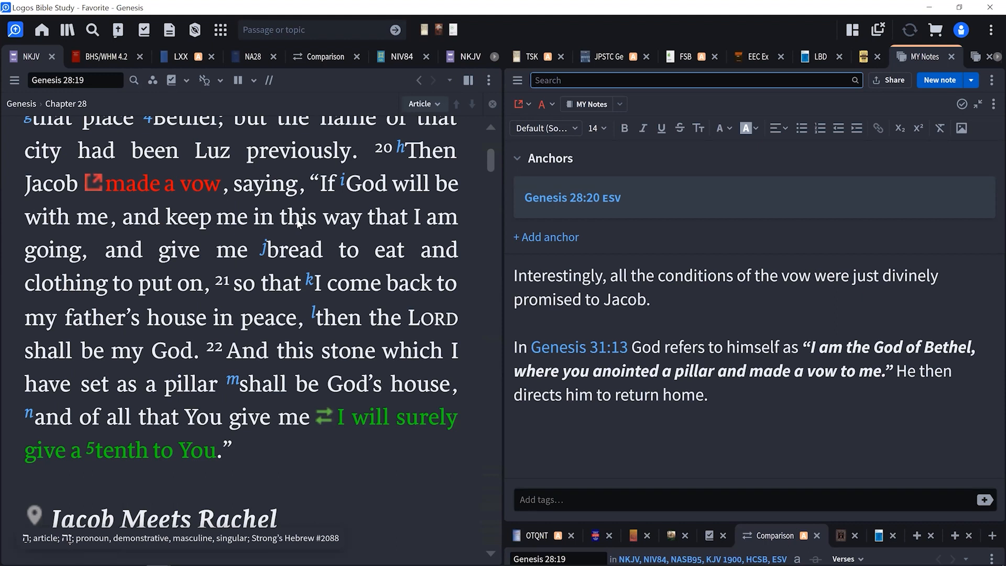
{"action": "mouse_move", "coordinate": [292, 238]}
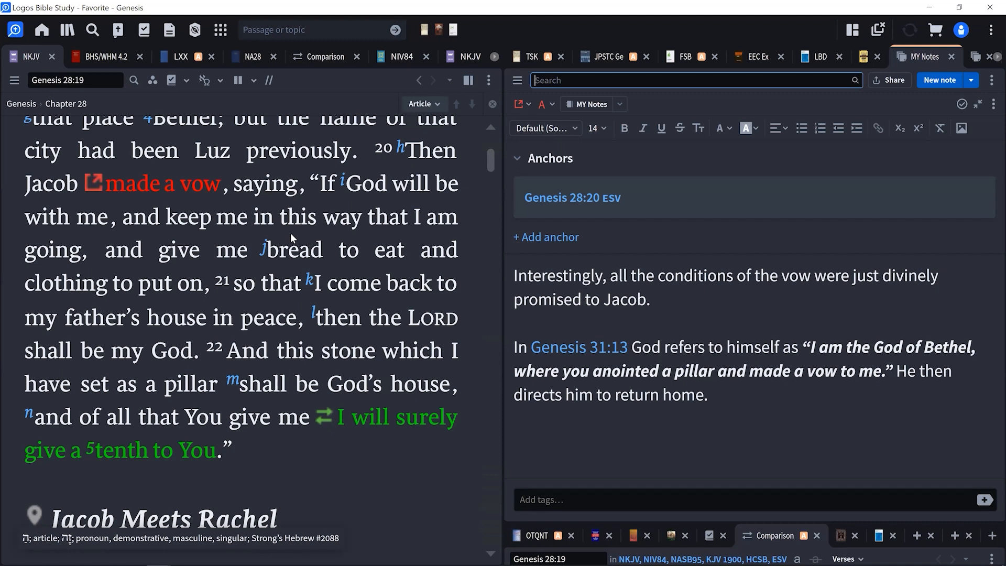
{"action": "mouse_move", "coordinate": [330, 250]}
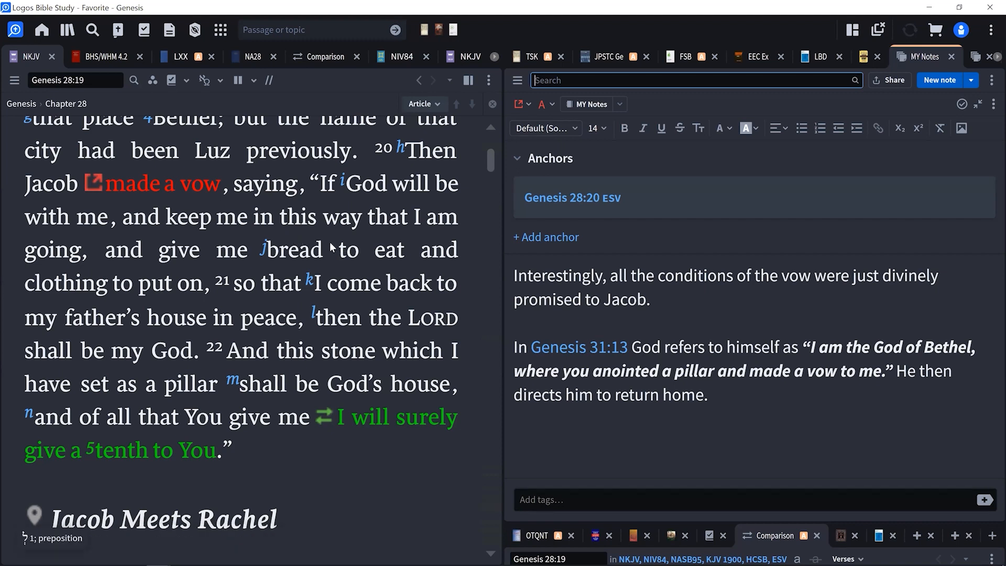
{"action": "mouse_move", "coordinate": [301, 250]}
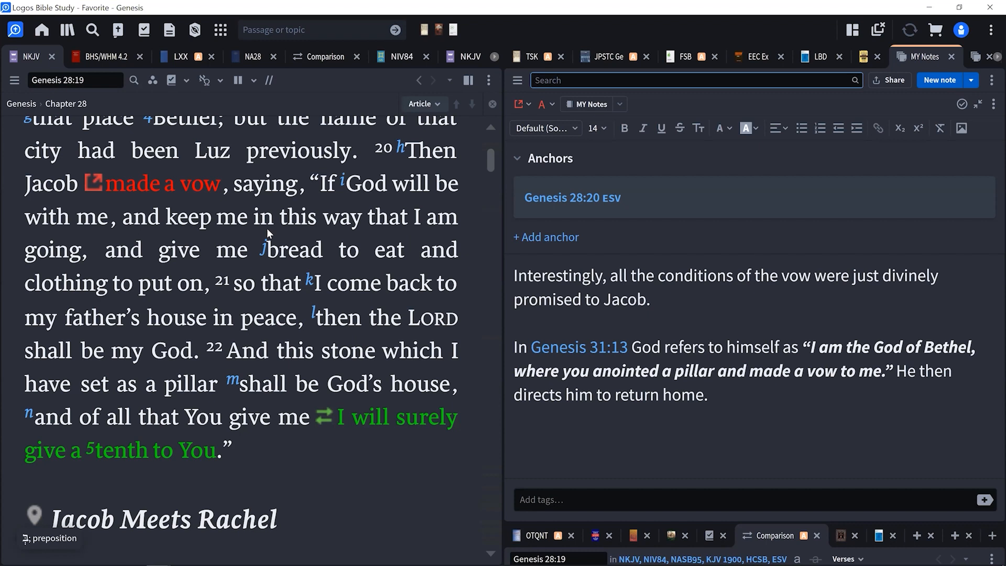
{"action": "left_click", "coordinate": [693, 79]}
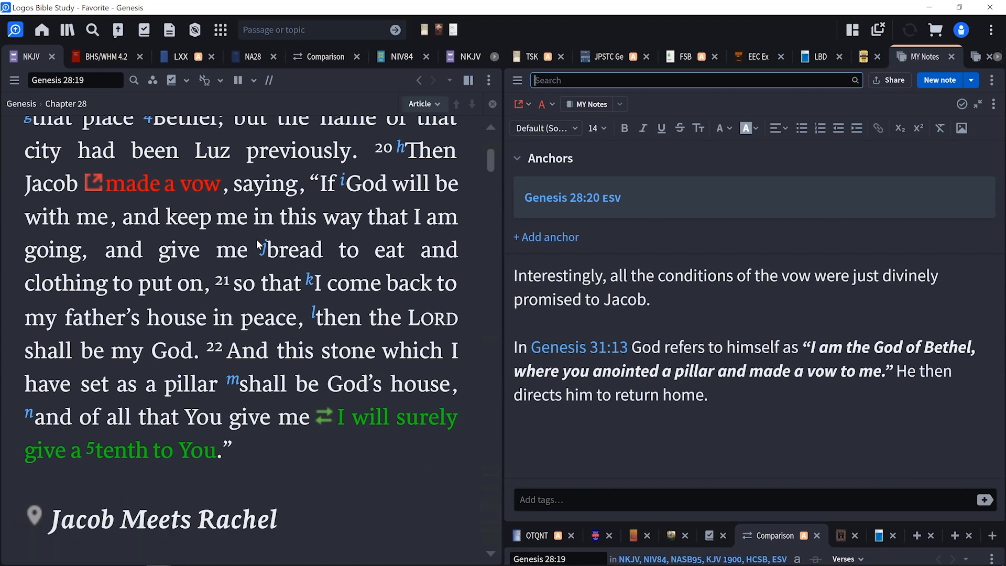
{"action": "mouse_move", "coordinate": [324, 318]}
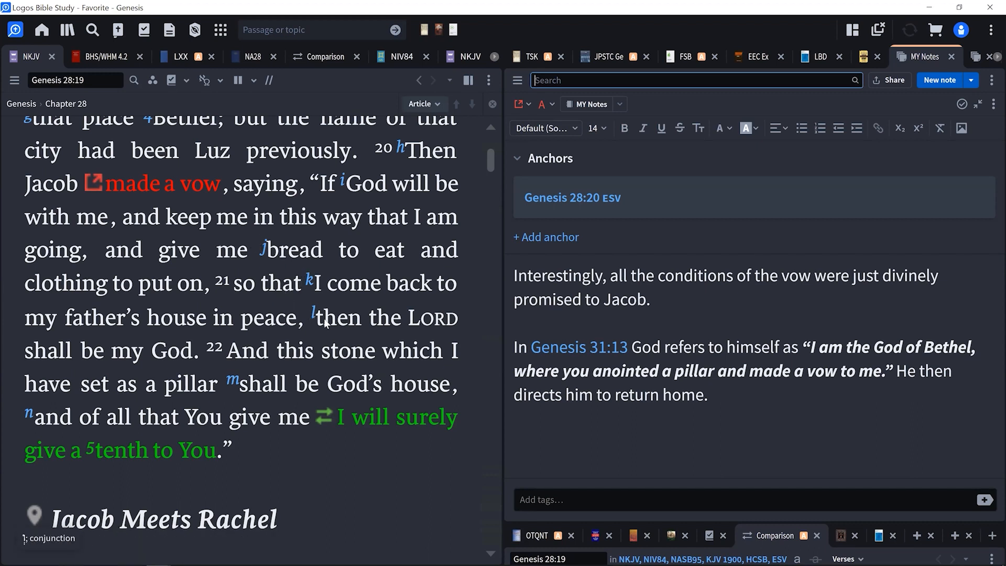
{"action": "mouse_move", "coordinate": [336, 350]}
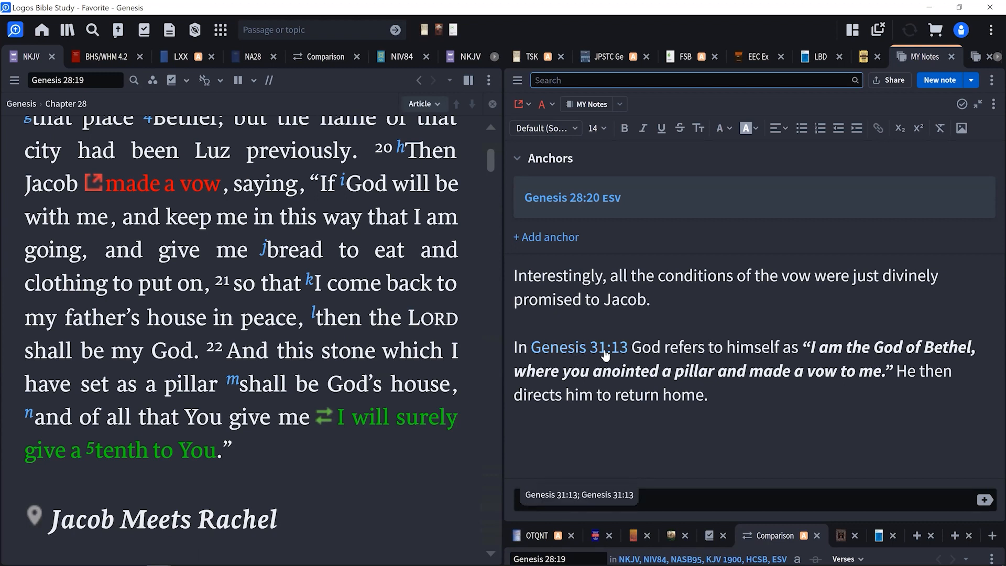
{"action": "mouse_move", "coordinate": [577, 347]}
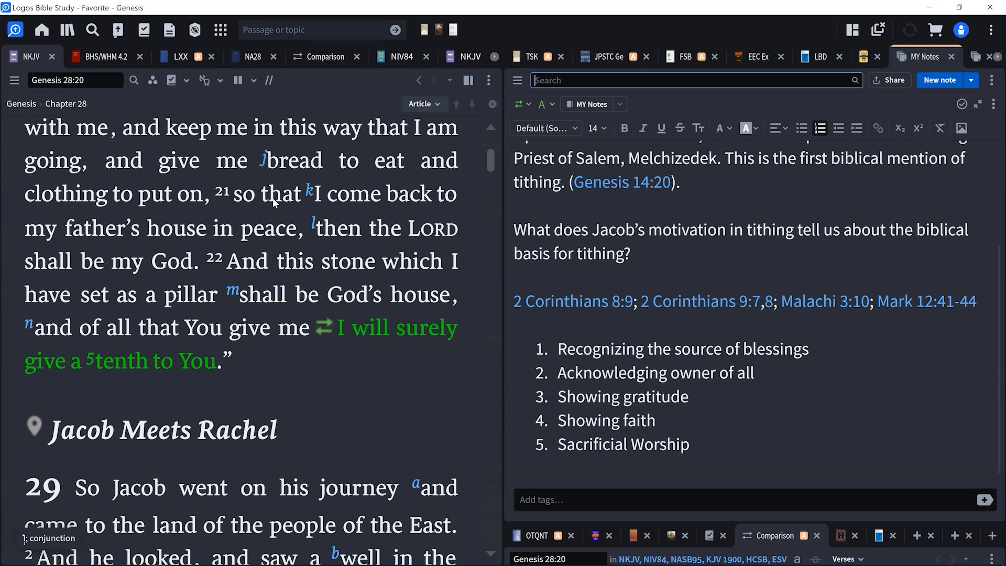
{"action": "mouse_move", "coordinate": [284, 135]}
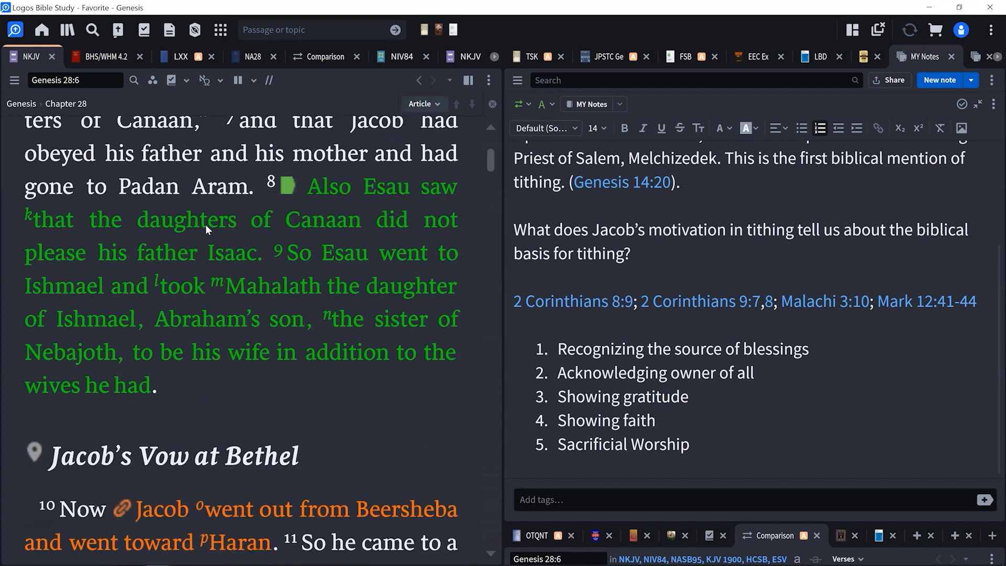
{"action": "scroll", "scroll_direction": "down", "scroll_amount": 3}
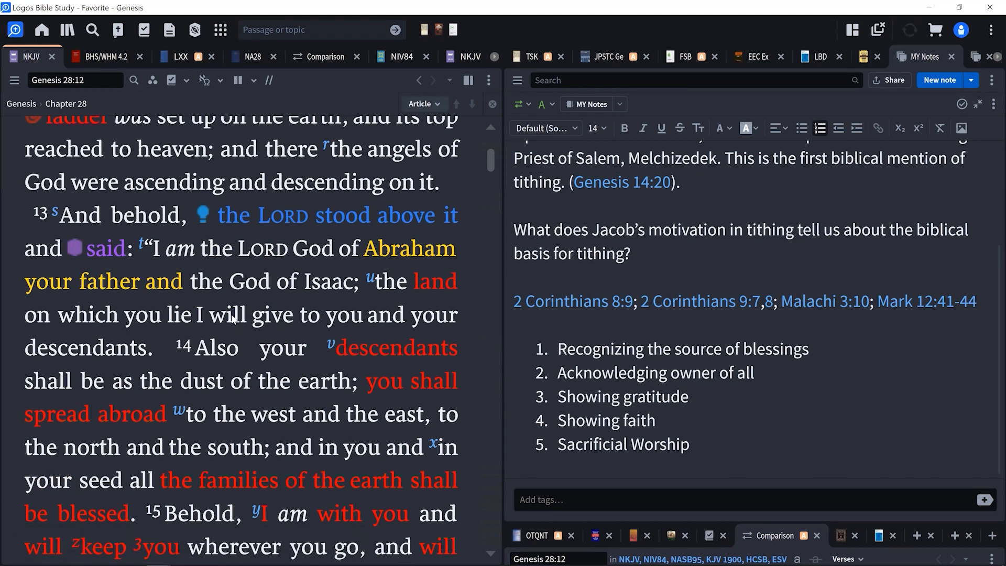
{"action": "scroll", "scroll_direction": "down", "scroll_amount": 3}
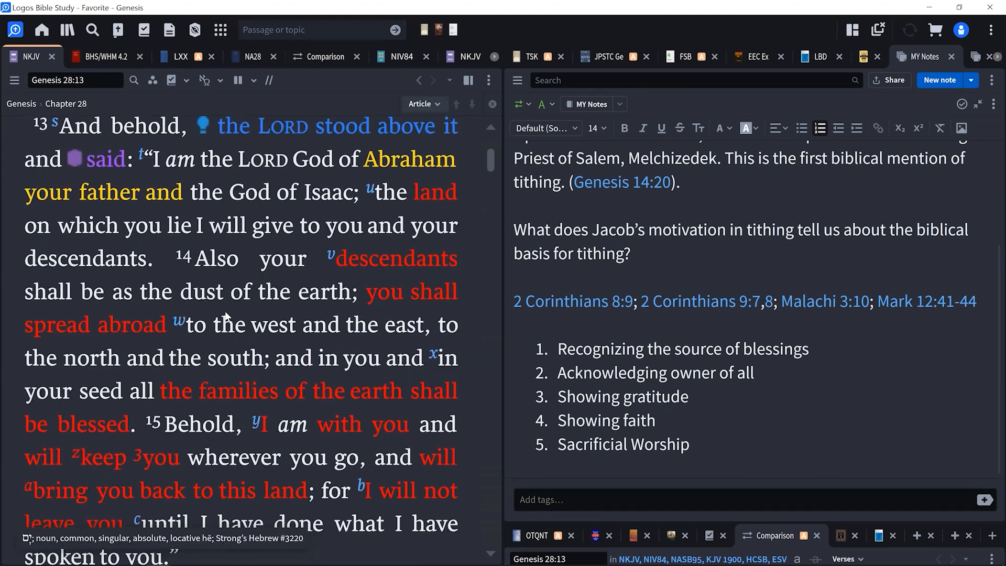
{"action": "mouse_move", "coordinate": [226, 313]}
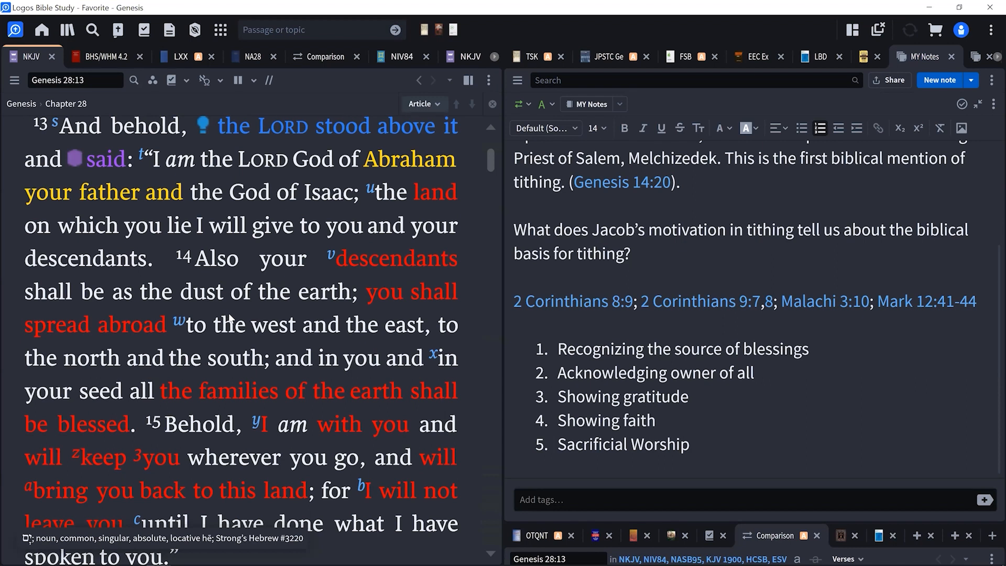
{"action": "mouse_move", "coordinate": [199, 285]}
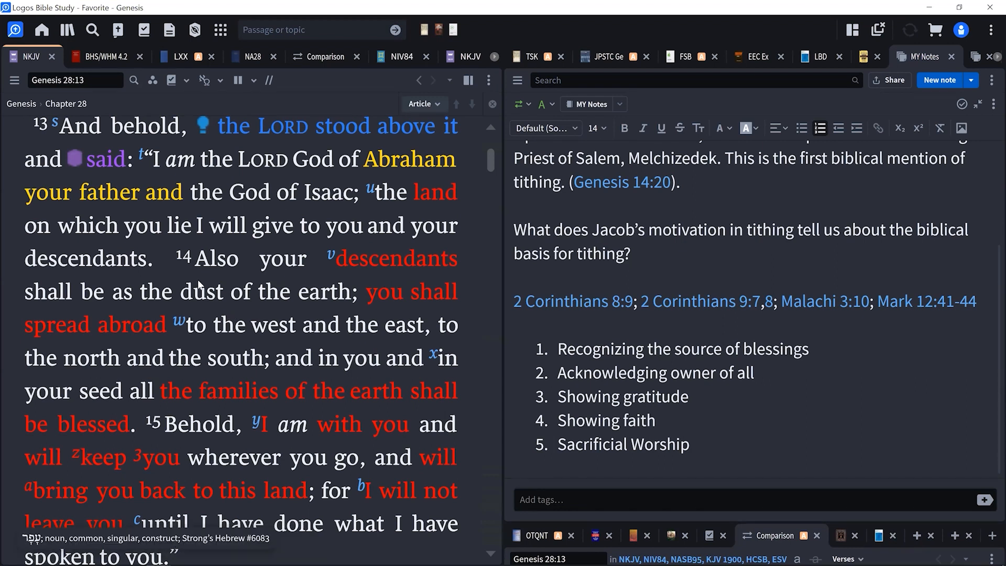